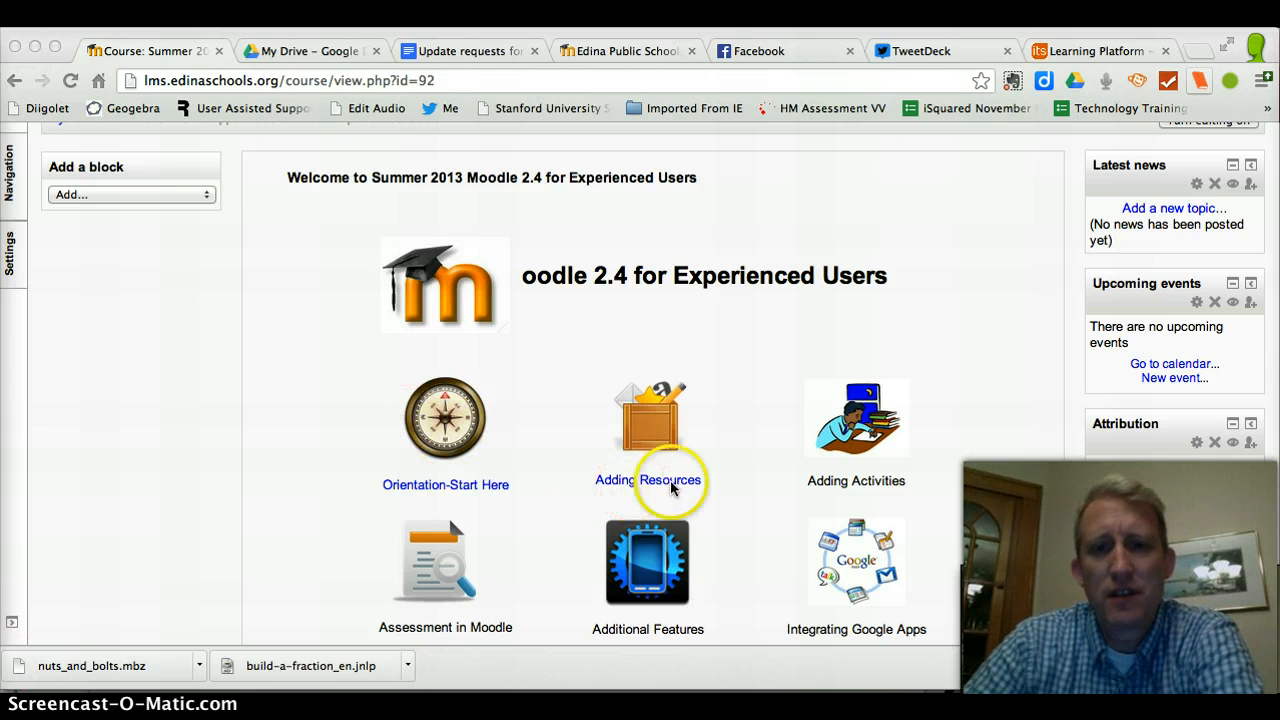
mouse_move(656, 440)
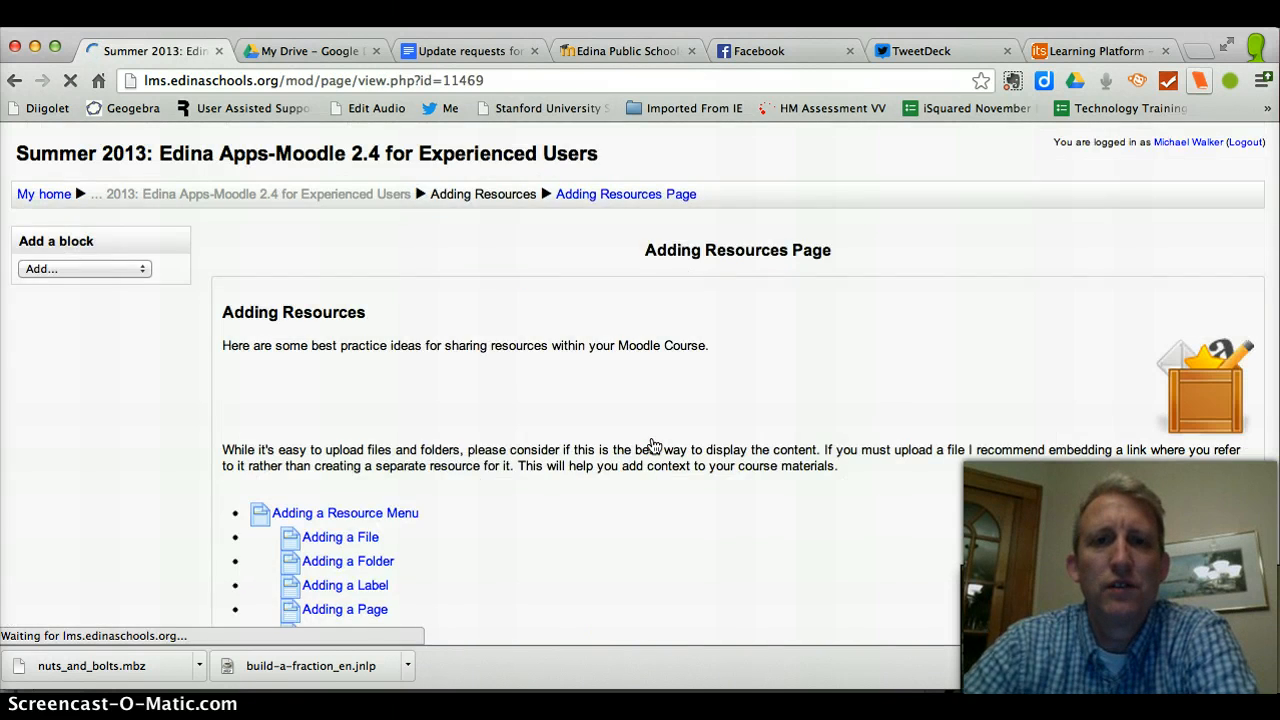
Return to the course front page and start adding an activity or resource to the Adding Activities section.
scroll(down, 3)
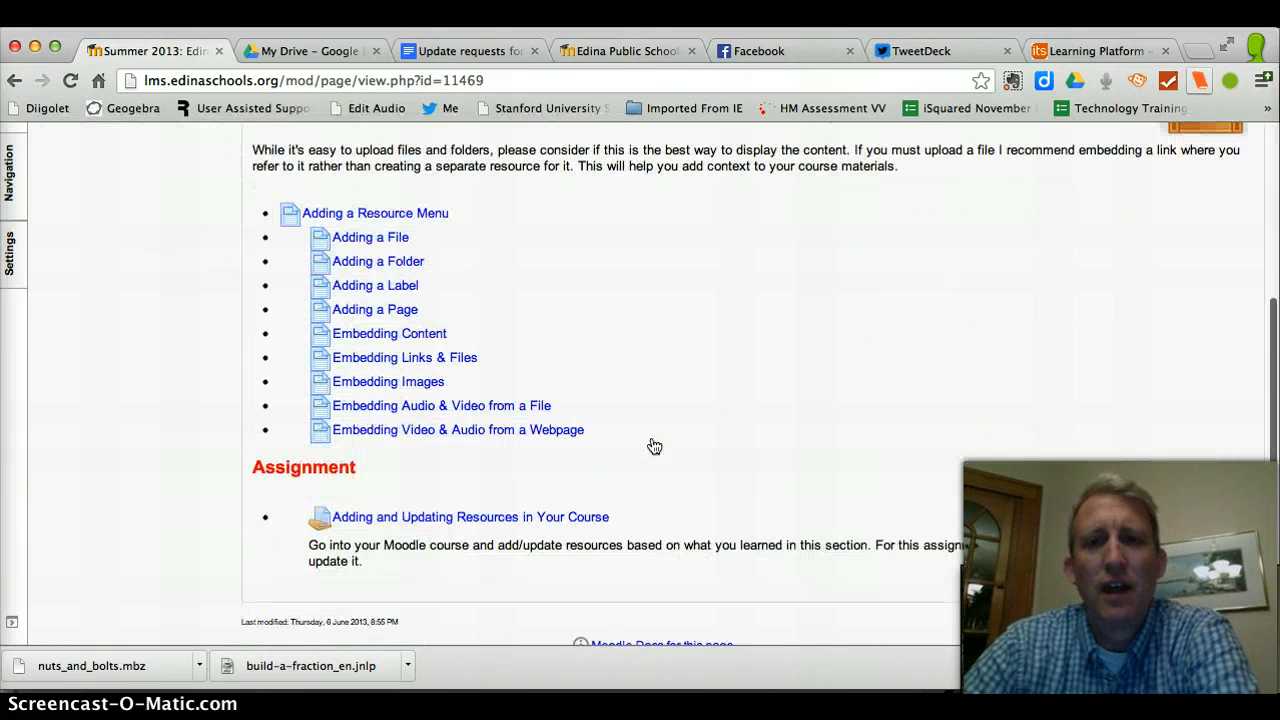
scroll(up, 3)
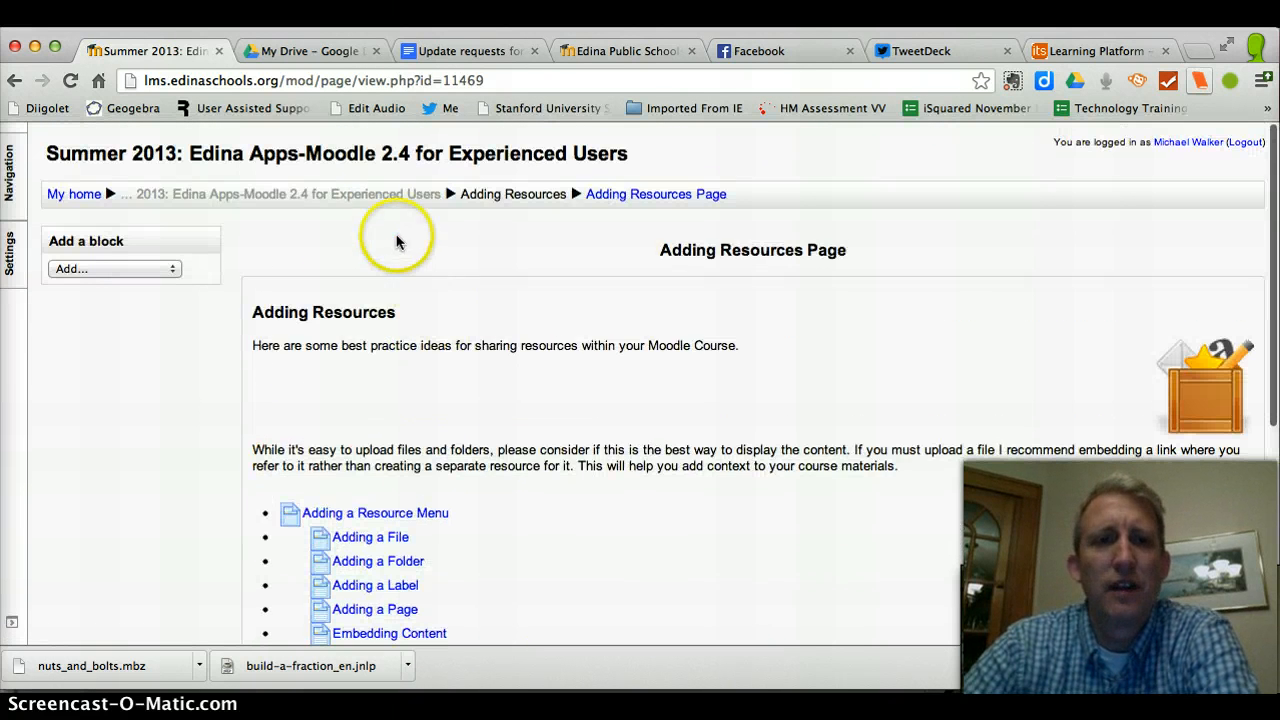
click(280, 194)
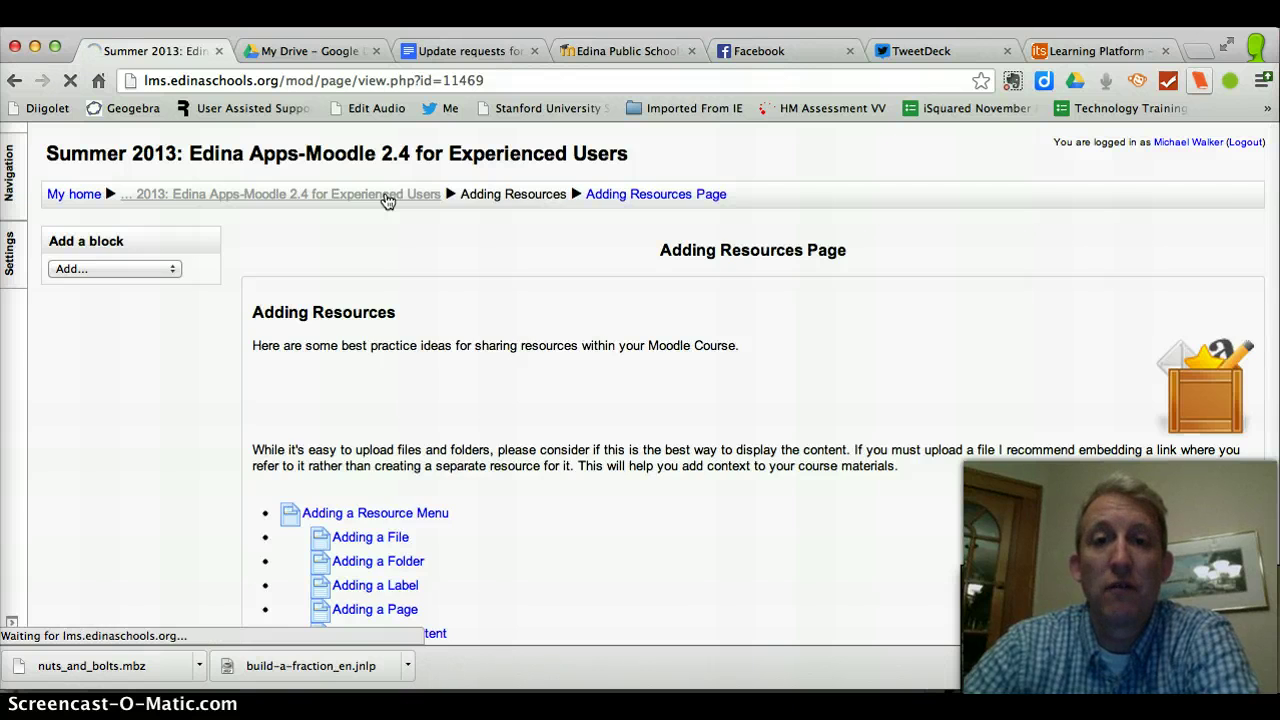
click(280, 194)
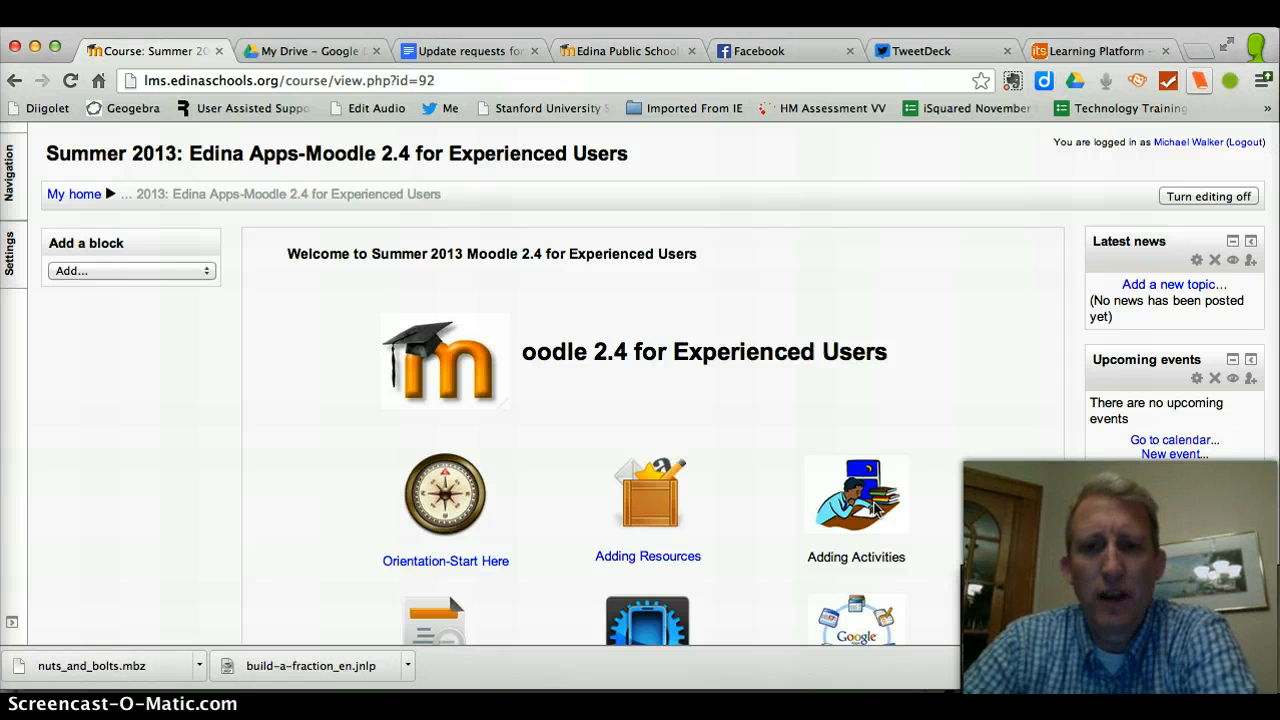
mouse_move(676, 296)
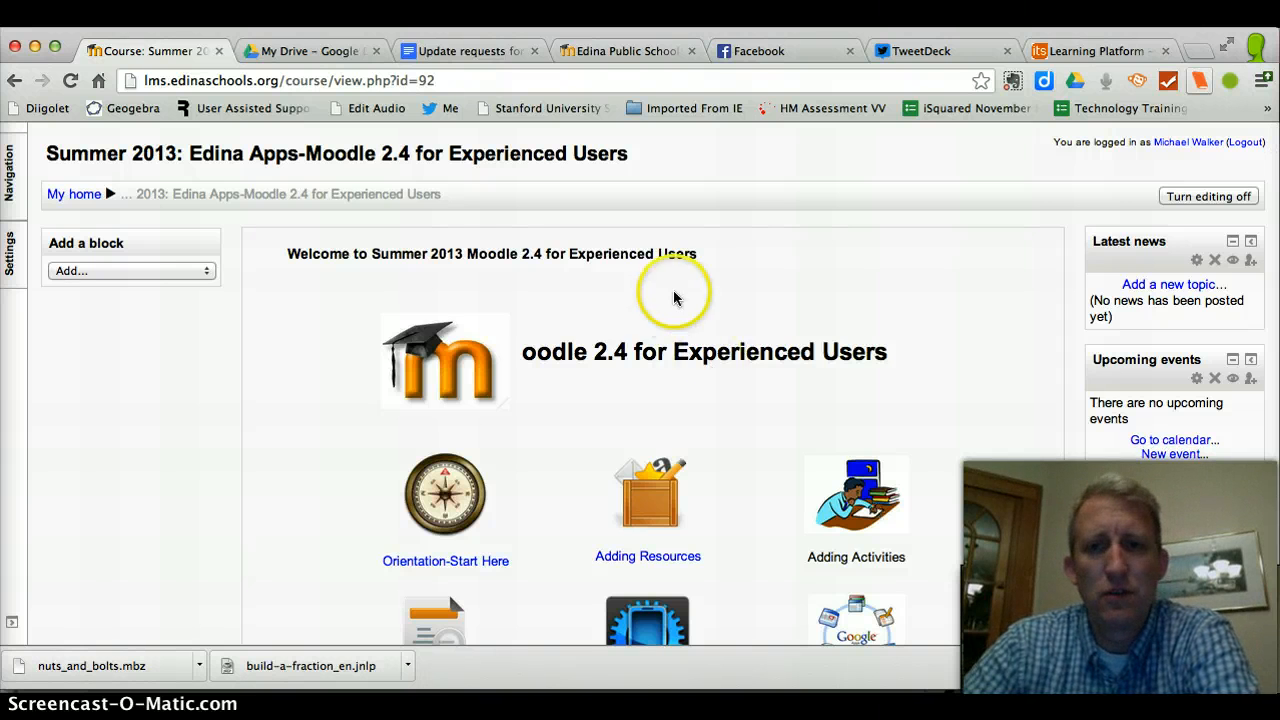
scroll(down, 3)
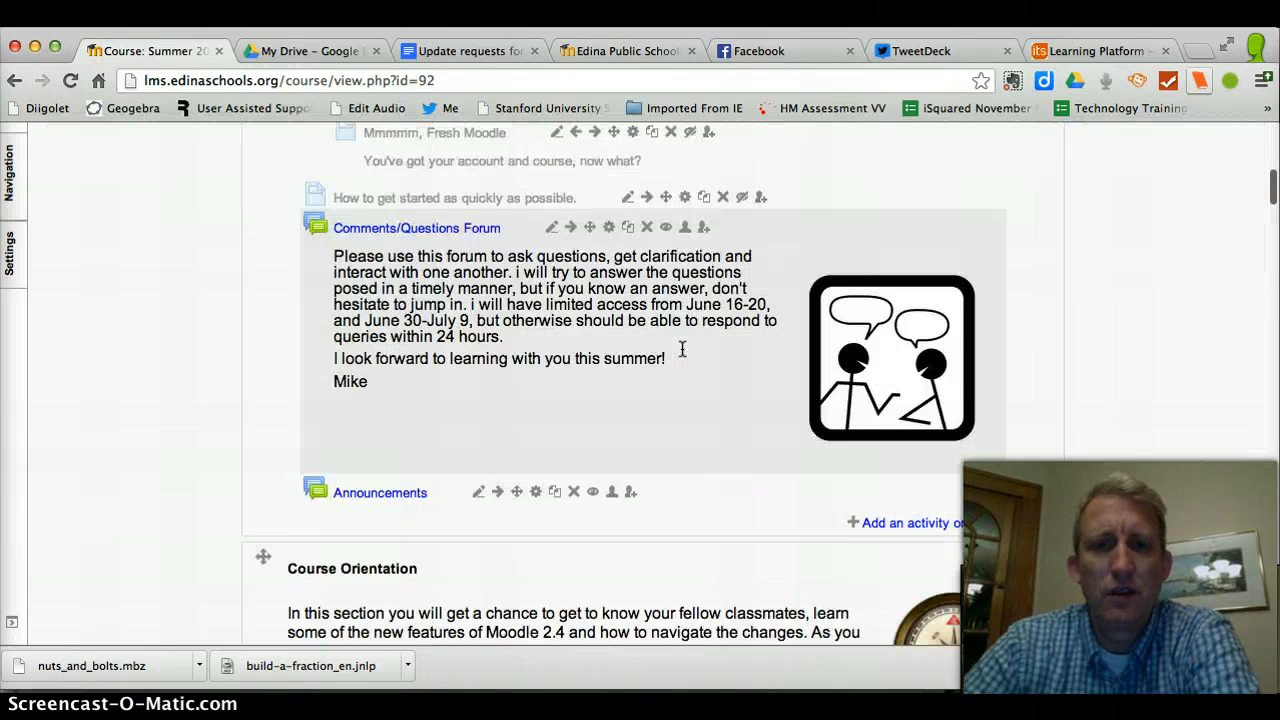
scroll(down, 3)
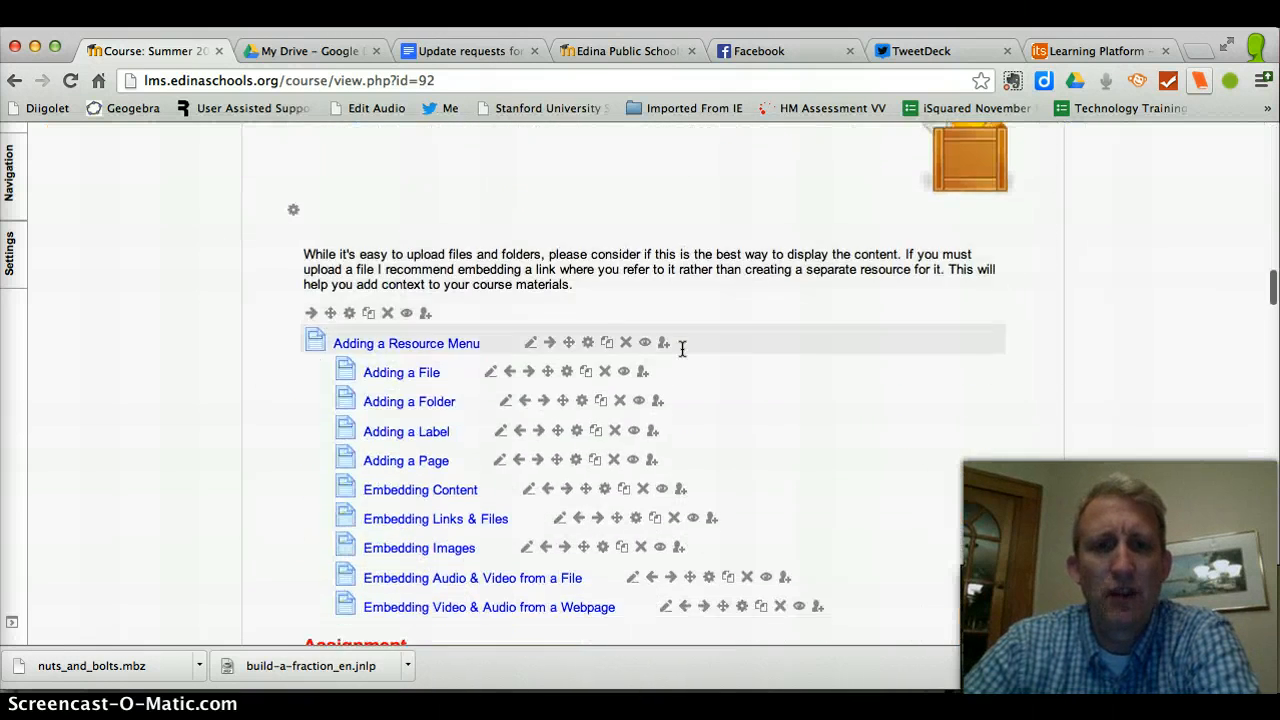
scroll(down, 3)
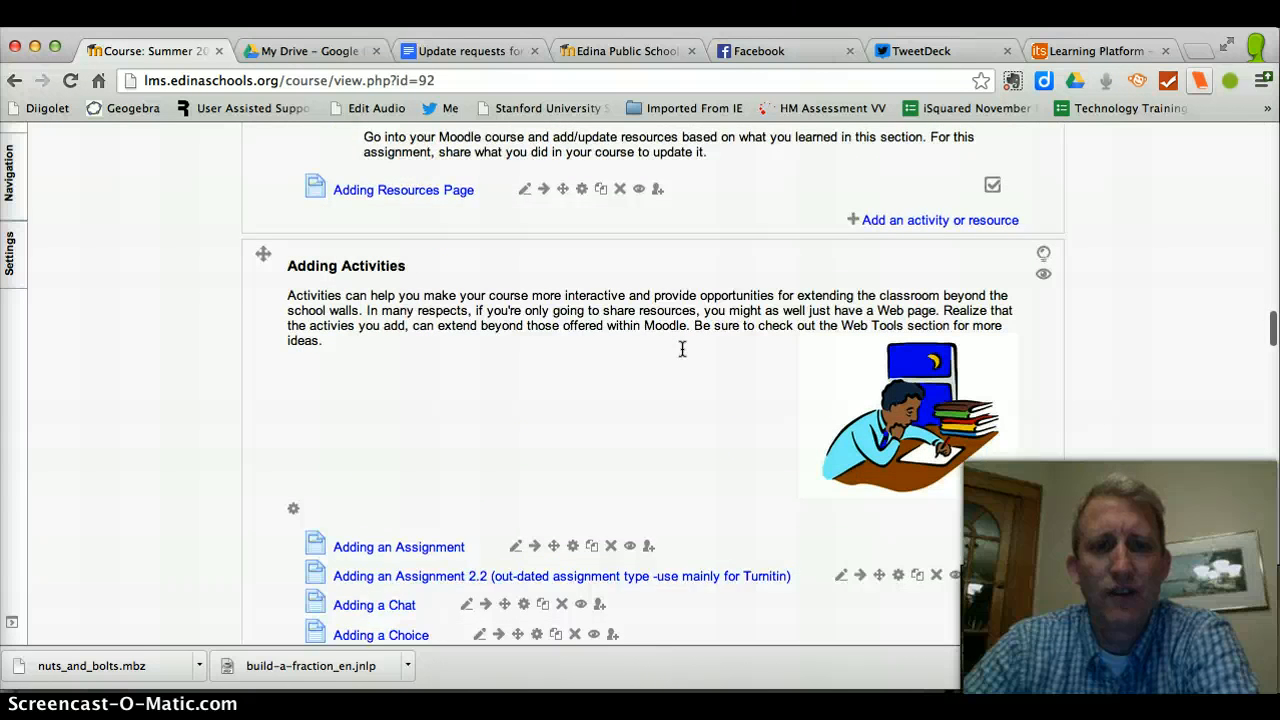
scroll(down, 3)
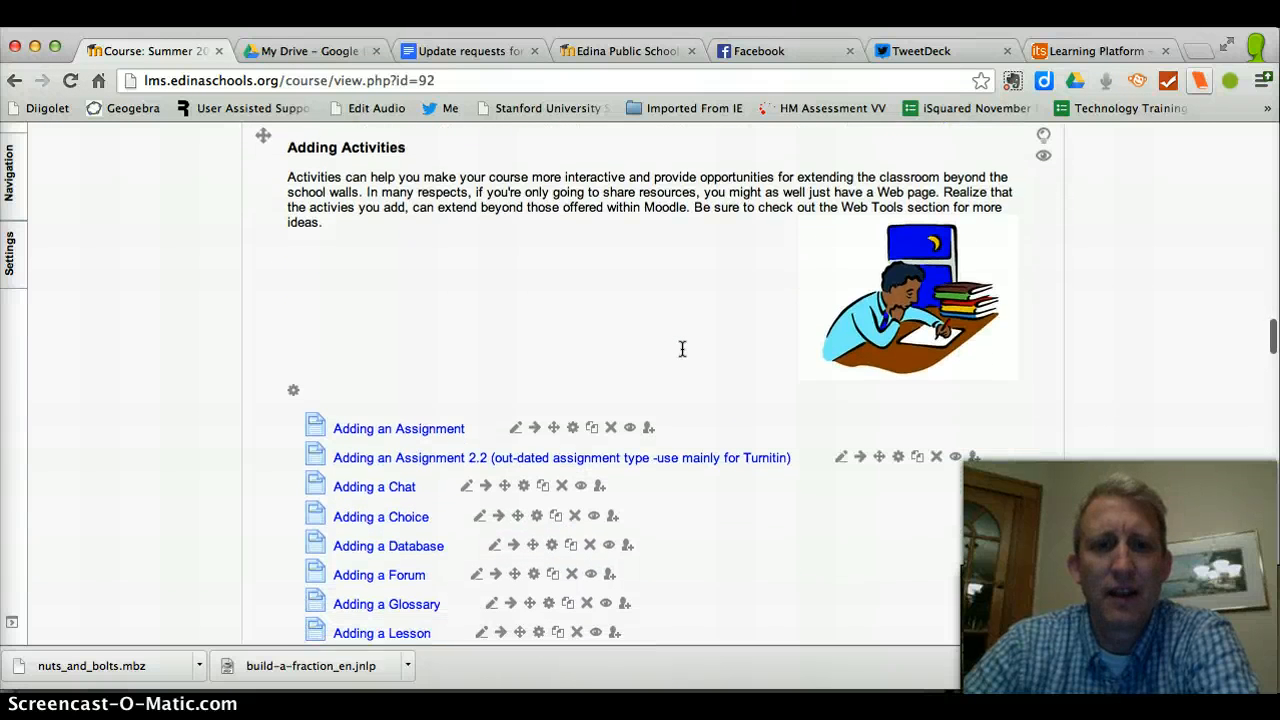
scroll(down, 3)
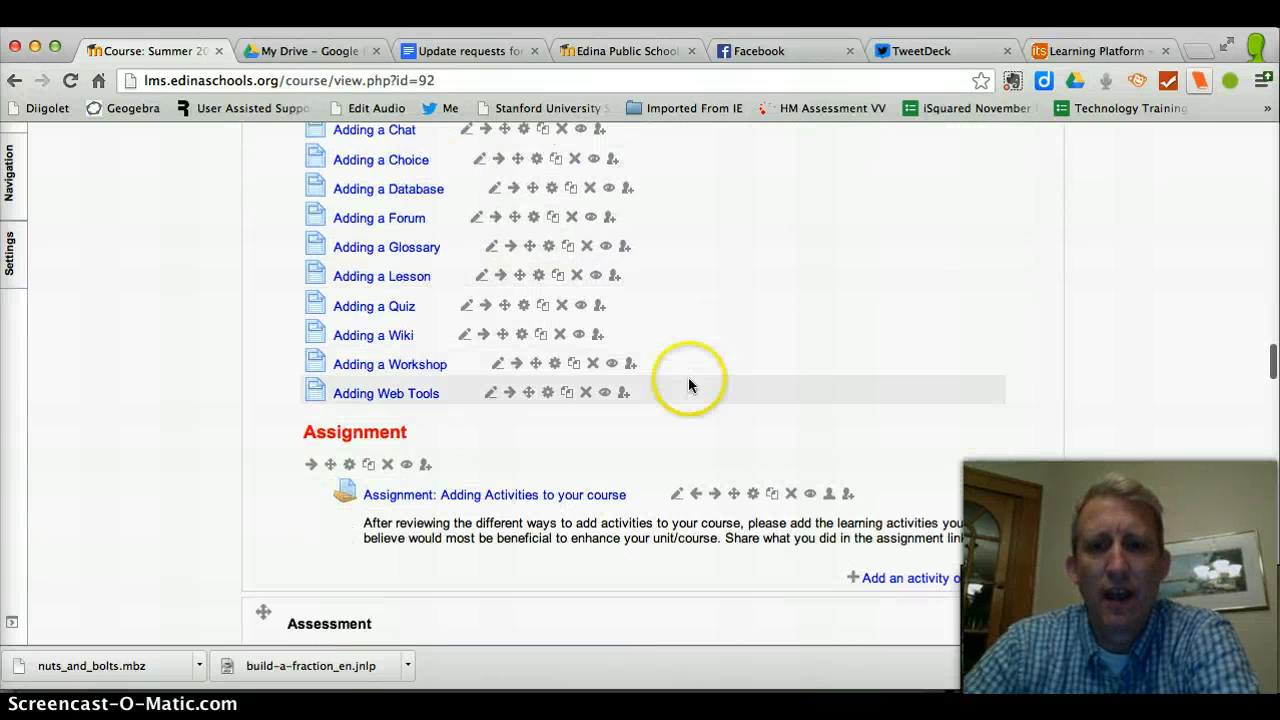
scroll(down, 3)
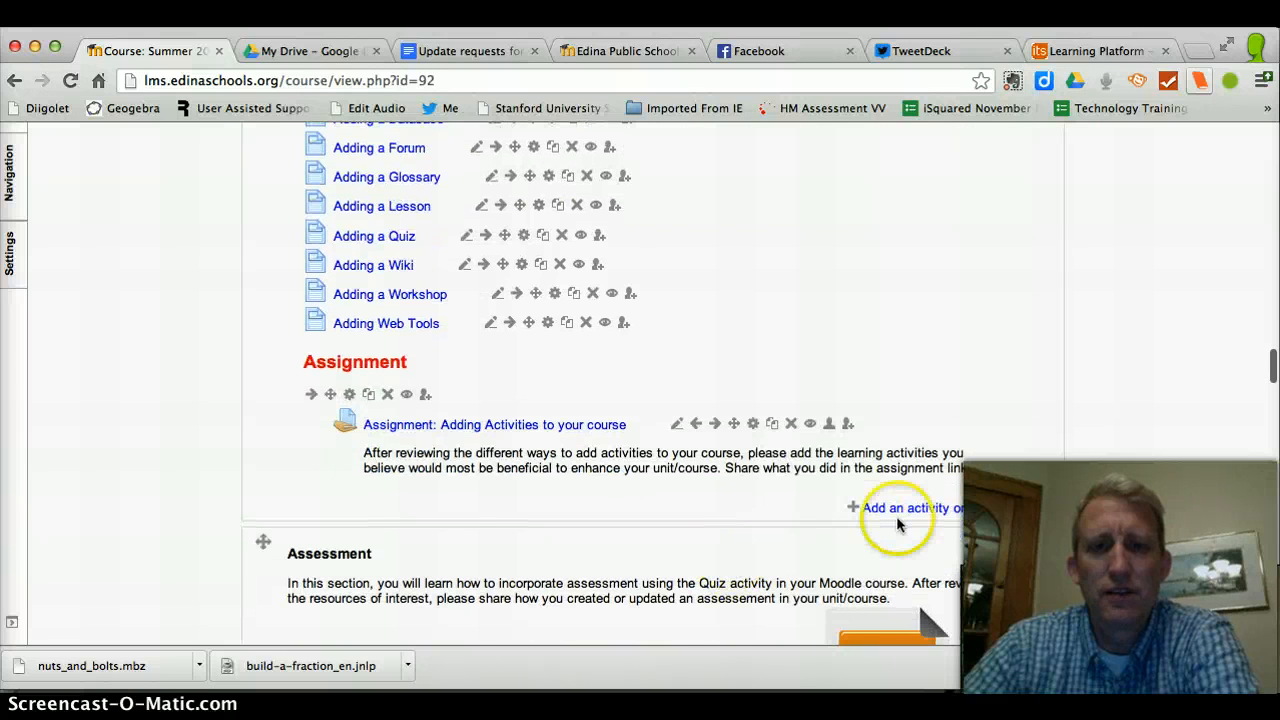
click(910, 508)
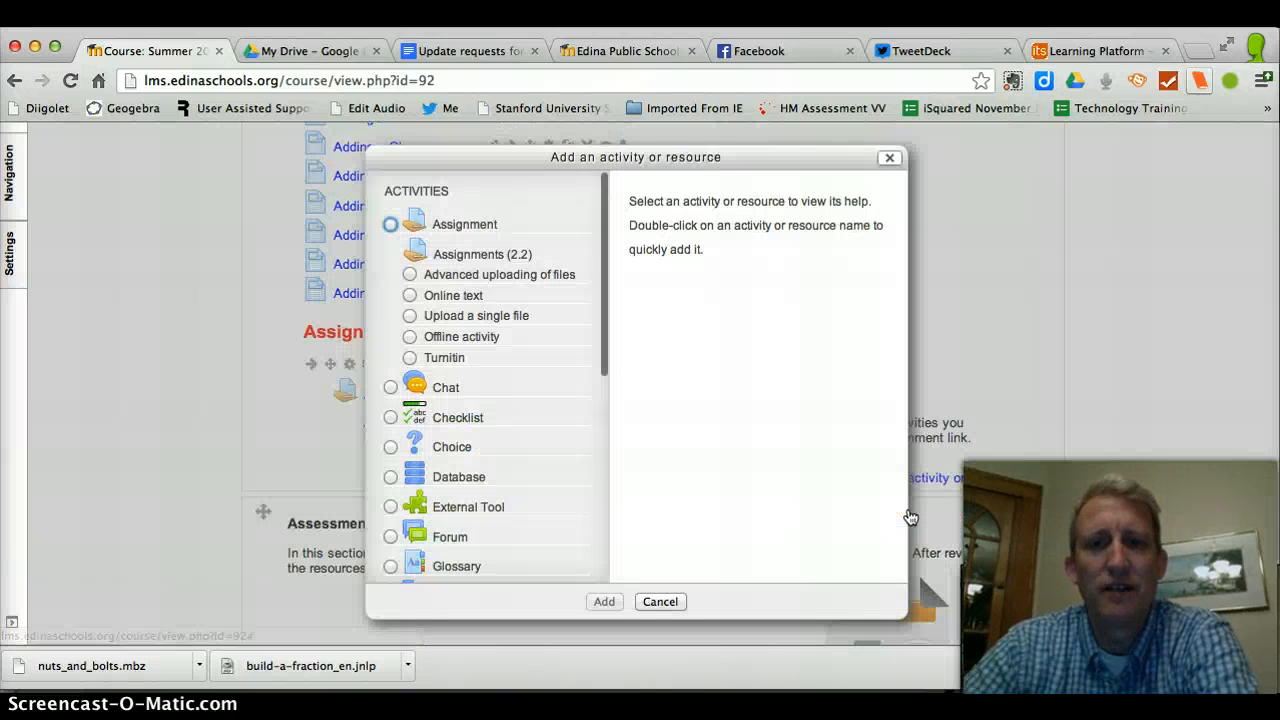
mouse_move(604, 358)
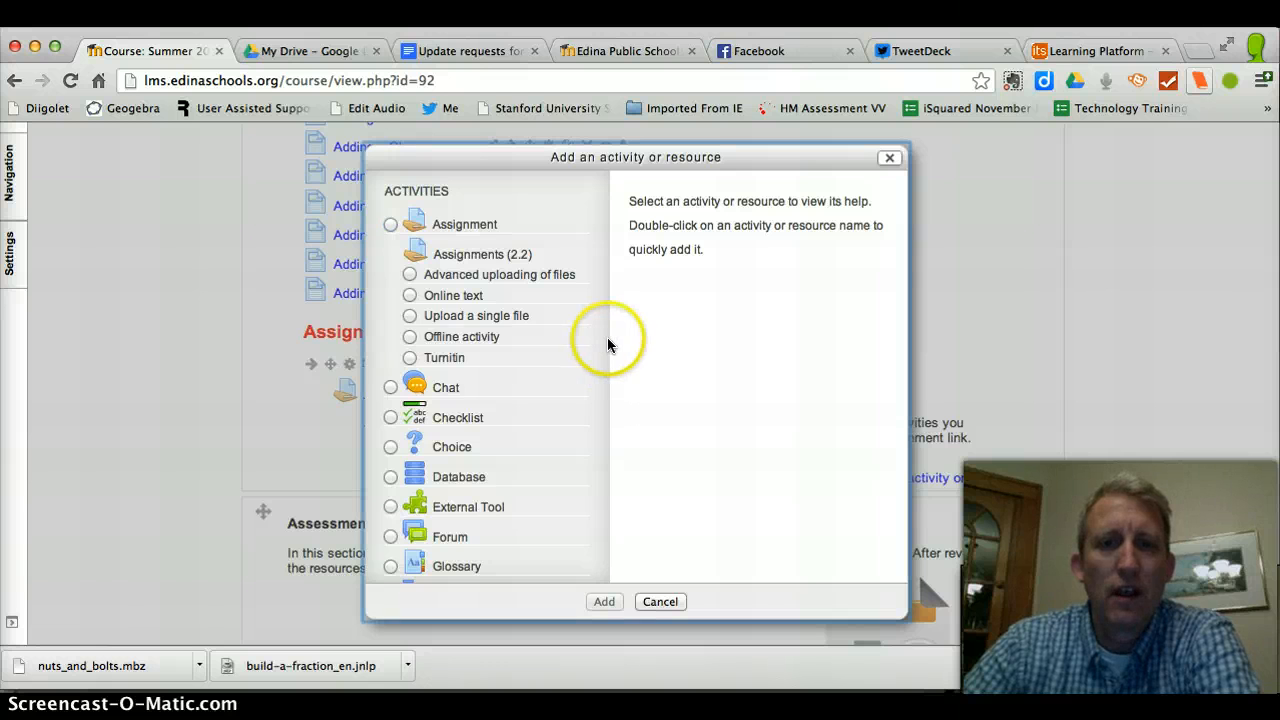
Choose Page under Resources and add it, opening the new page form.
scroll(down, 3)
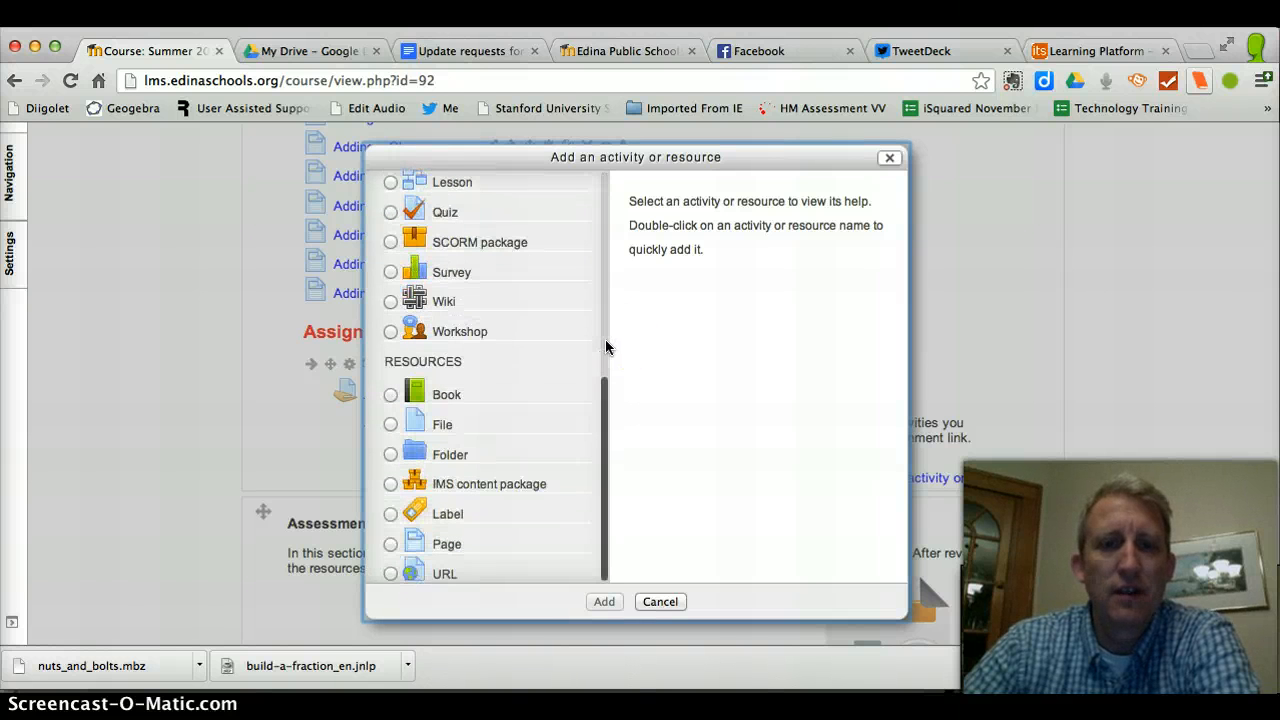
click(390, 544)
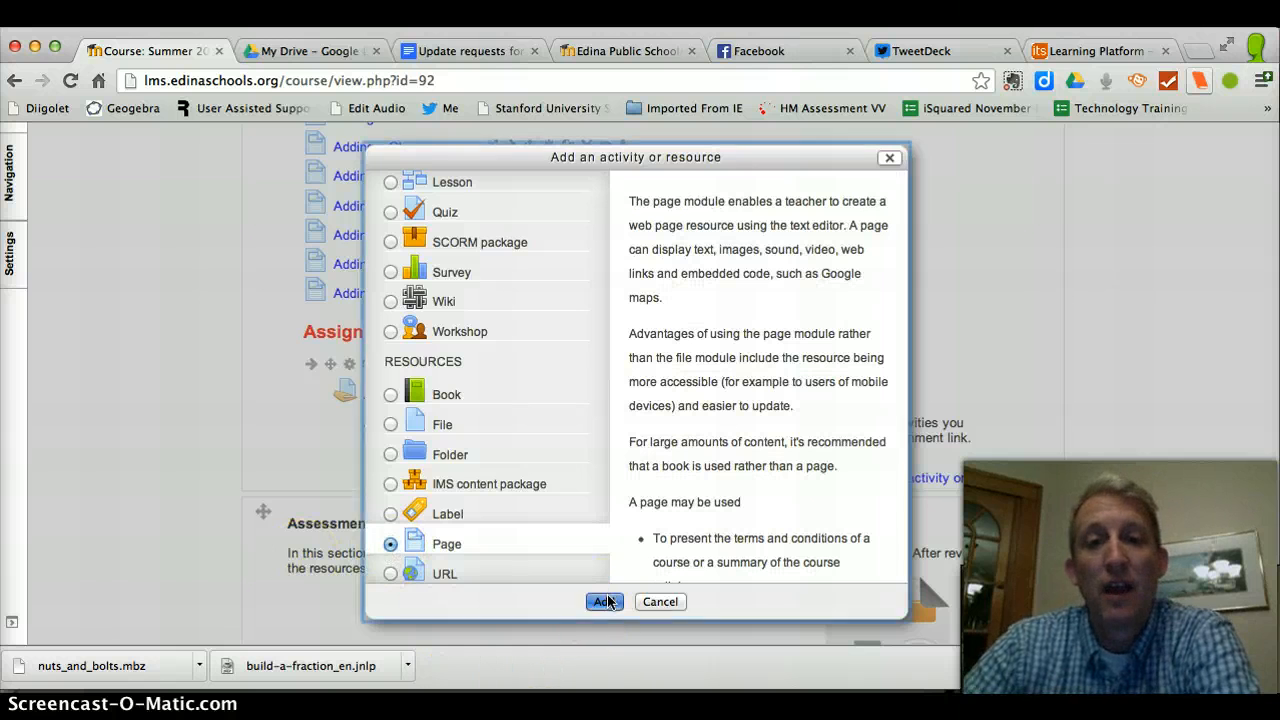
click(604, 600)
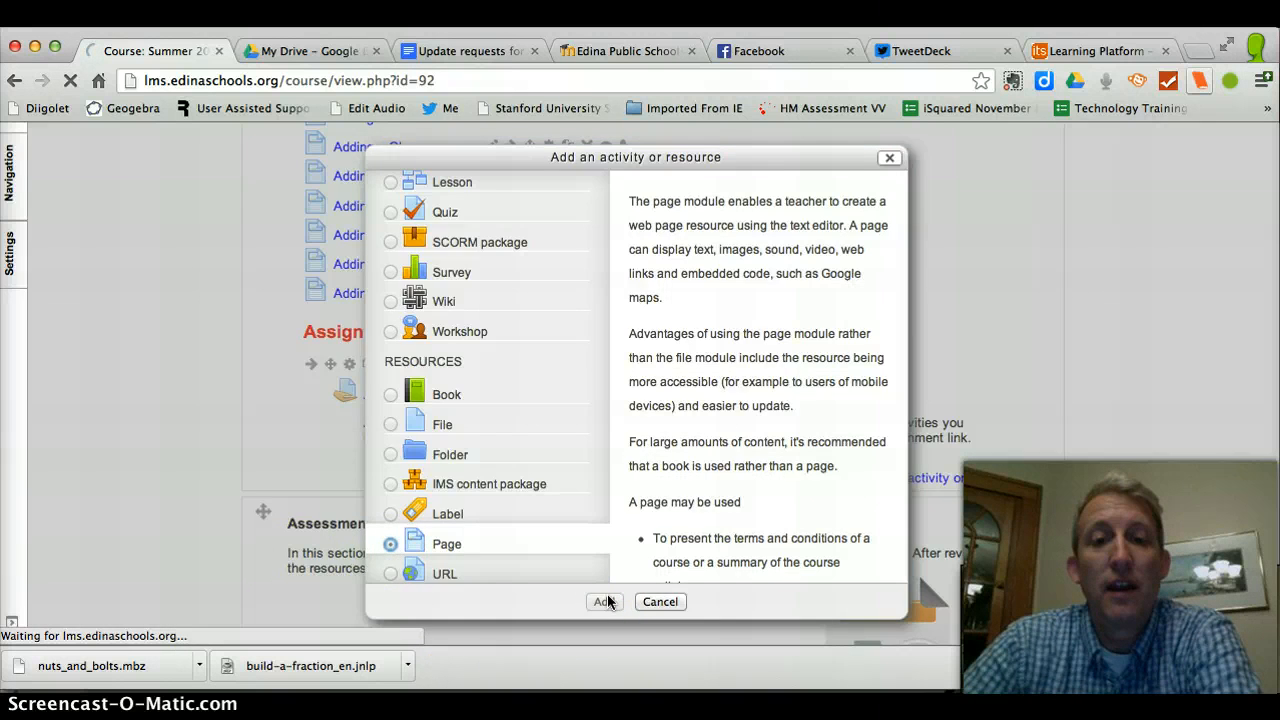
click(602, 600)
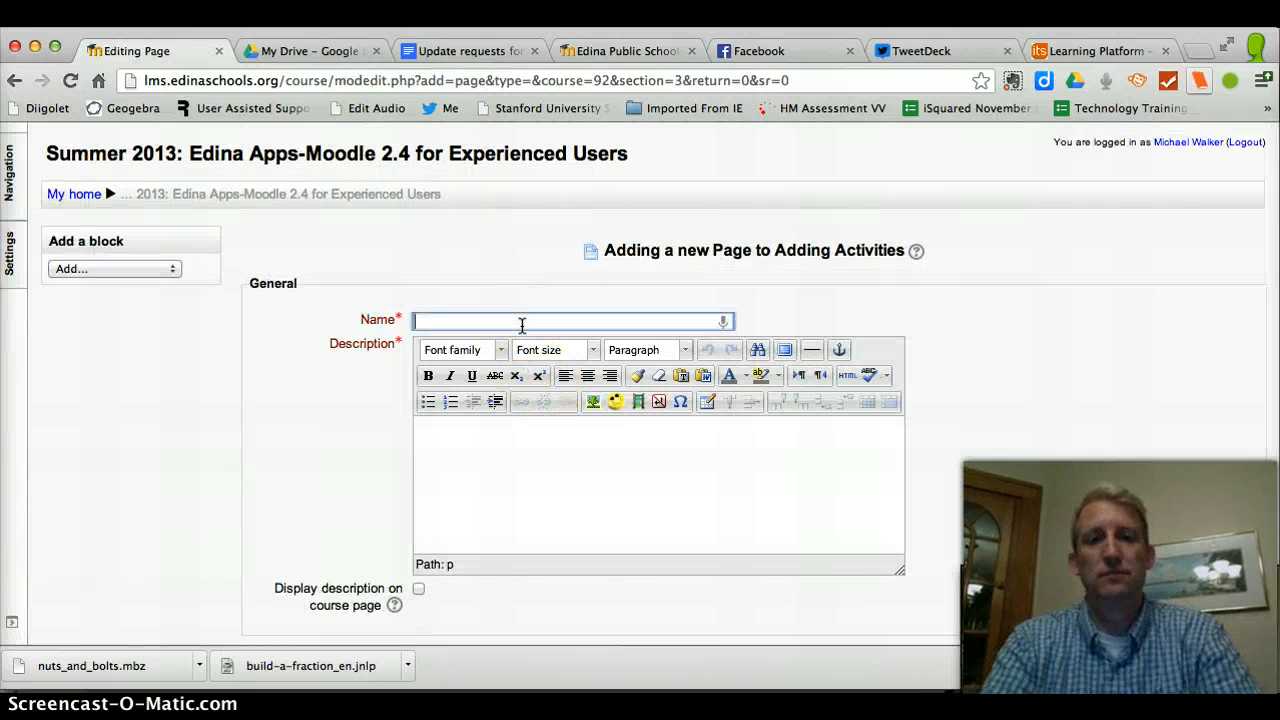
Name the new page 'Adding Activities Page' and place the cursor in the Page content editor.
text(Adding Activie)
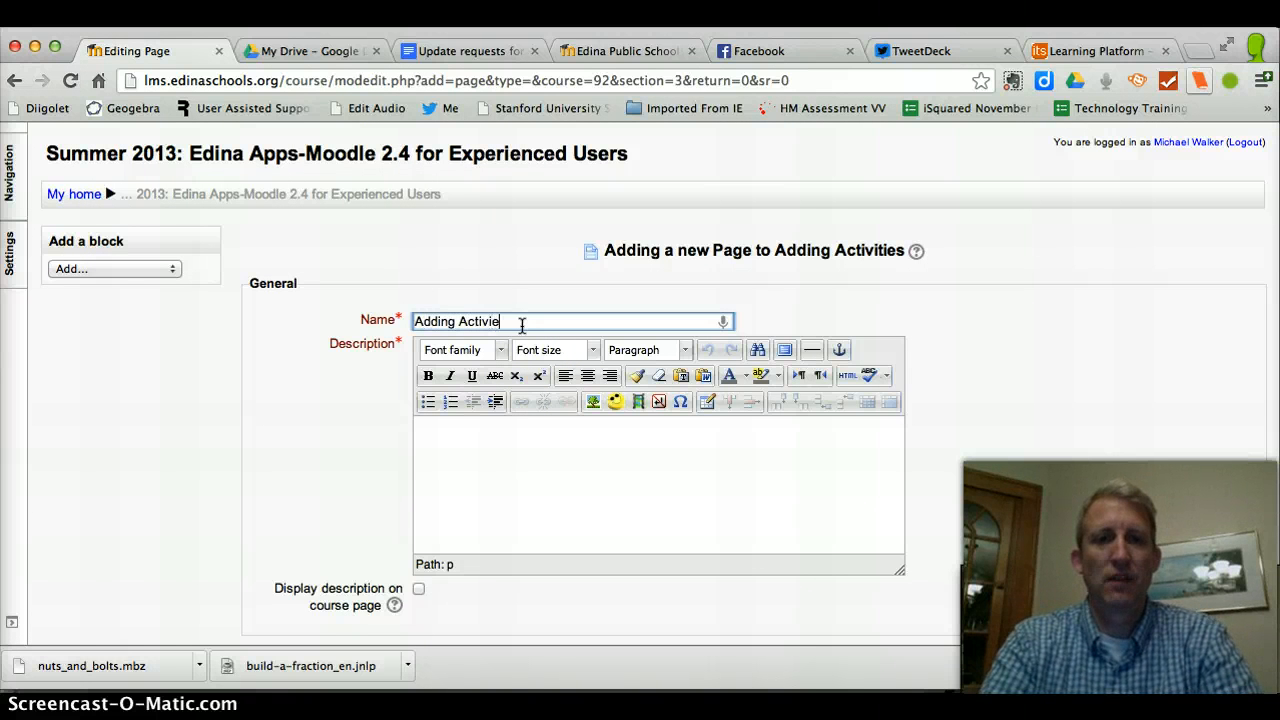
key(Backspace)
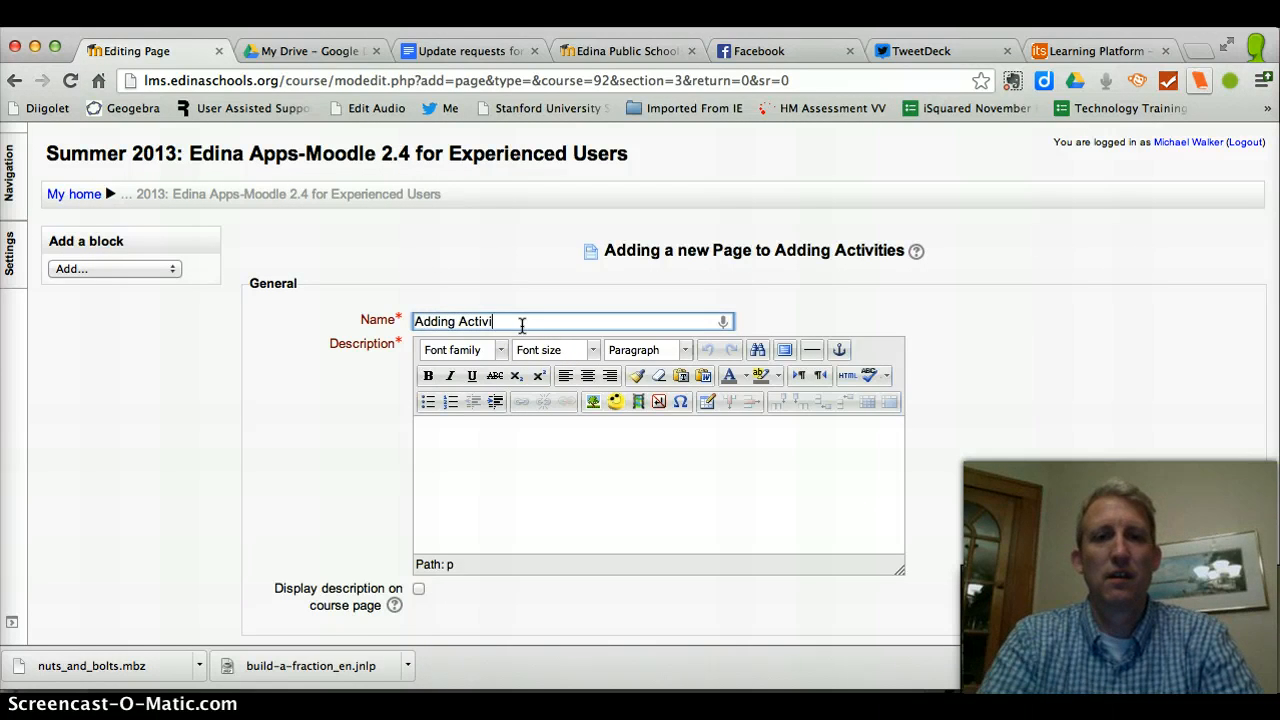
text(ties)
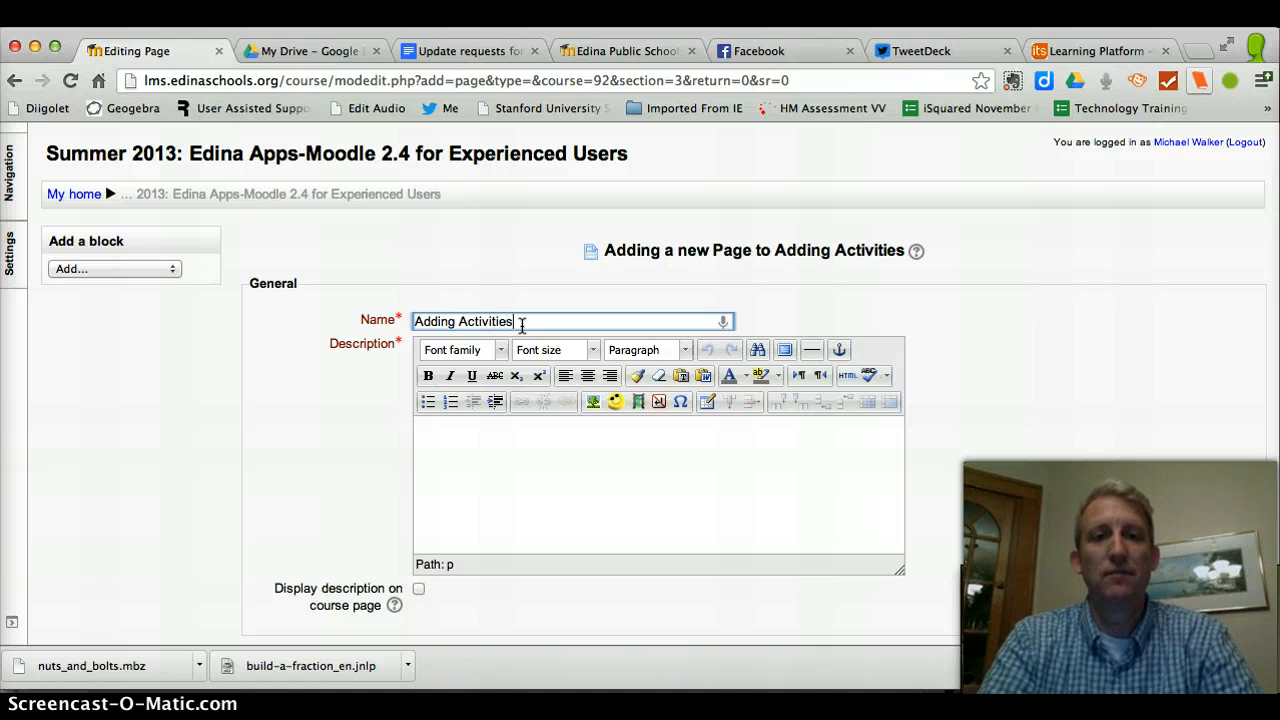
text(Page)
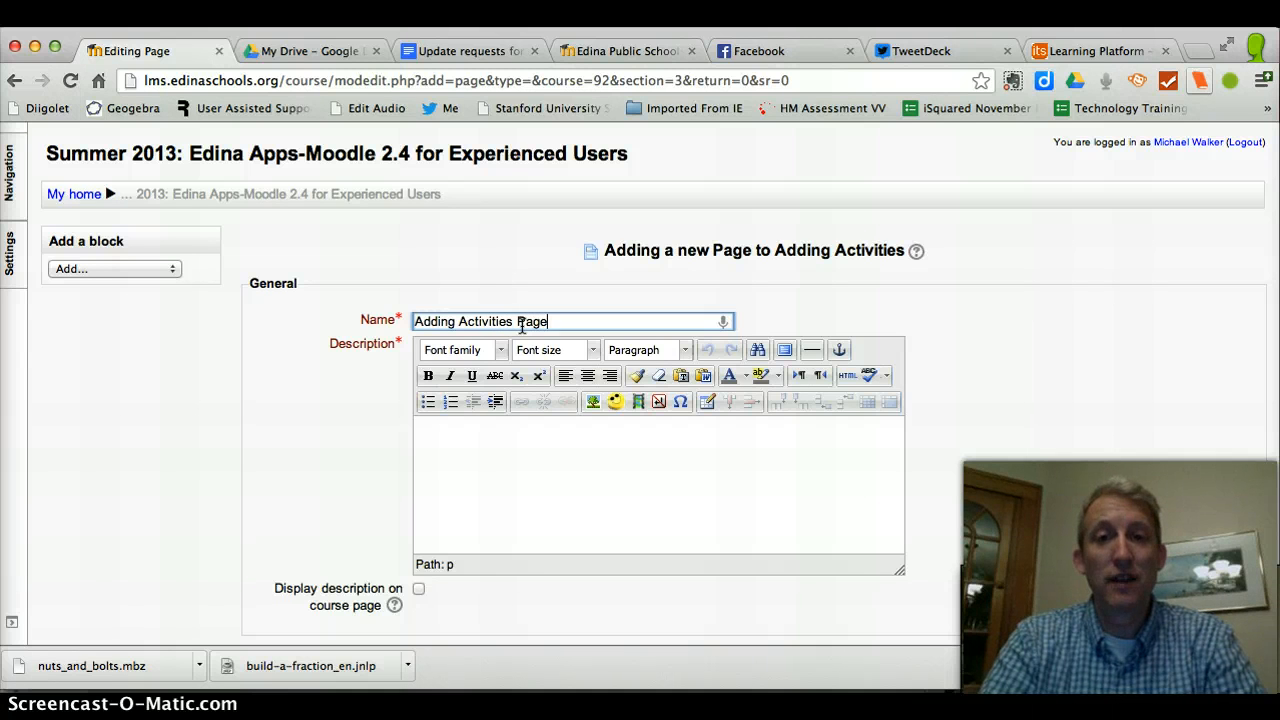
mouse_move(890, 408)
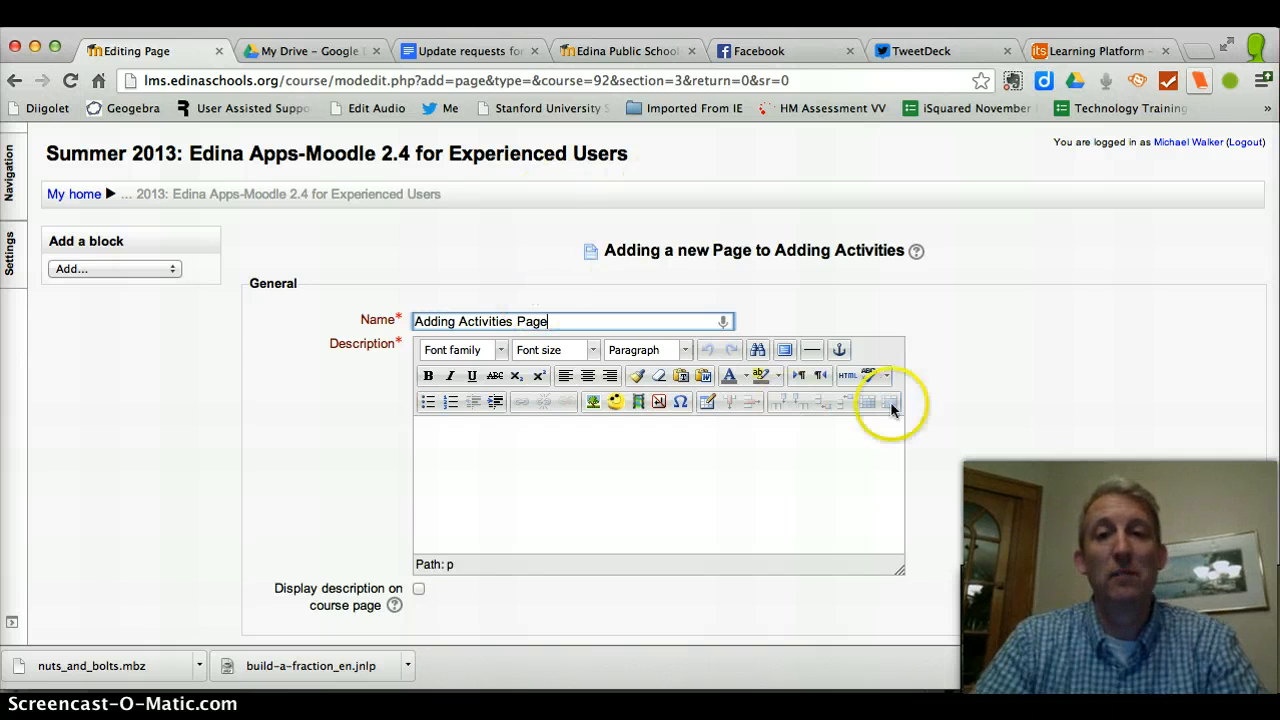
scroll(down, 3)
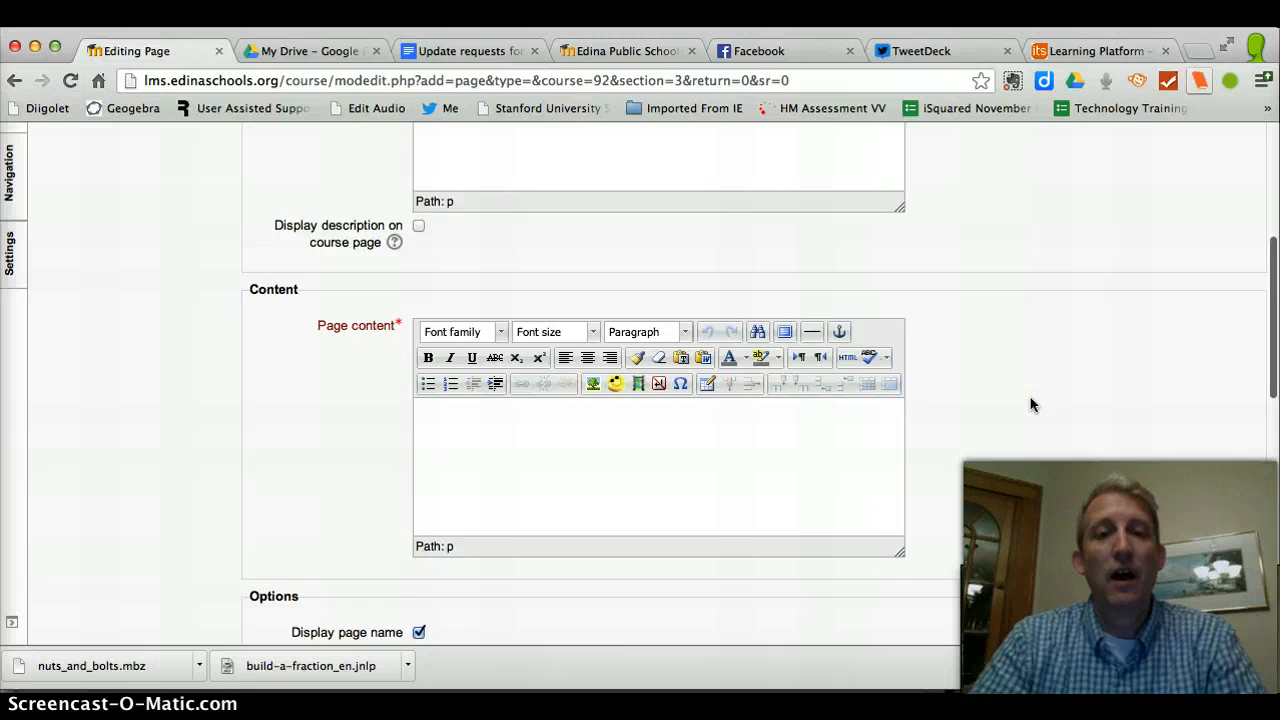
click(636, 436)
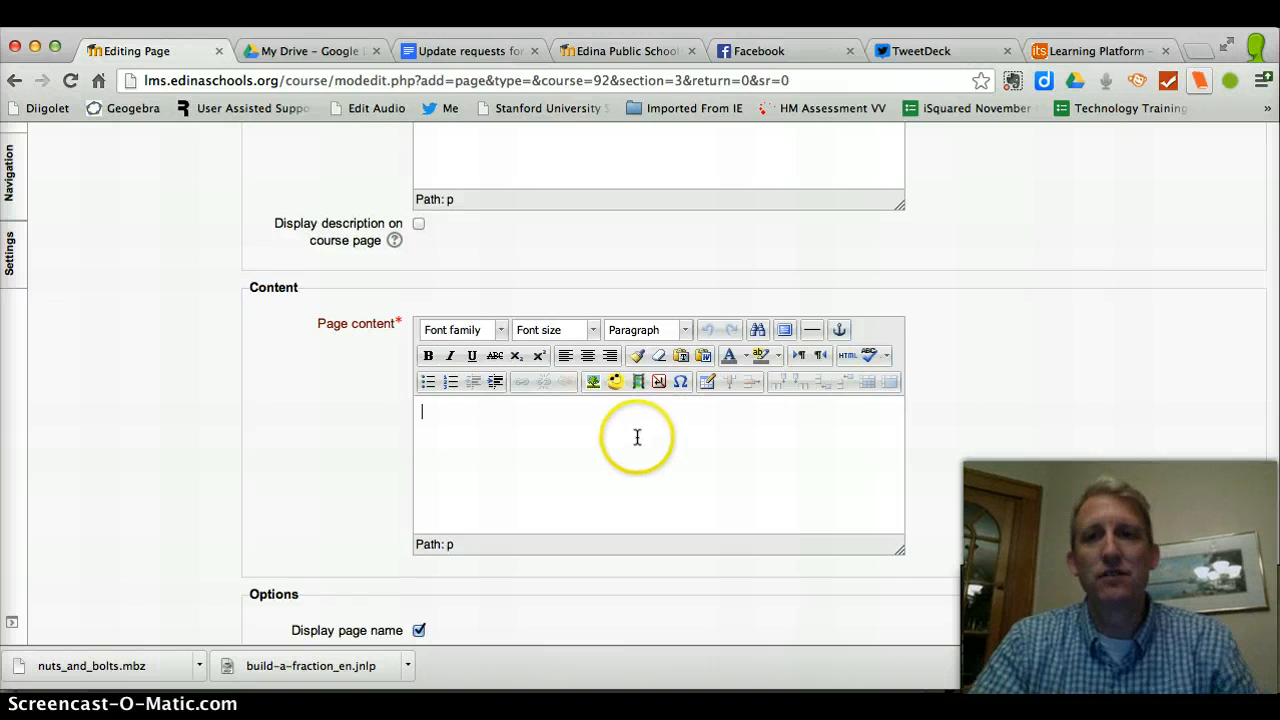
mouse_move(1198, 82)
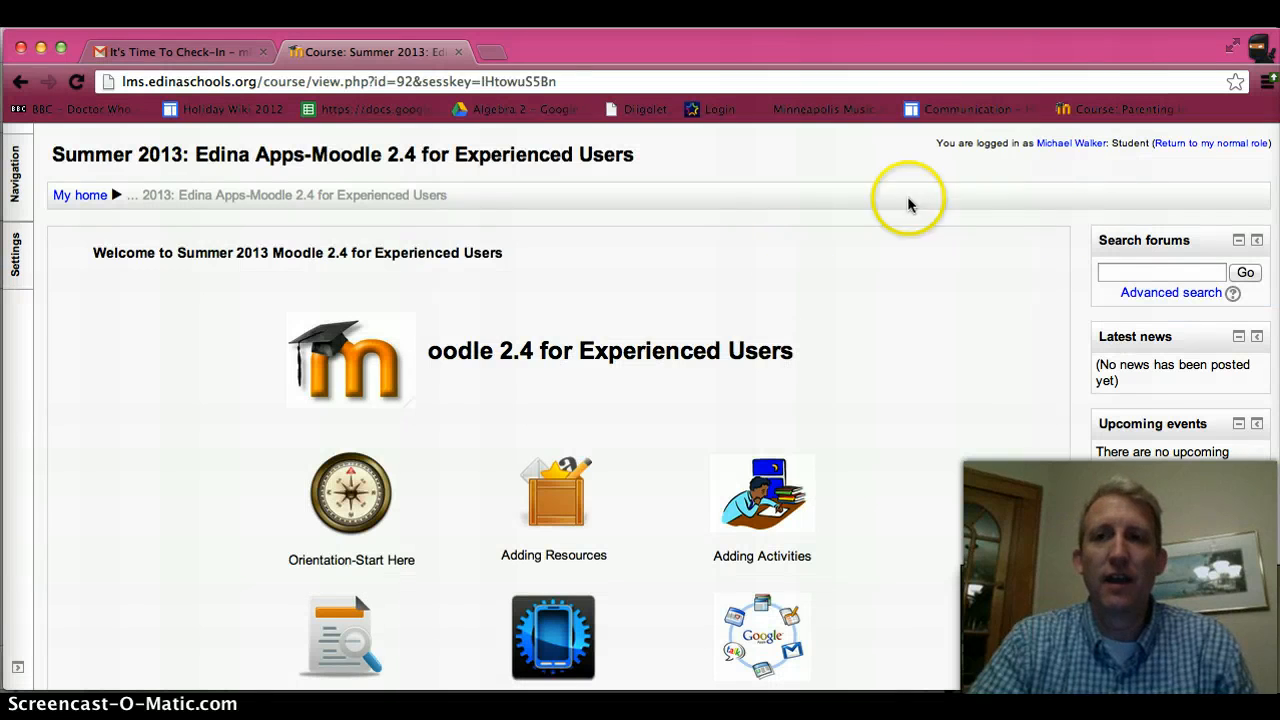
mouse_move(736, 312)
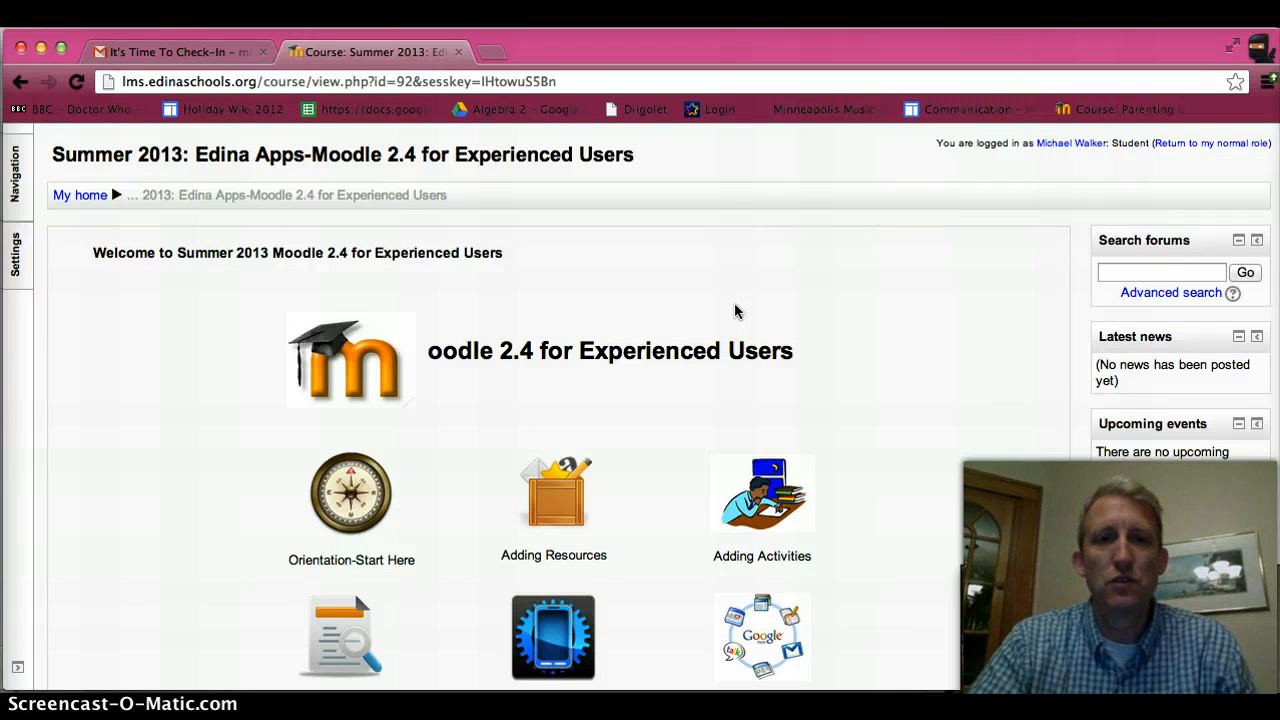
Scroll the course page to the Adding Activities section to select its content for copying.
scroll(down, 3)
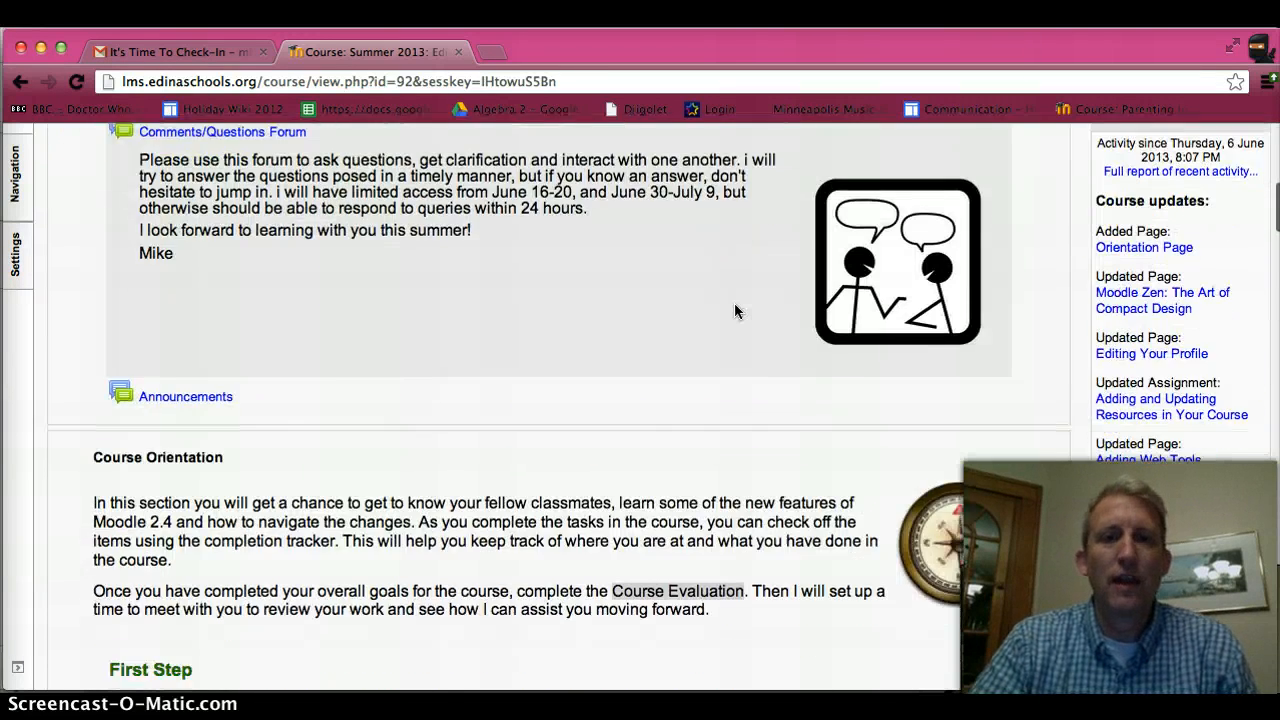
scroll(down, 3)
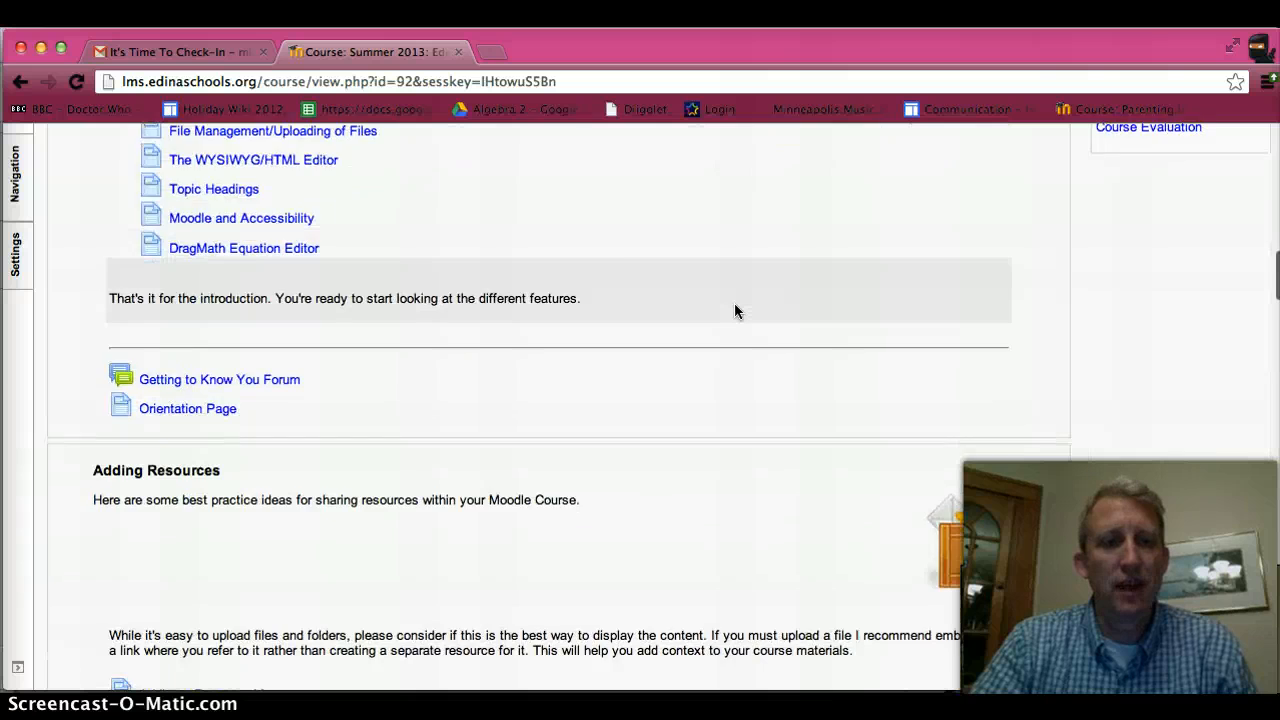
scroll(up, 3)
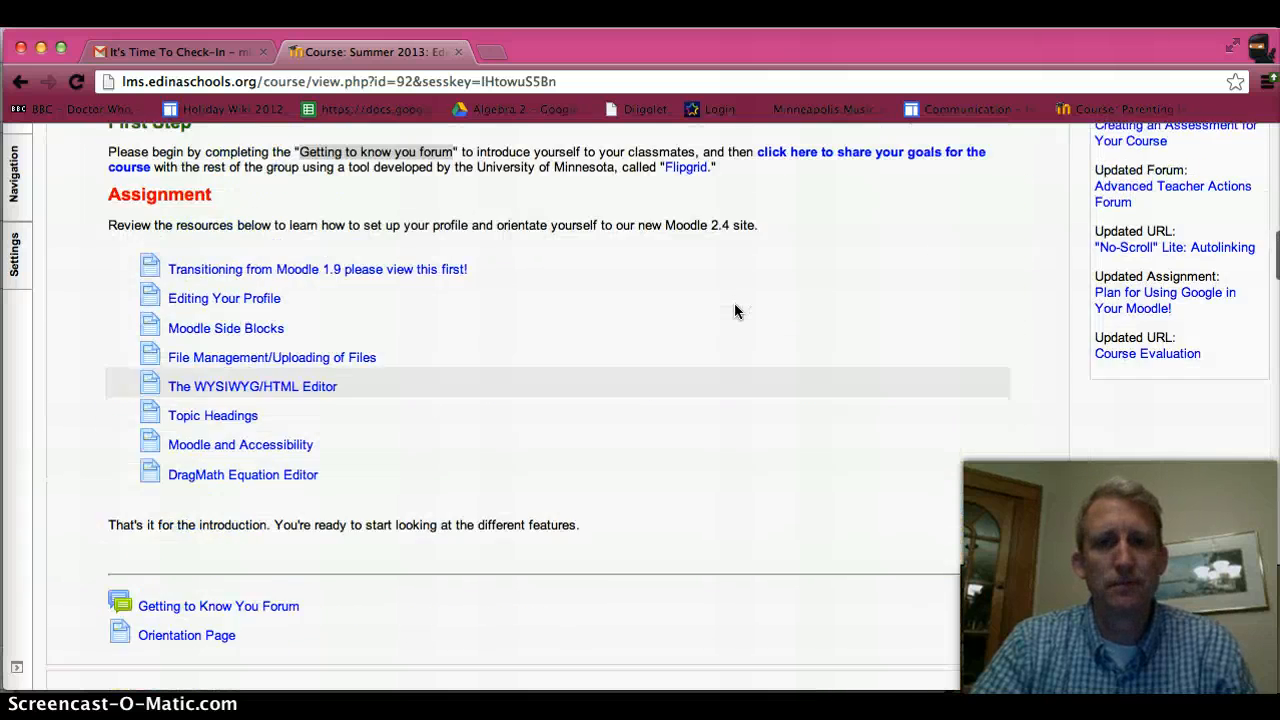
scroll(down, 3)
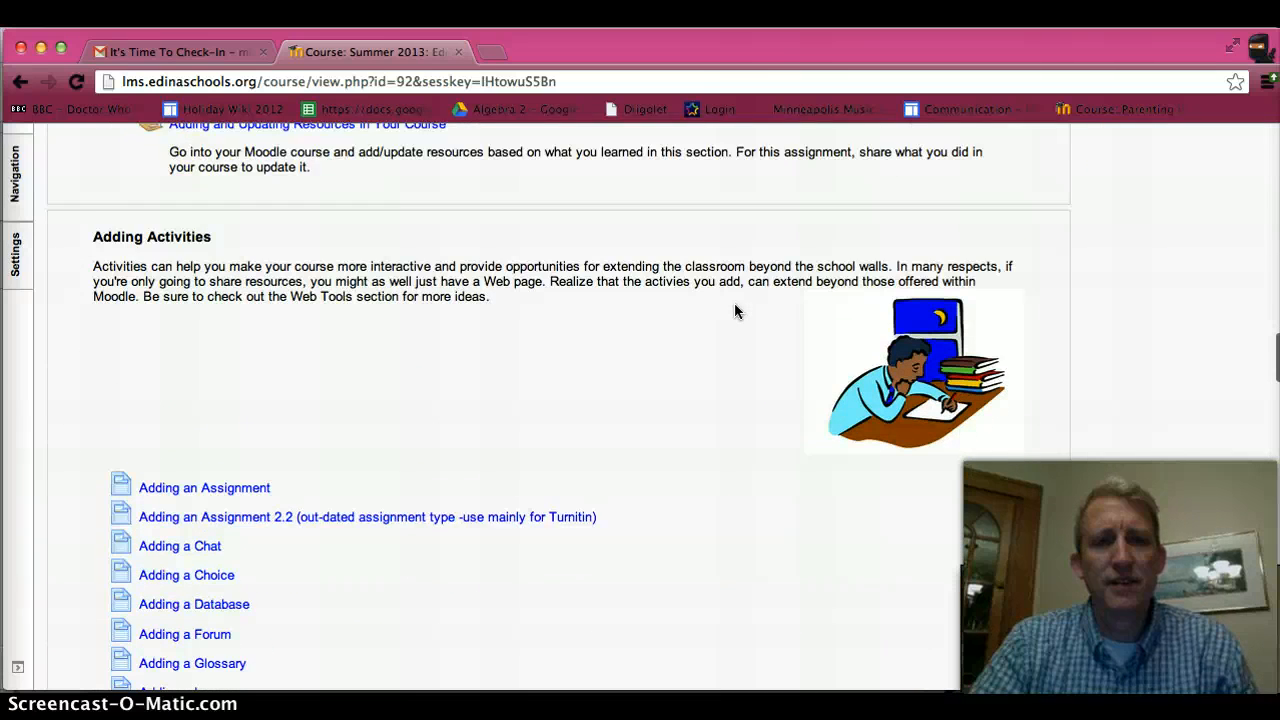
scroll(down, 3)
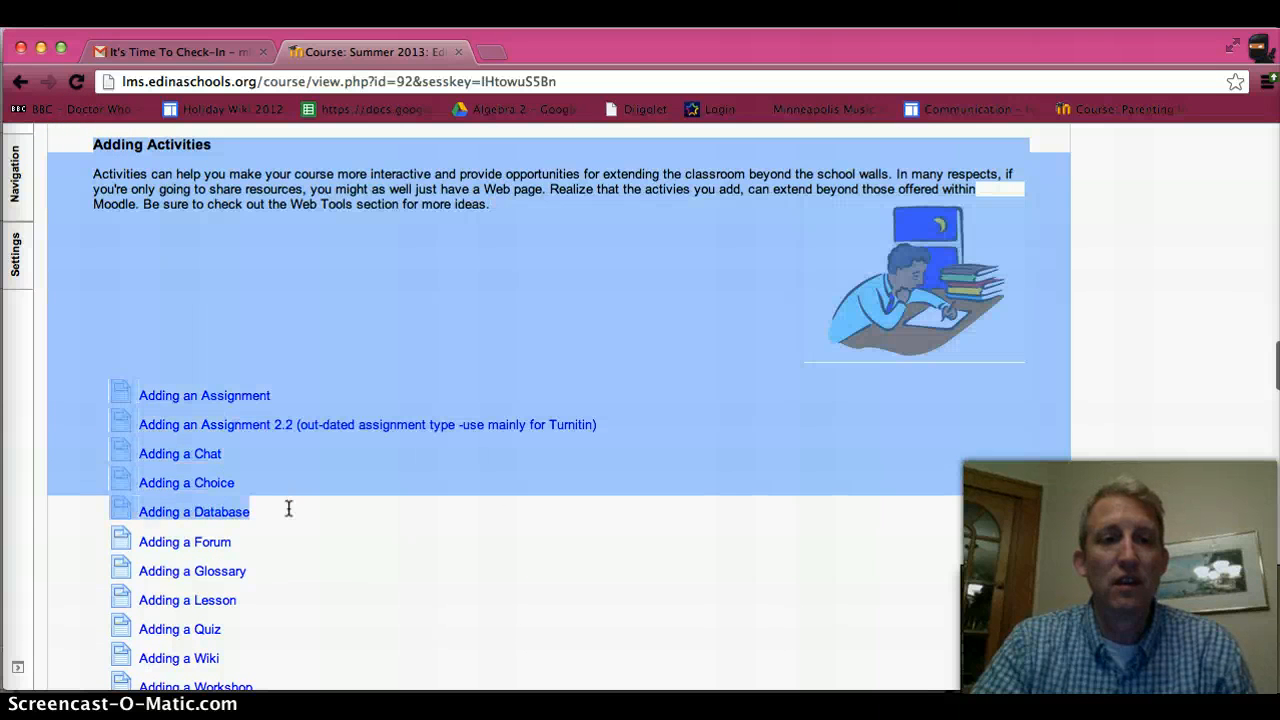
scroll(down, 3)
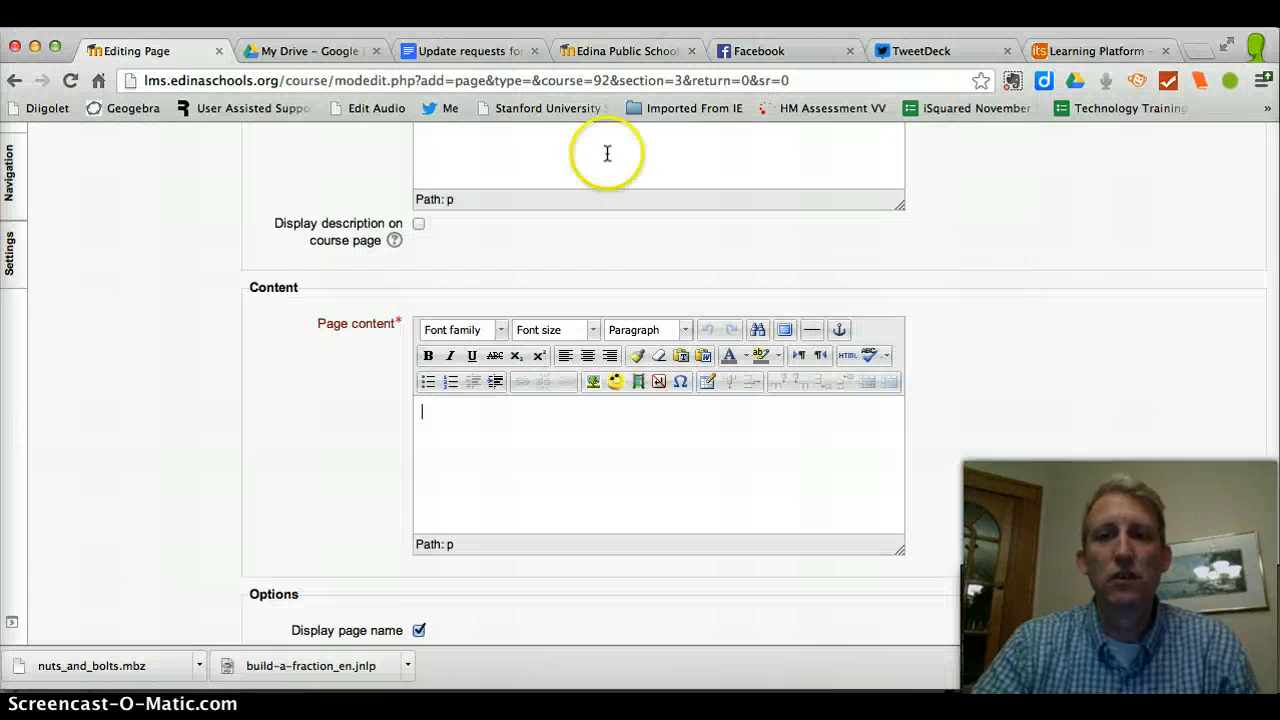
mouse_move(476, 420)
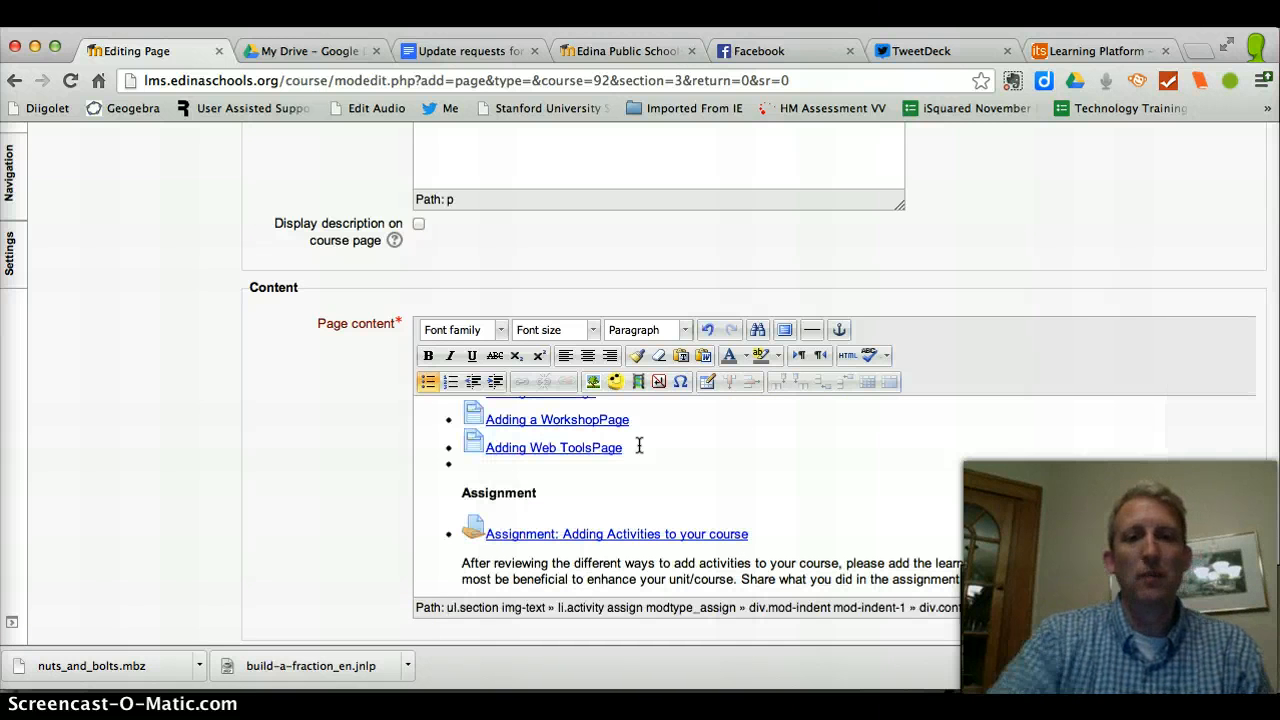
mouse_move(96, 376)
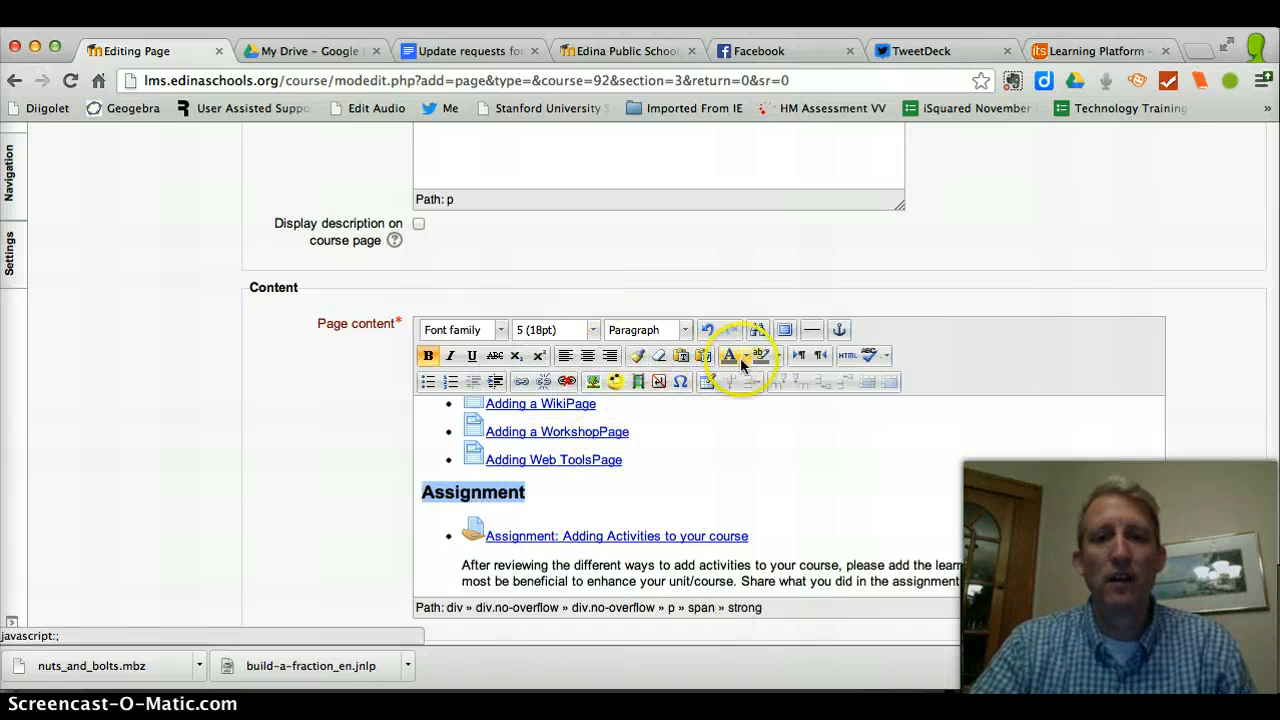
Colour the enlarged Assignment heading red, then scroll down to the restriction and completion settings.
click(742, 356)
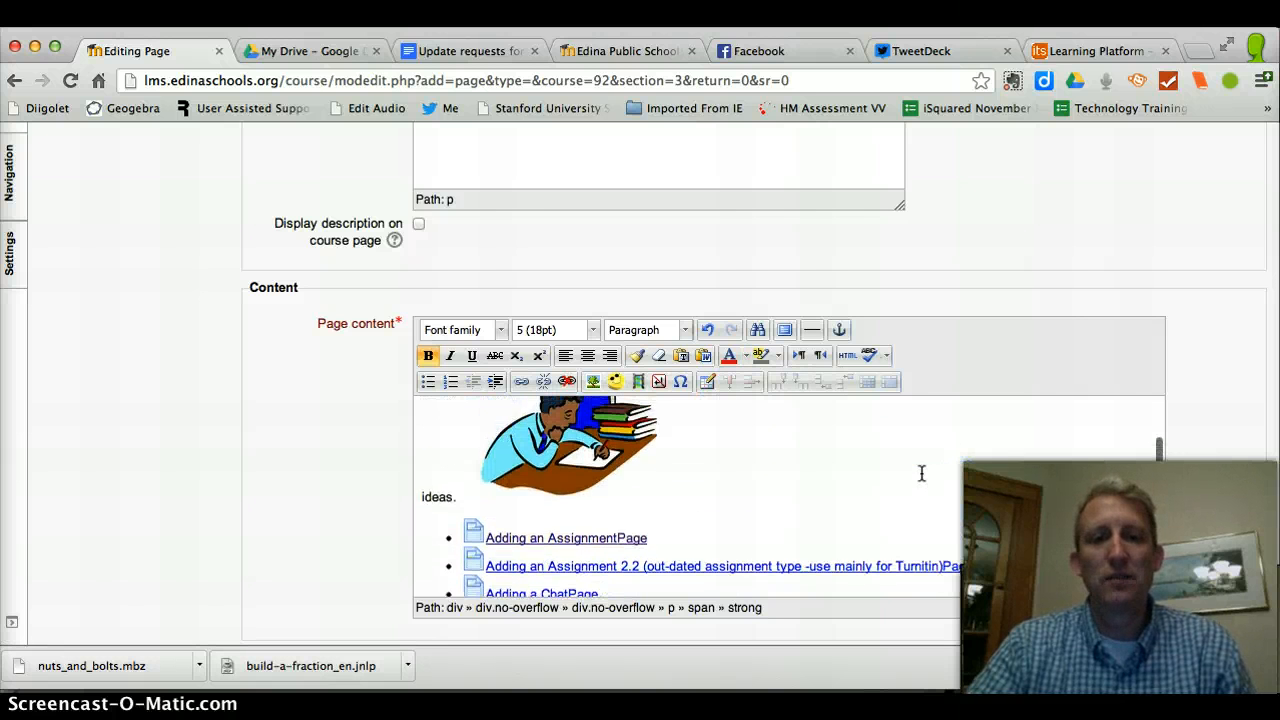
click(568, 448)
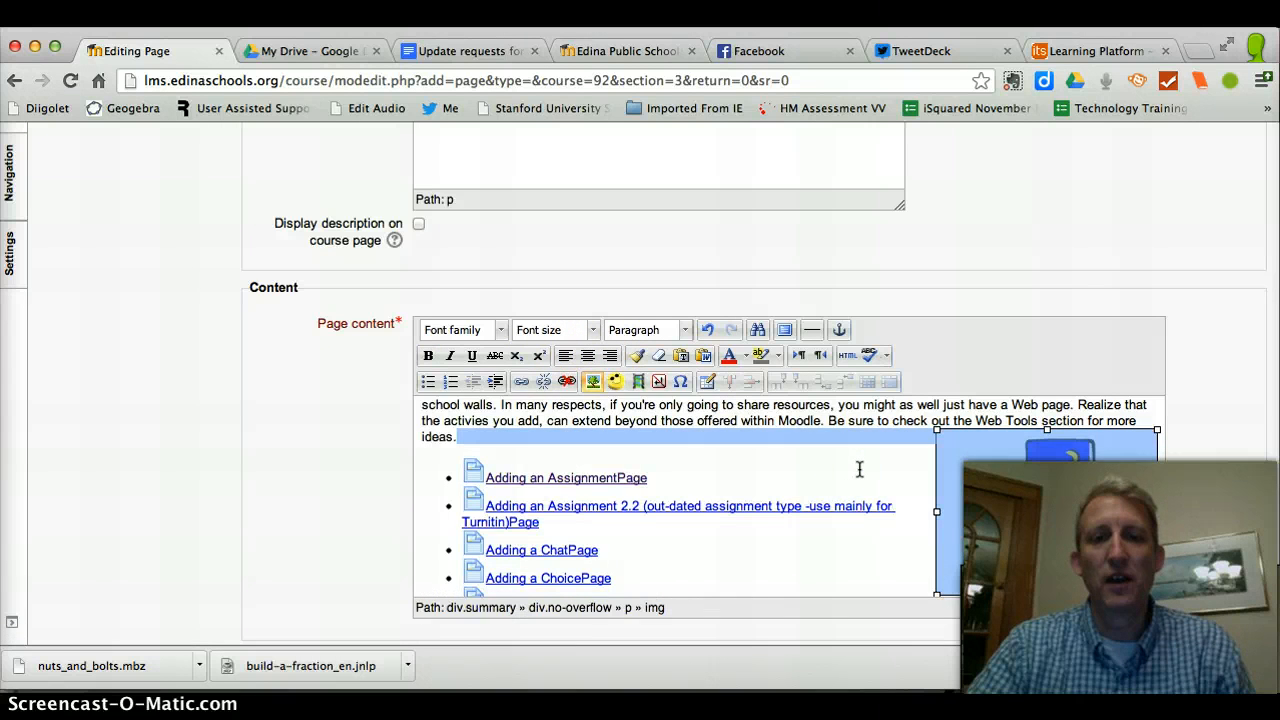
scroll(down, 3)
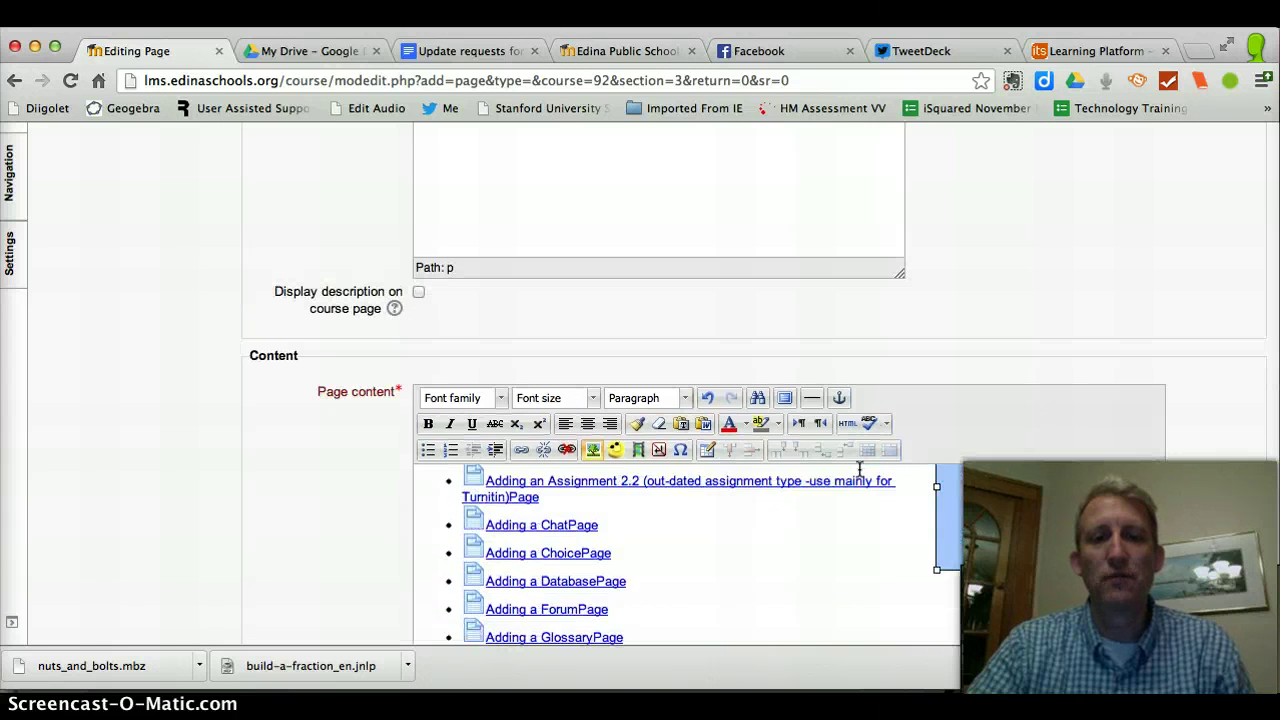
scroll(down, 3)
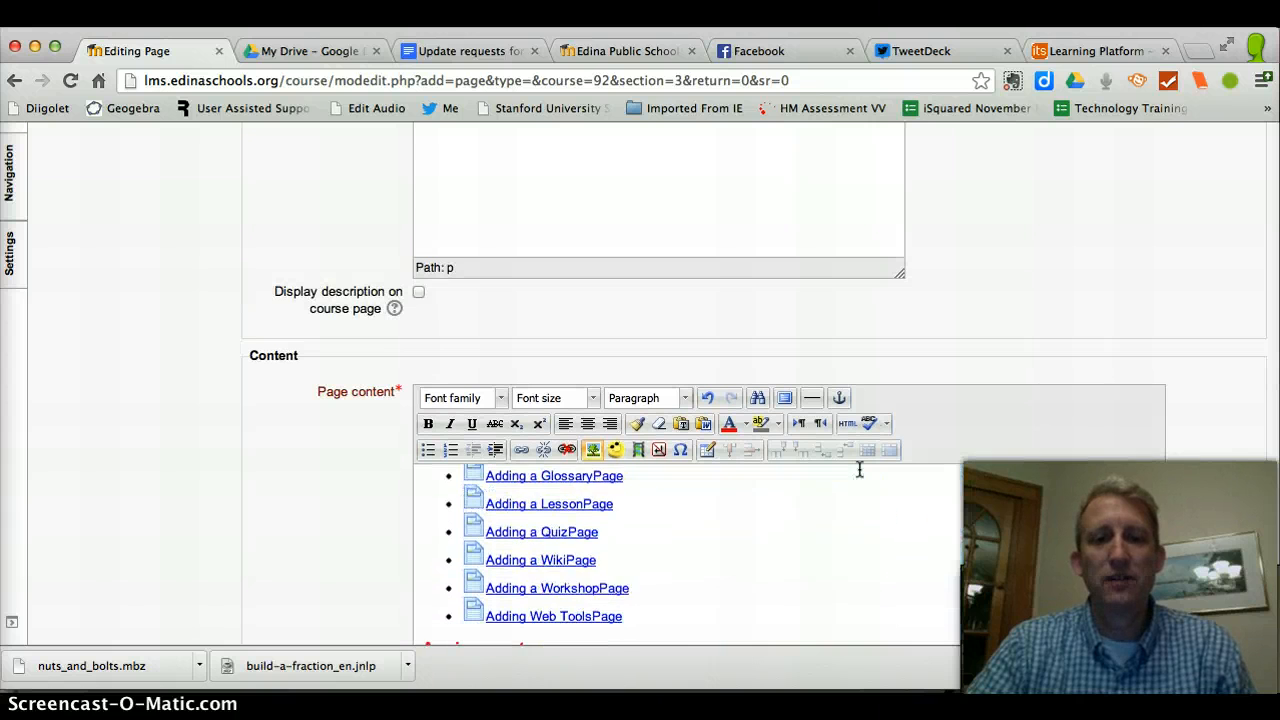
scroll(down, 3)
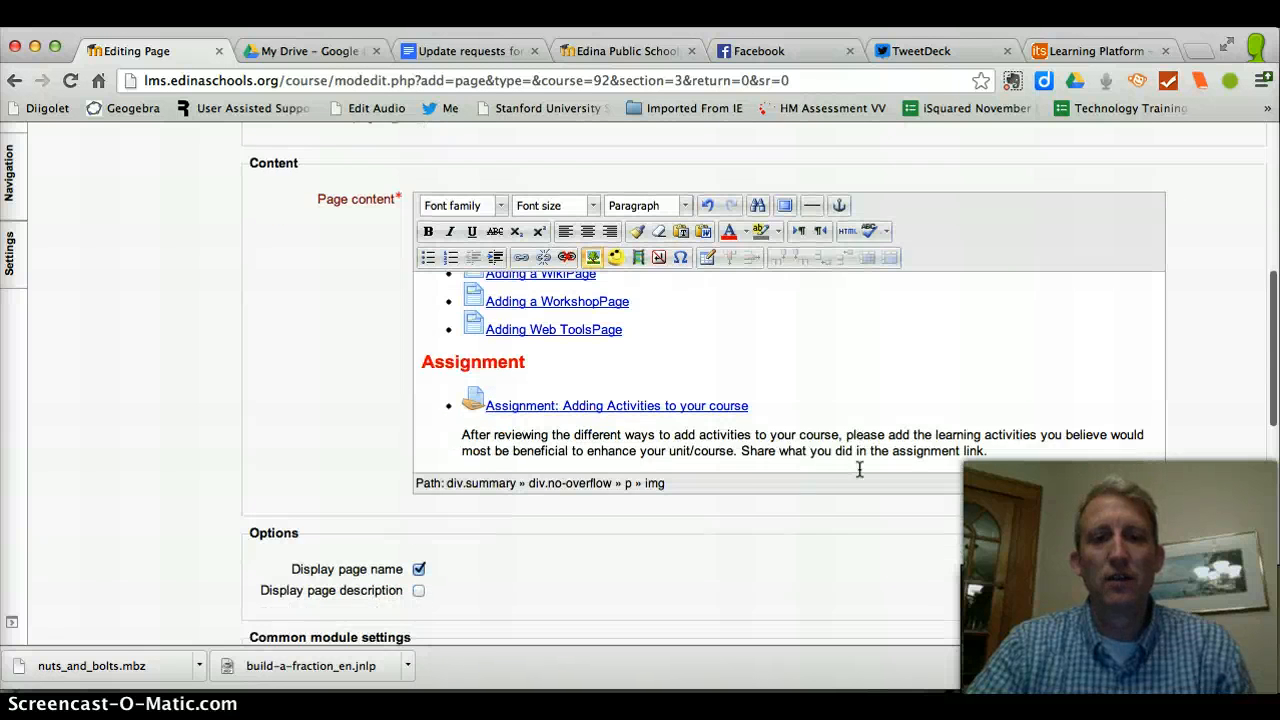
scroll(down, 3)
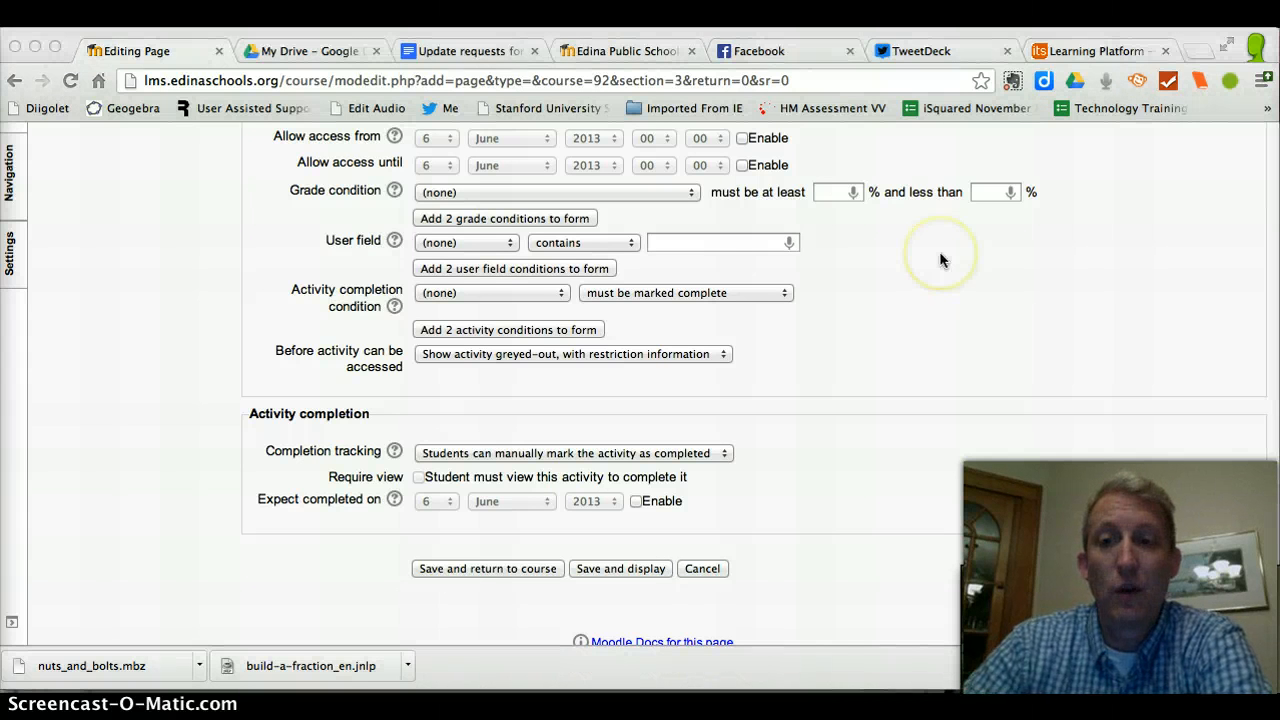
mouse_move(940, 260)
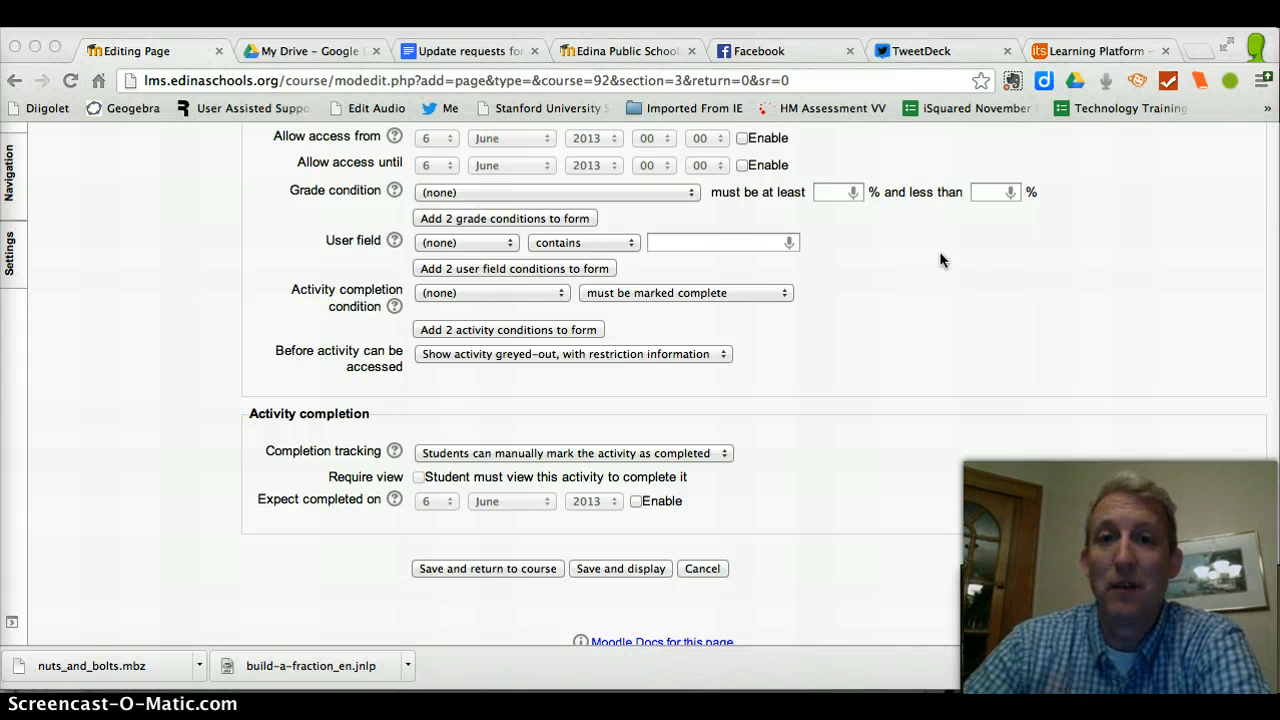
scroll(up, 3)
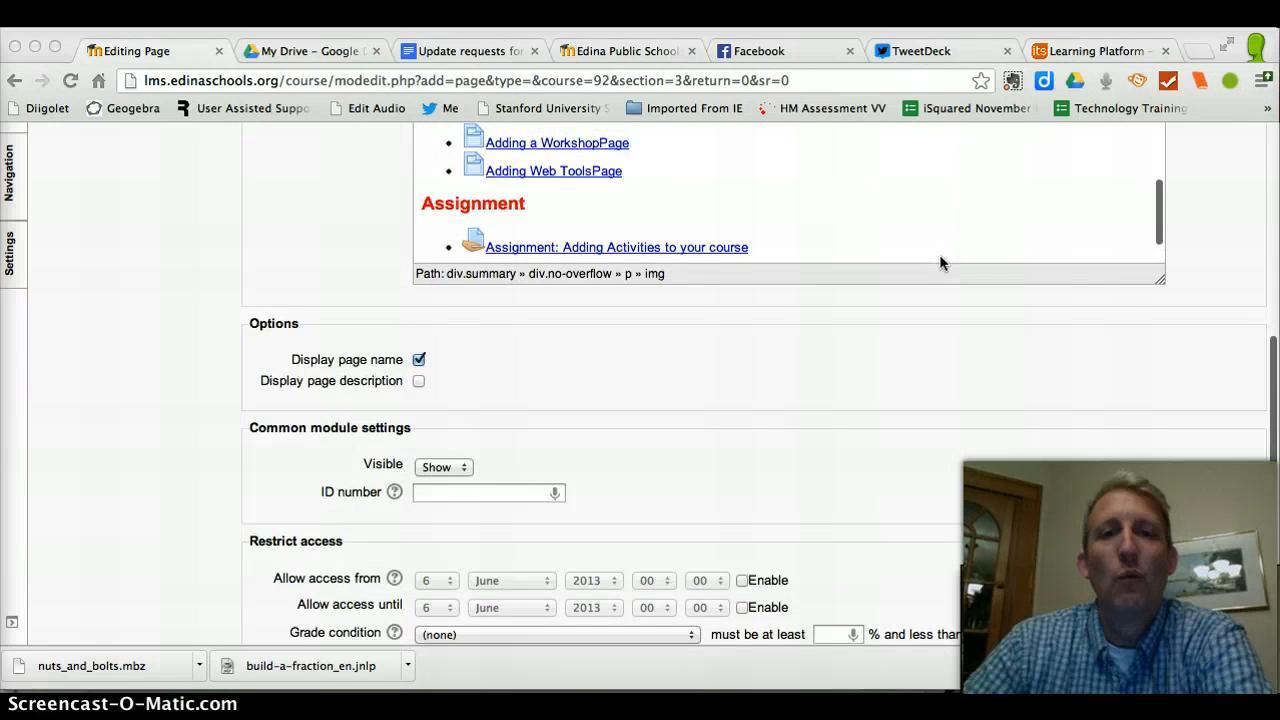
scroll(up, 3)
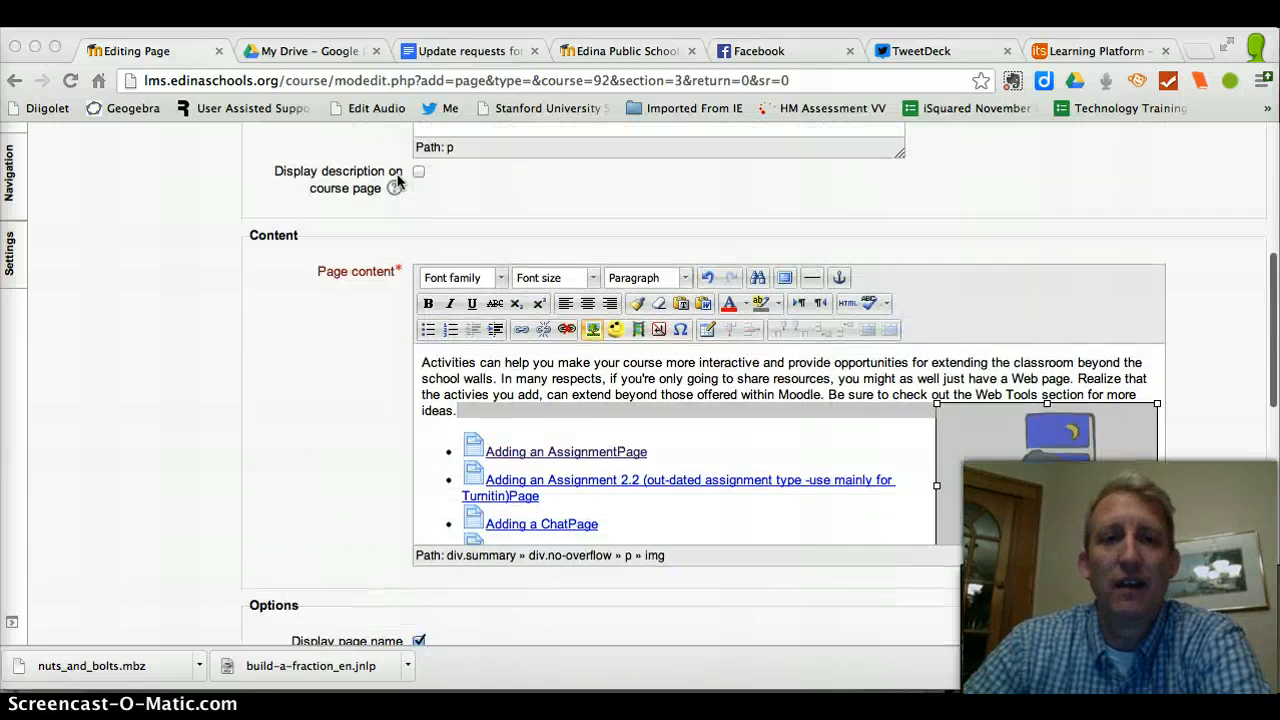
scroll(up, 3)
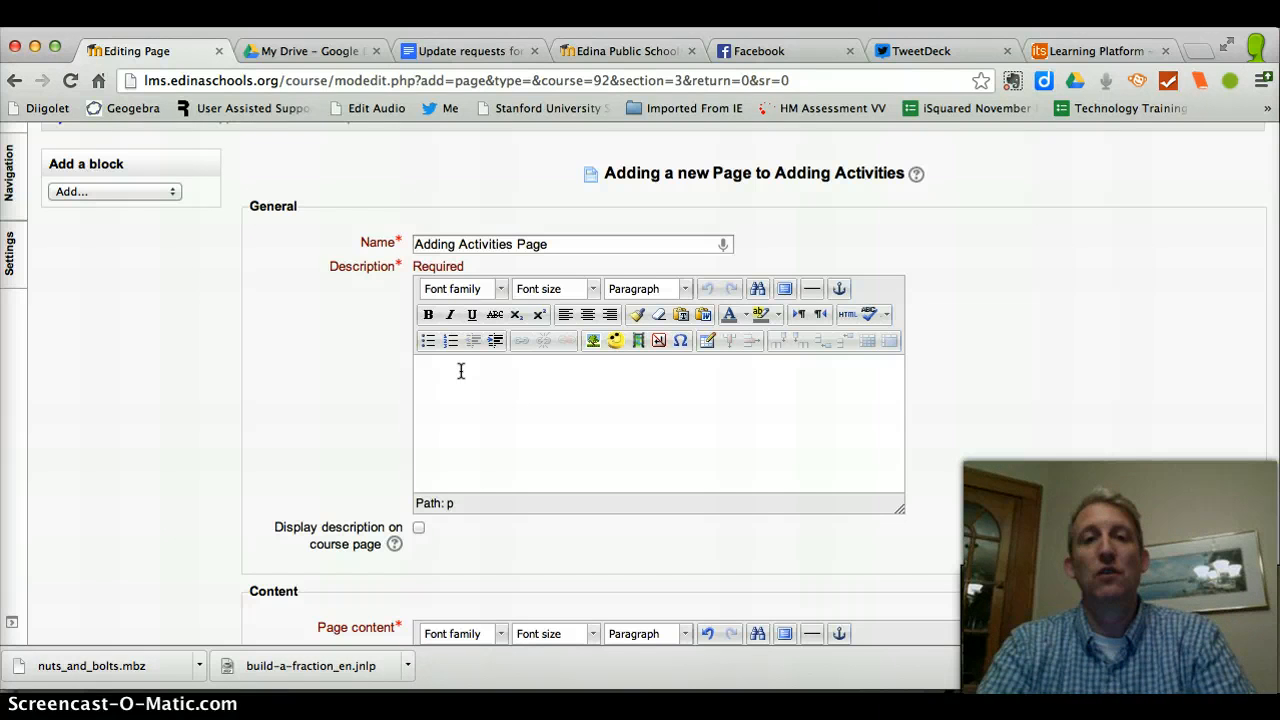
Enter 'Adding Activities Page' as the description, then save and display the new page.
text(Adding Ac)
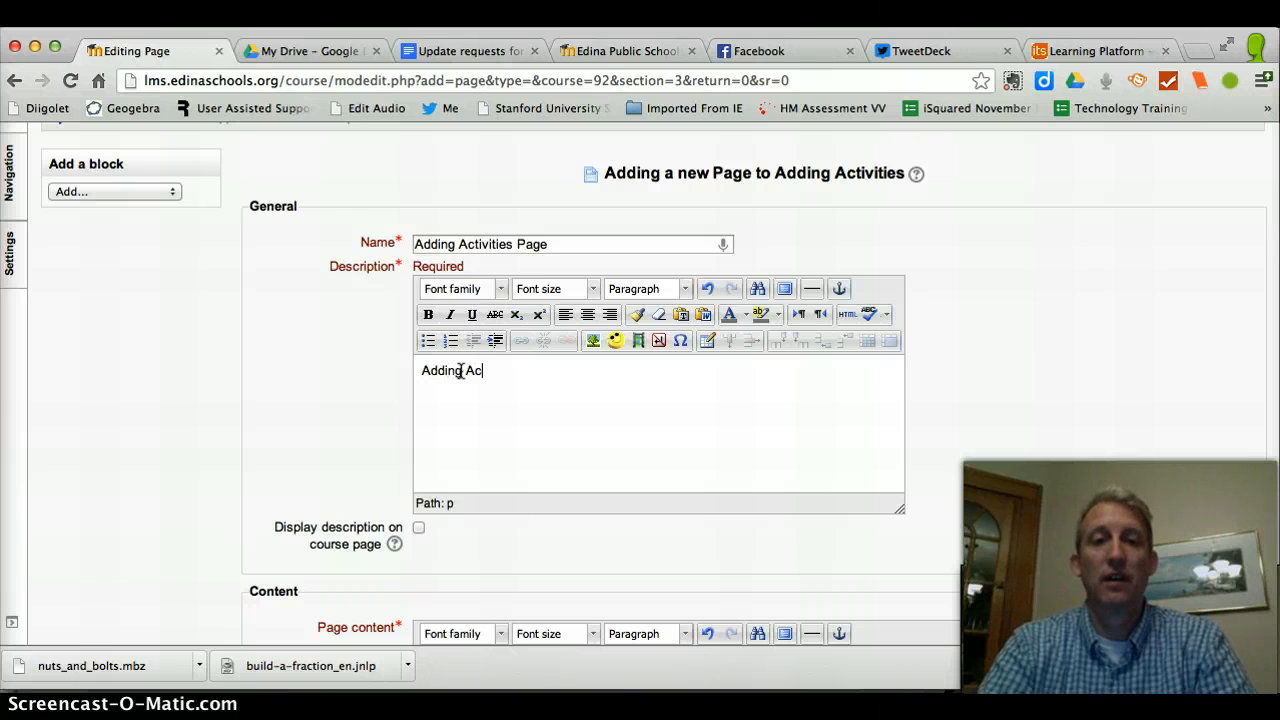
text(tivit)
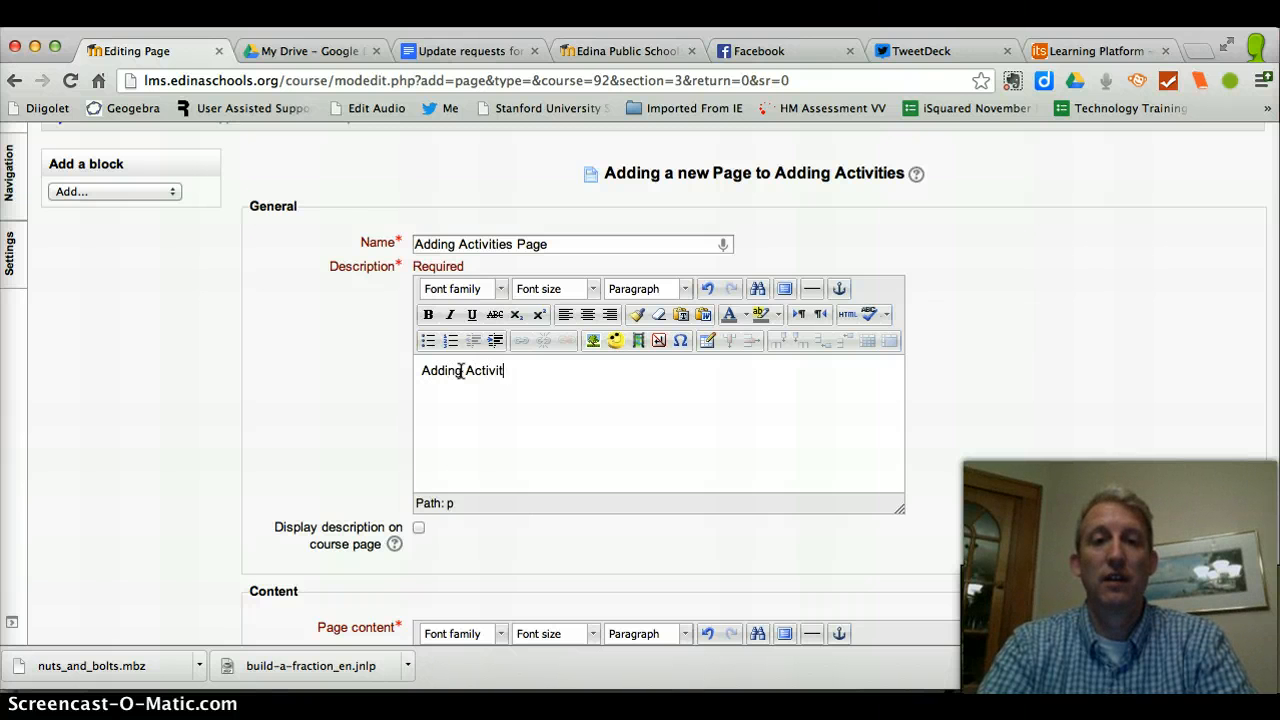
text(ies Page)
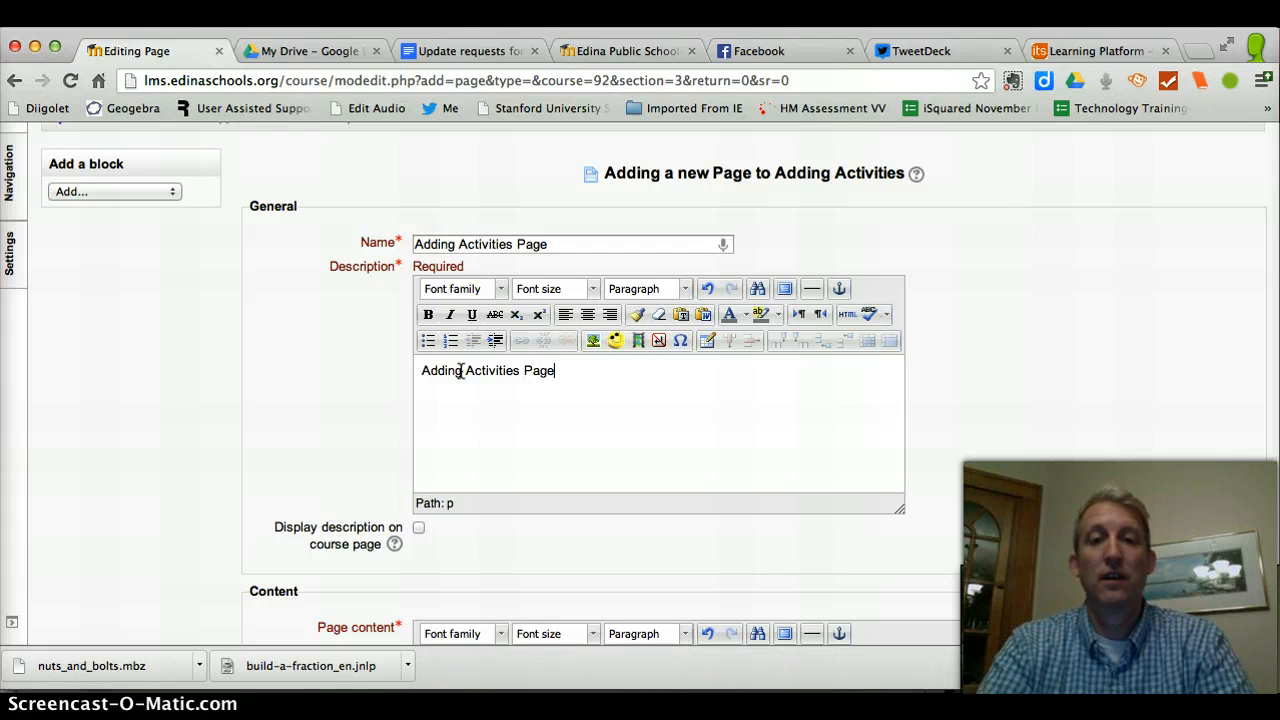
mouse_move(1108, 400)
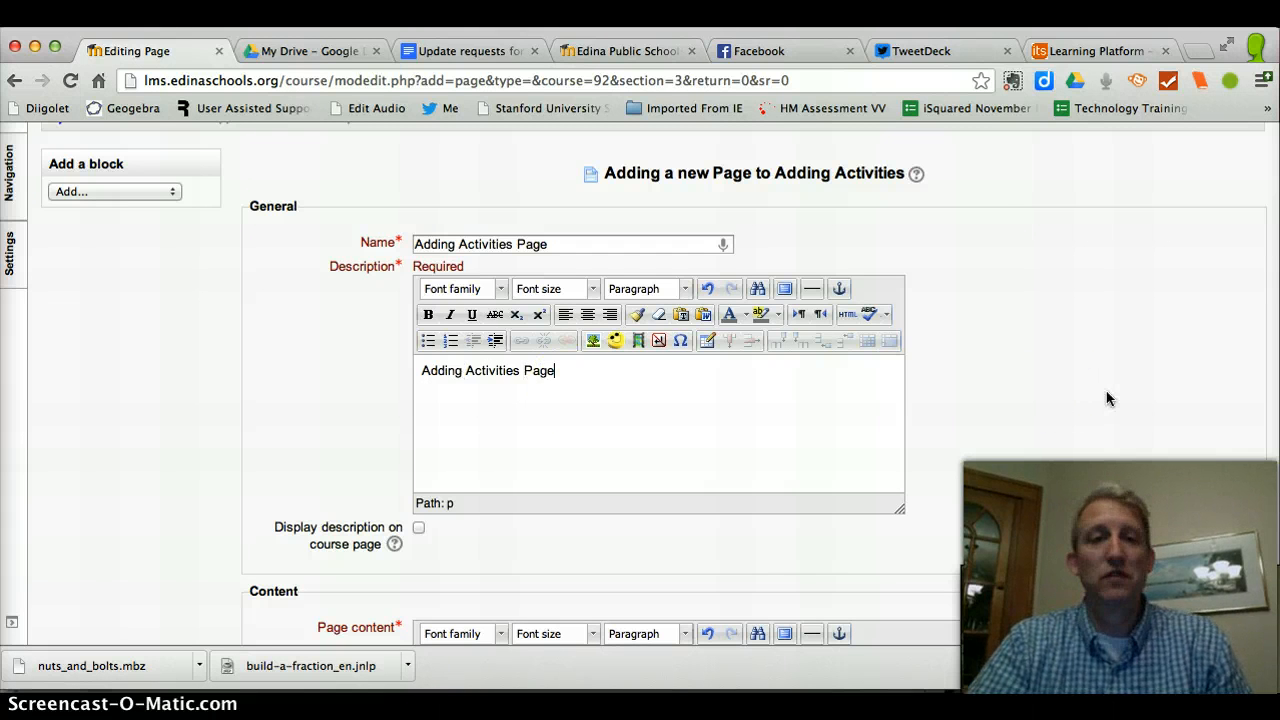
scroll(down, 3)
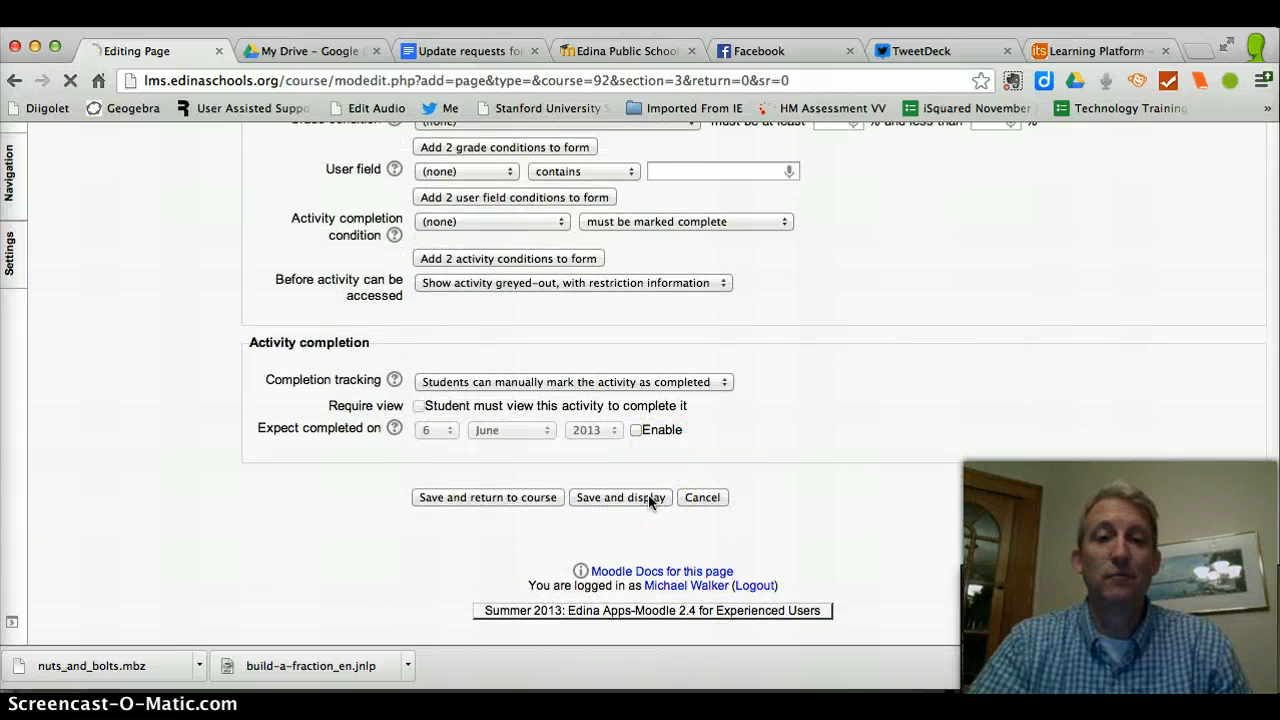
click(620, 496)
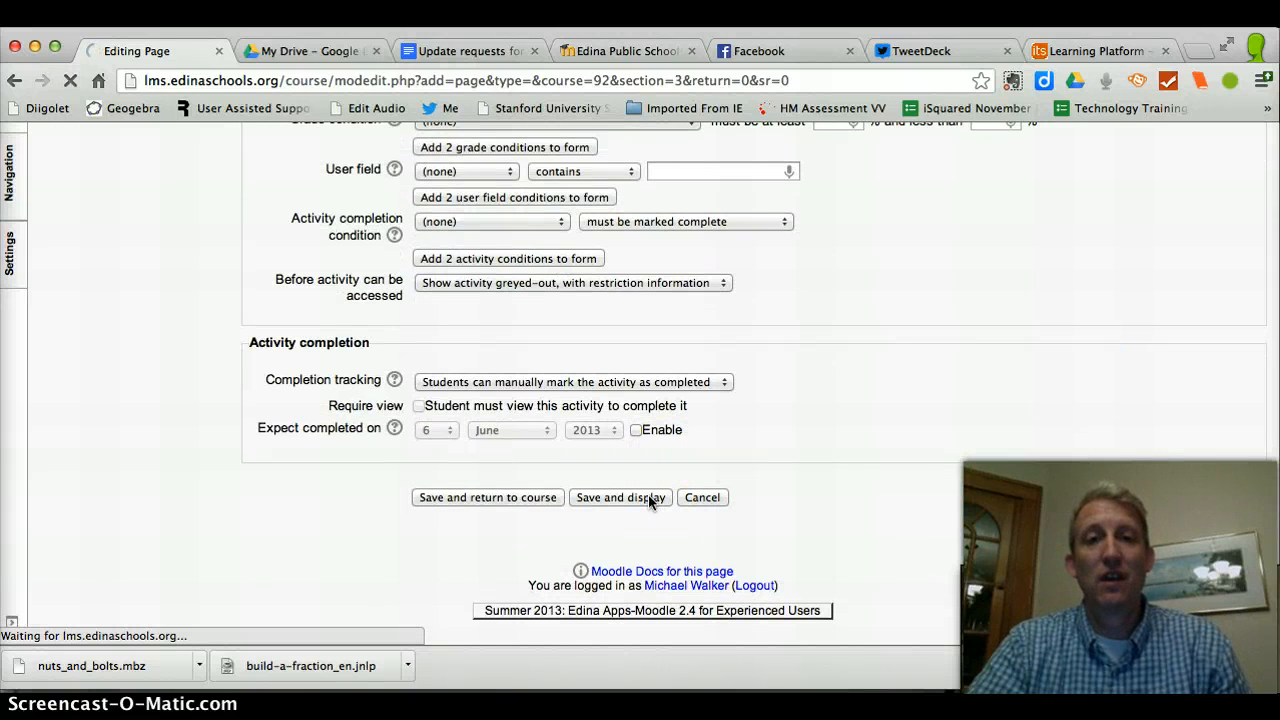
click(620, 496)
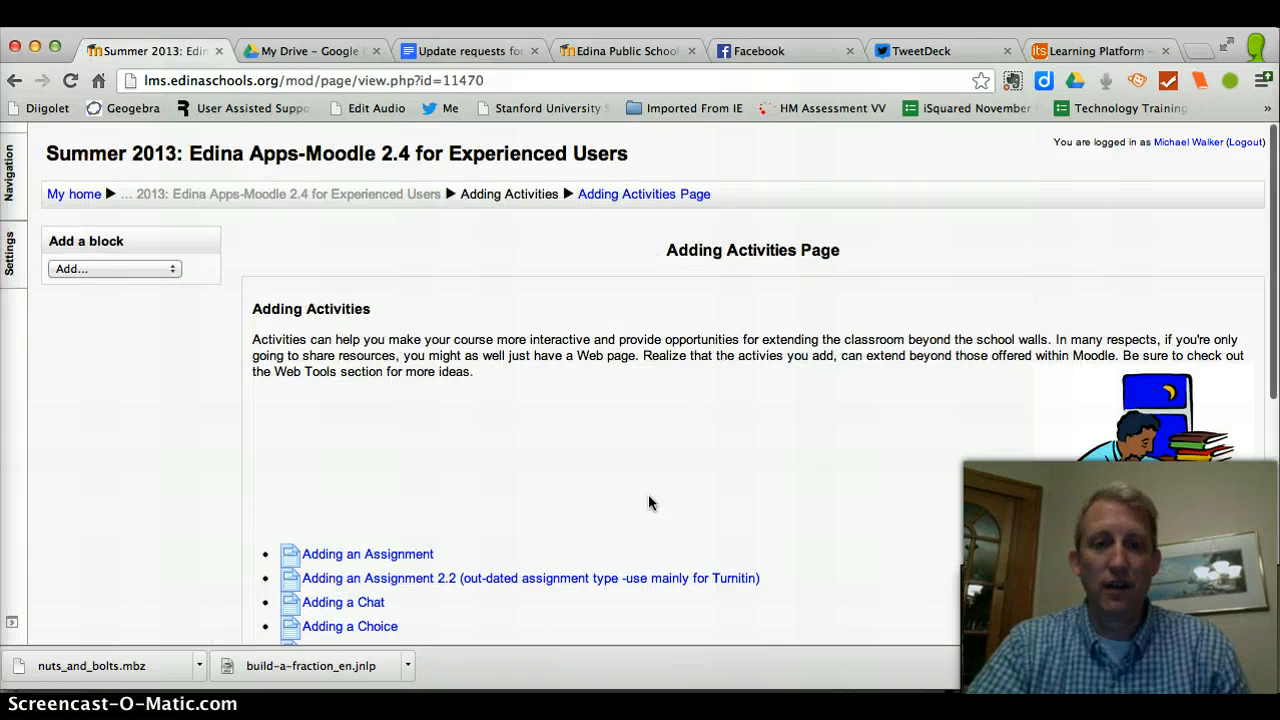
Review the saved Adding Activities Page and return to the course front page via the breadcrumb.
scroll(down, 3)
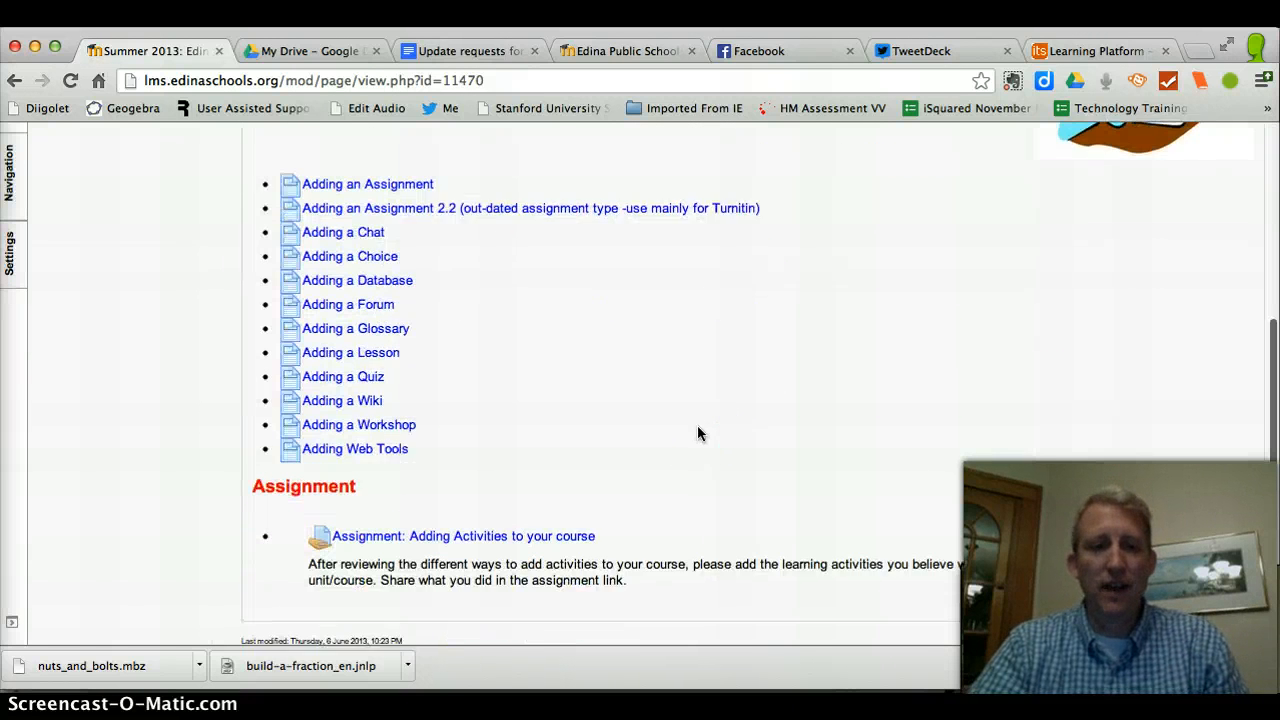
scroll(up, 3)
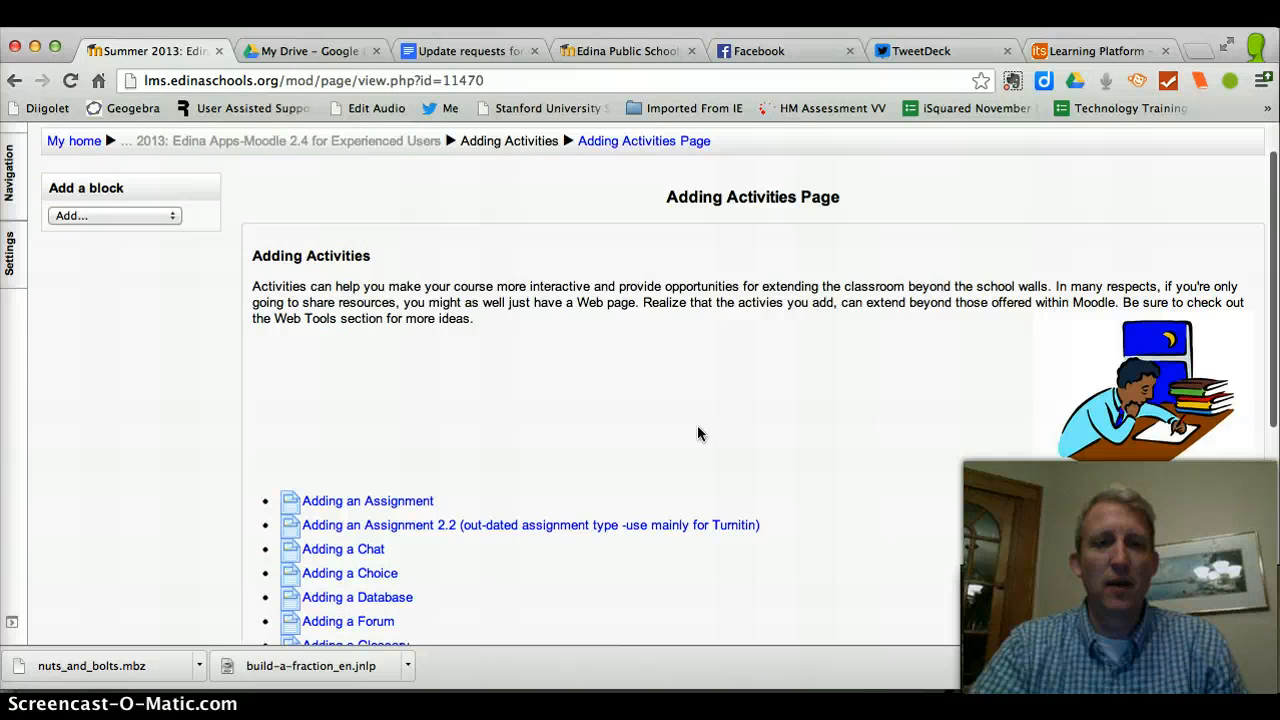
scroll(up, 3)
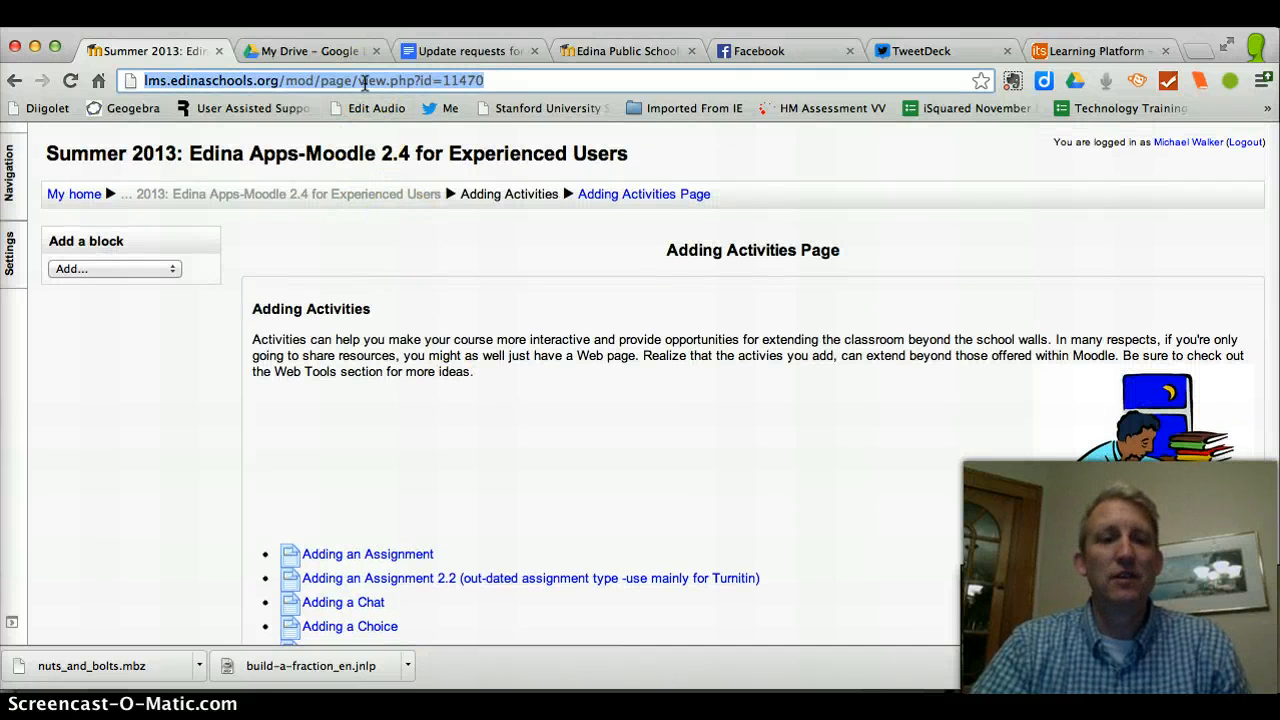
mouse_move(320, 196)
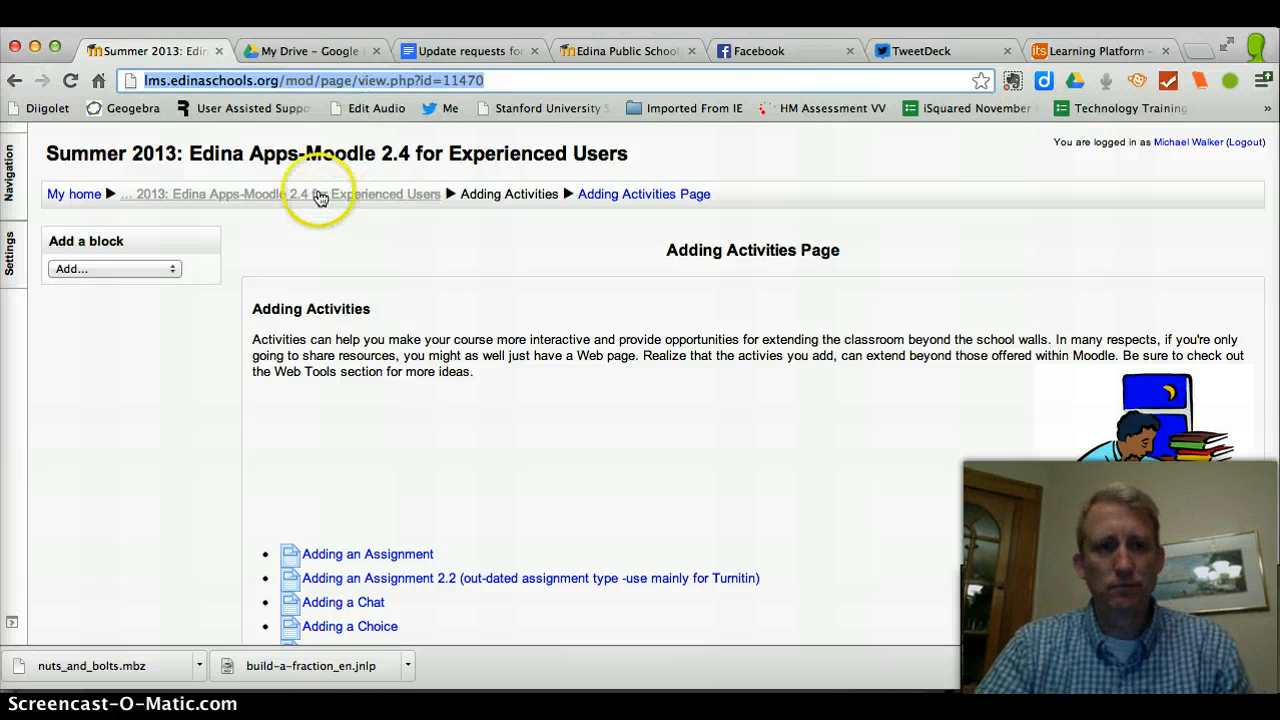
click(280, 194)
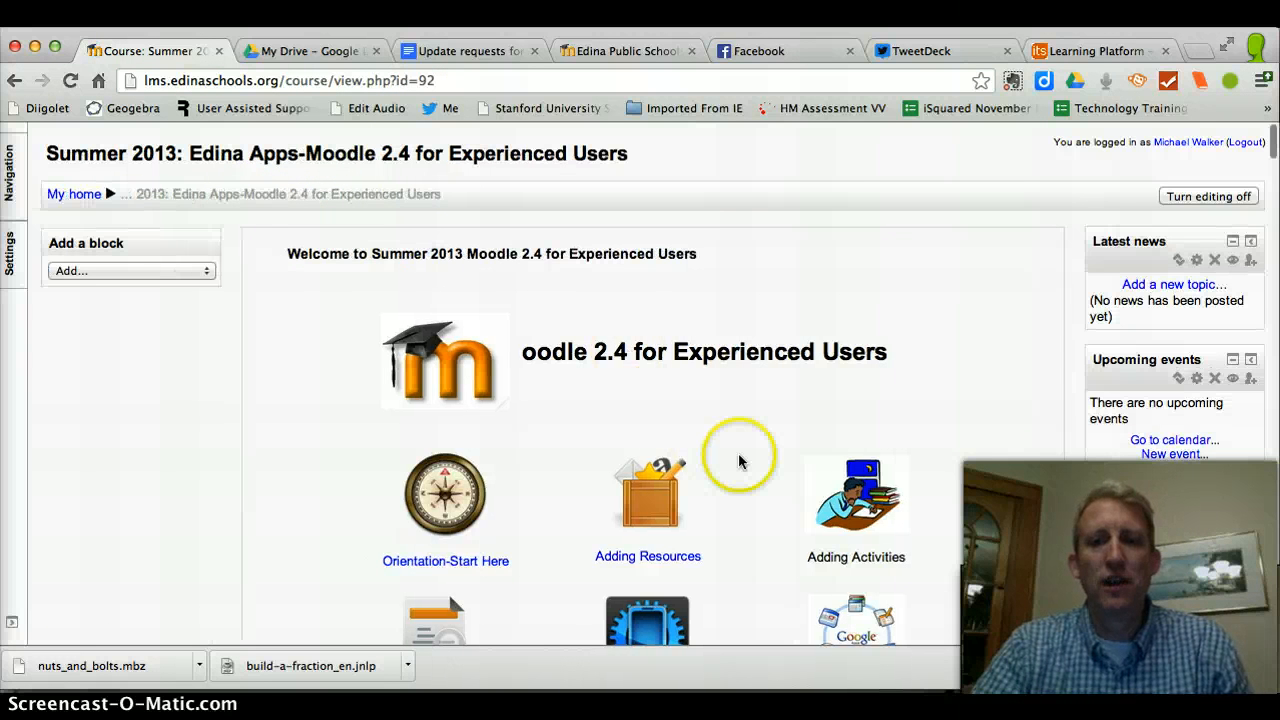
mouse_move(724, 480)
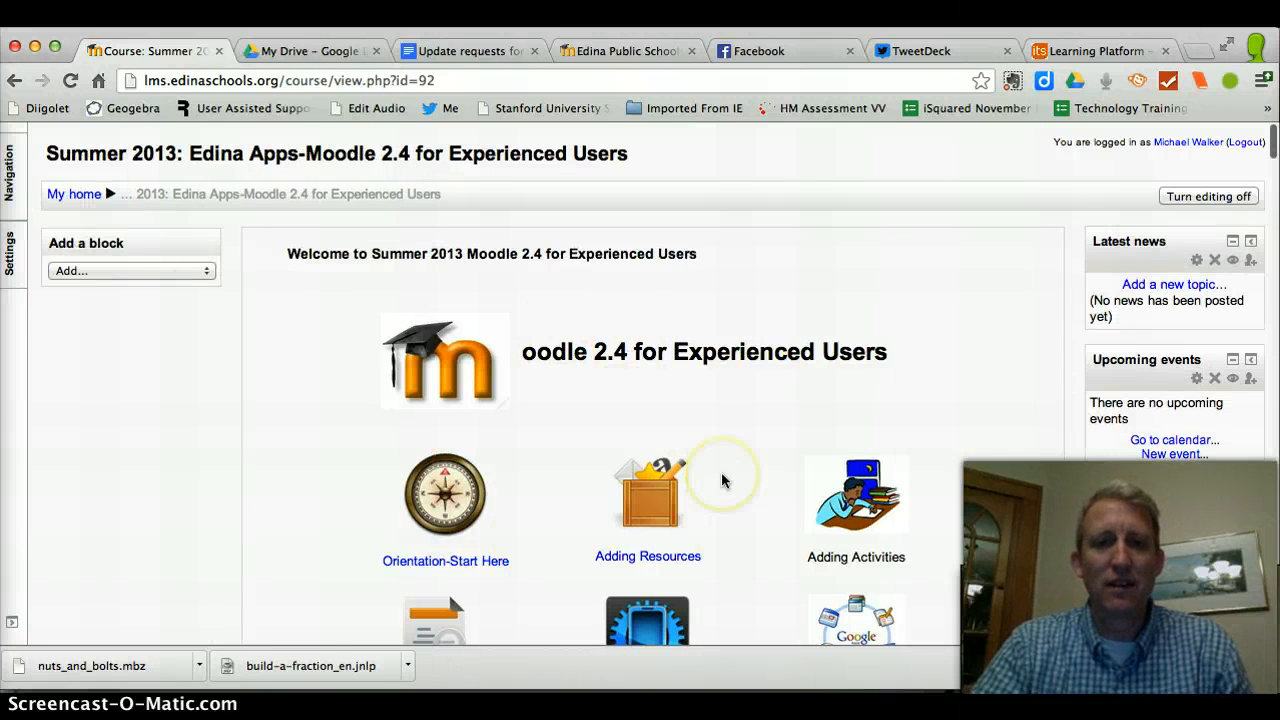
In the welcome section summary editor, start a link on the Adding Activities image and caption.
scroll(down, 3)
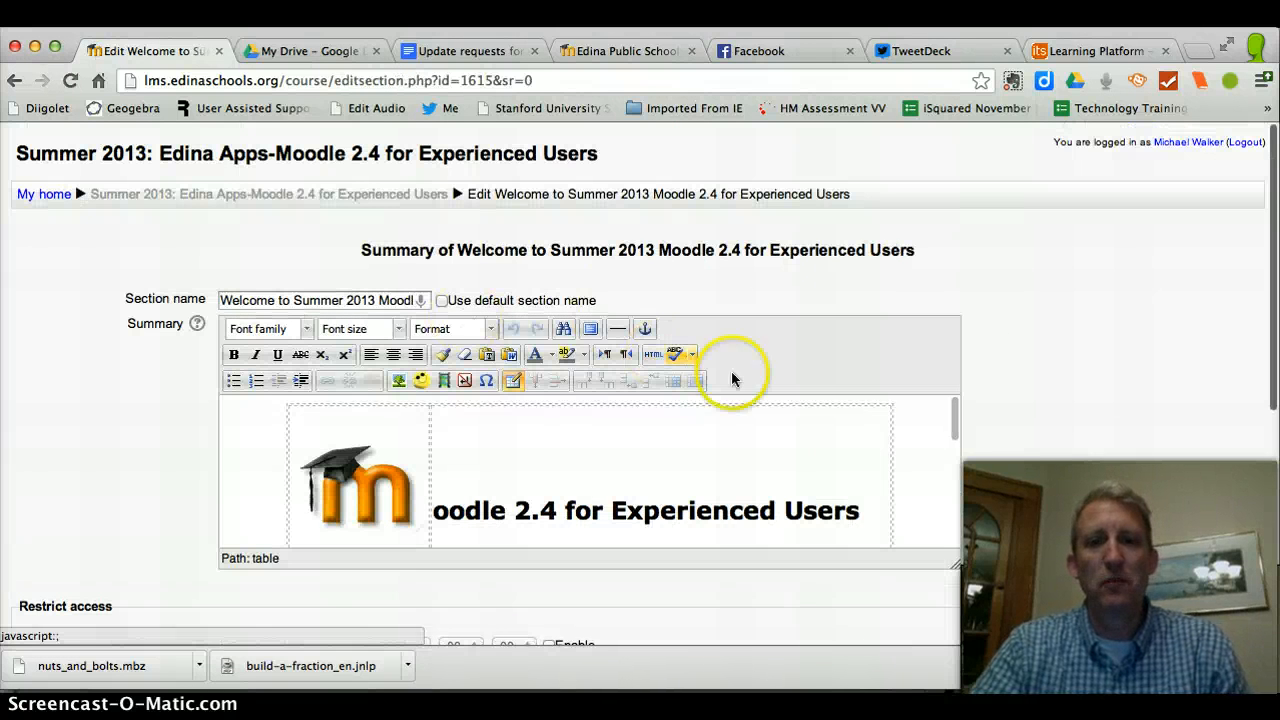
scroll(down, 3)
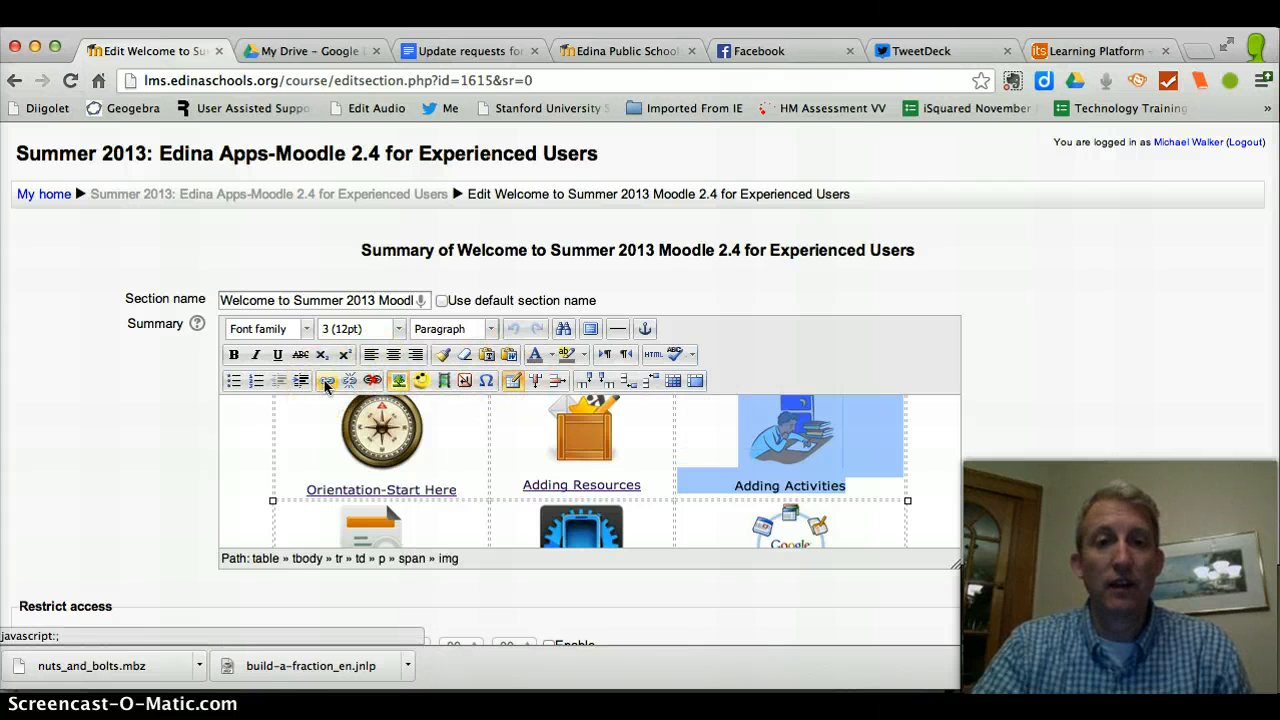
click(328, 380)
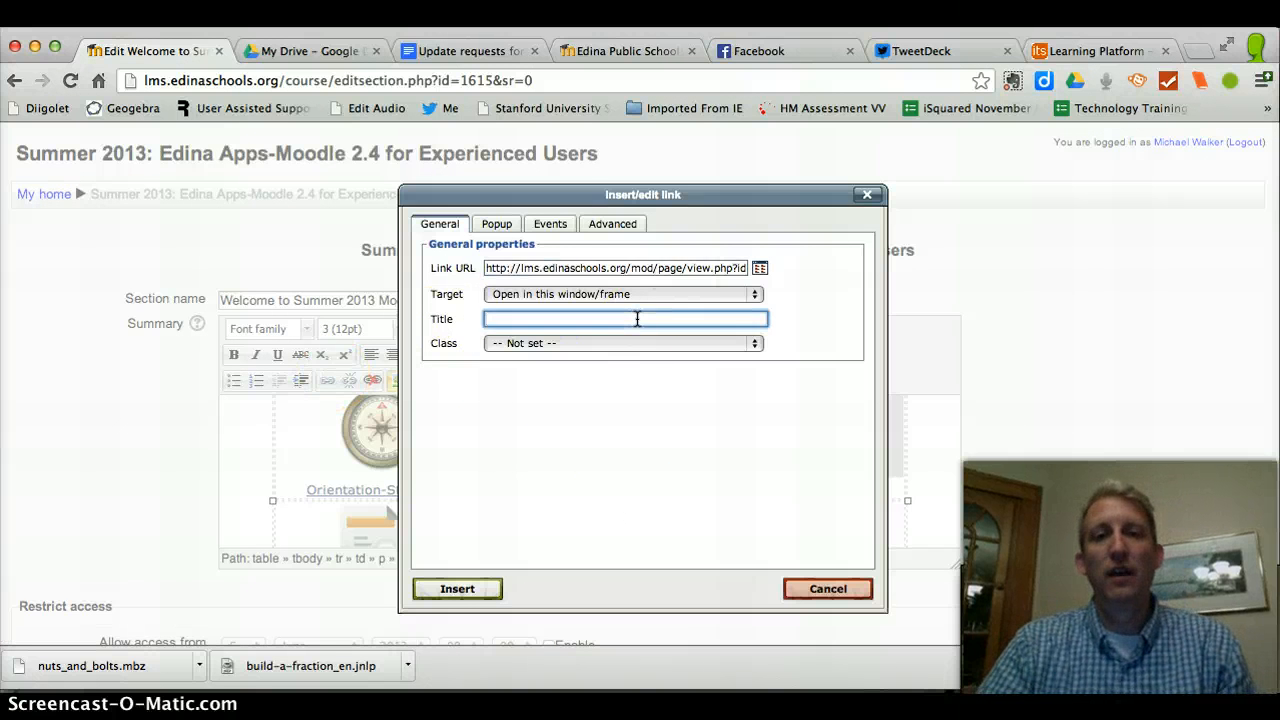
Title the link 'Adding Activities' with the pasted page URL and insert it on the graphic.
text(Adding)
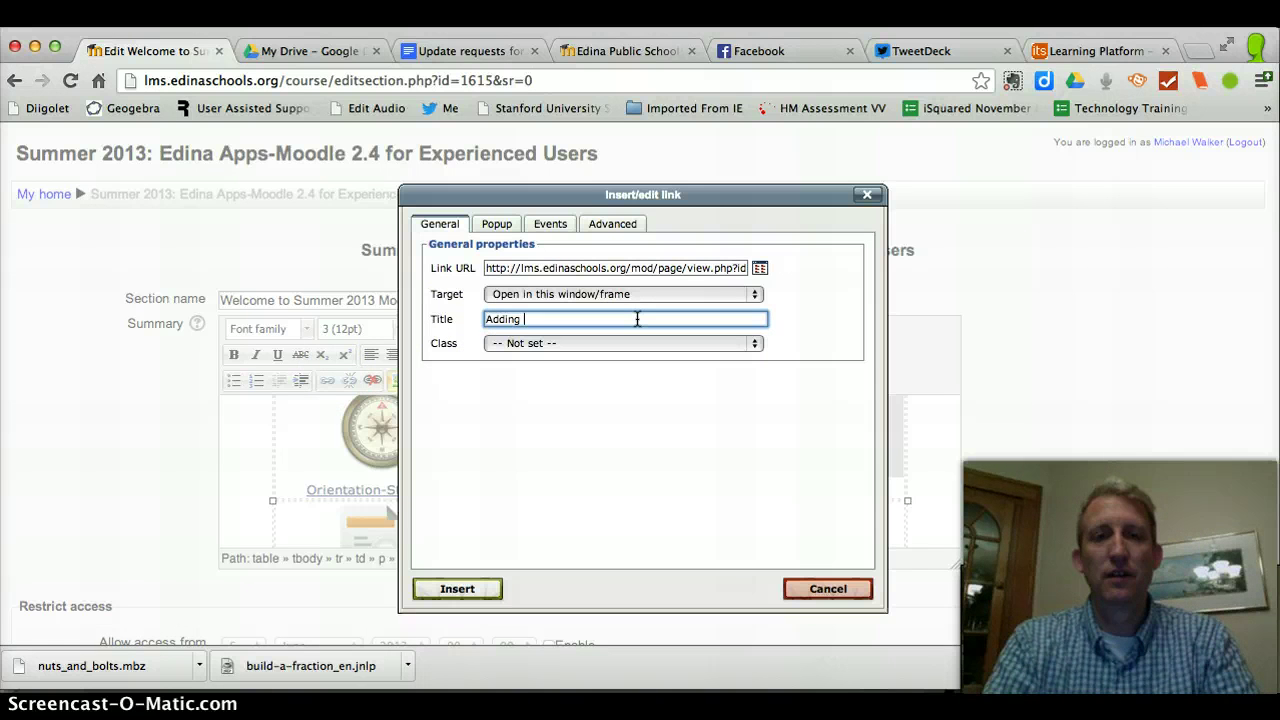
text(Activit)
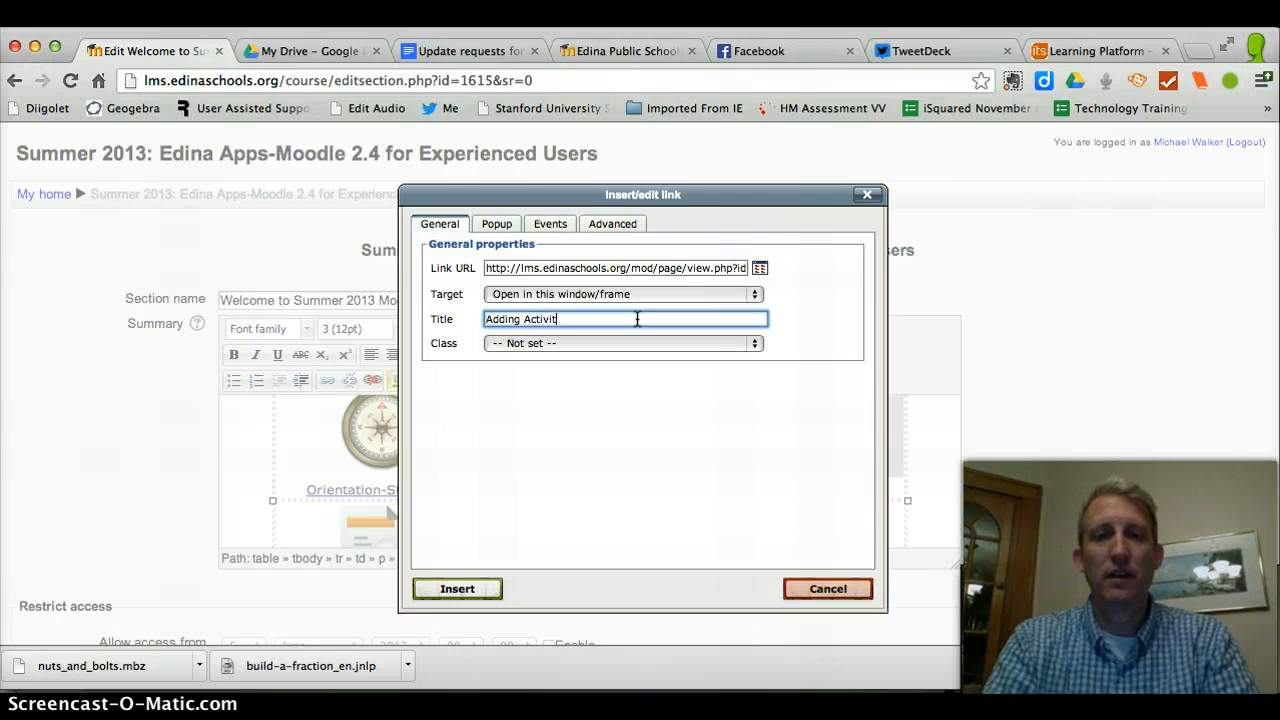
text(ies)
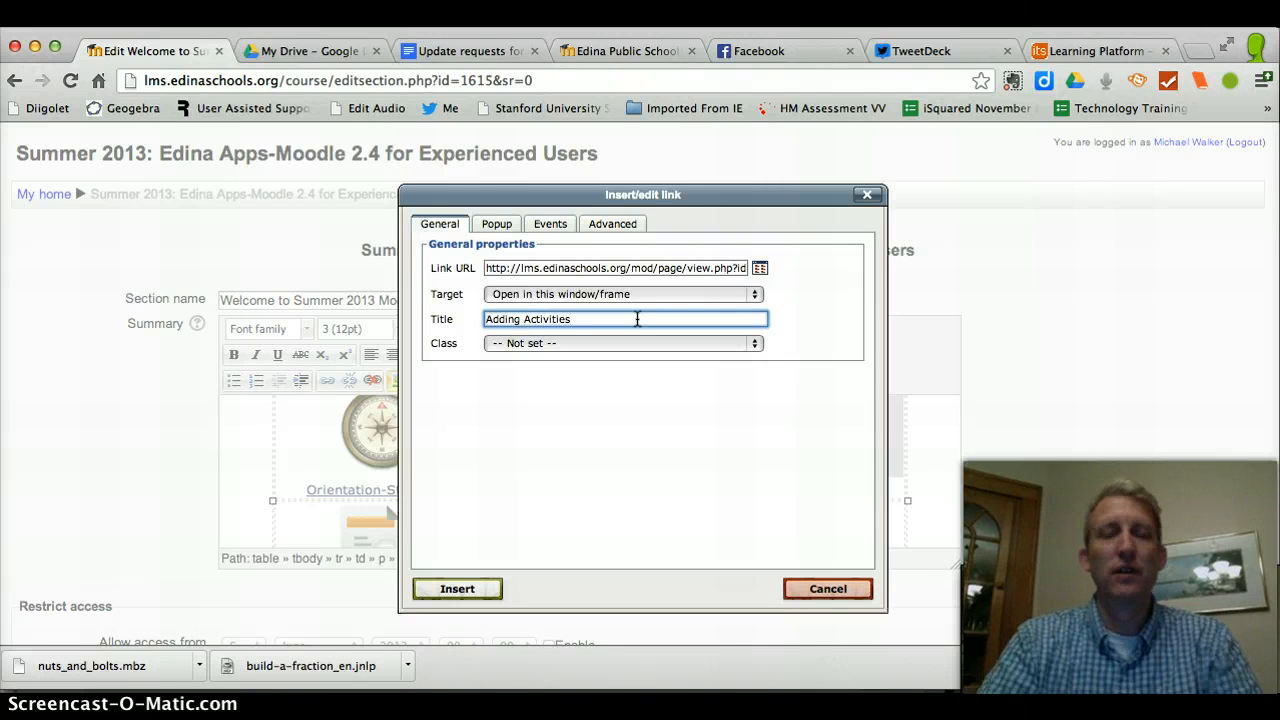
mouse_move(616, 446)
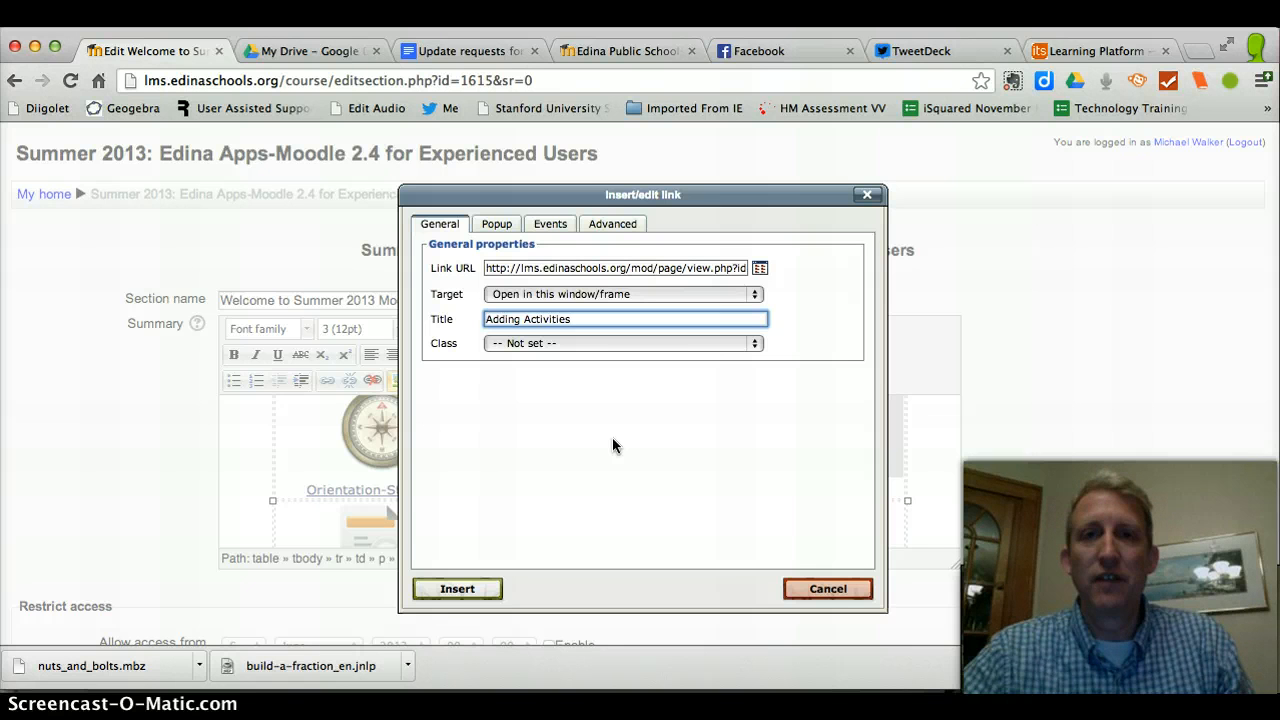
click(456, 588)
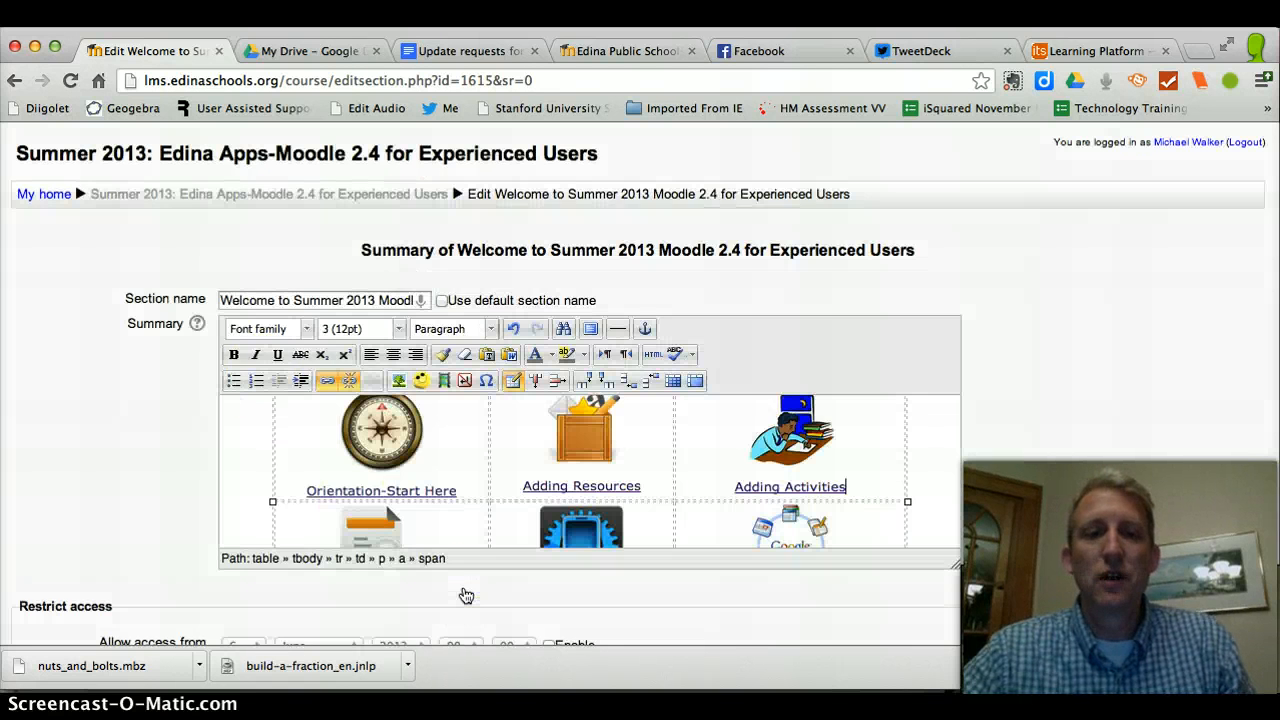
Save the welcome section summary and test the Adding Activities graphic link on the course page.
scroll(down, 3)
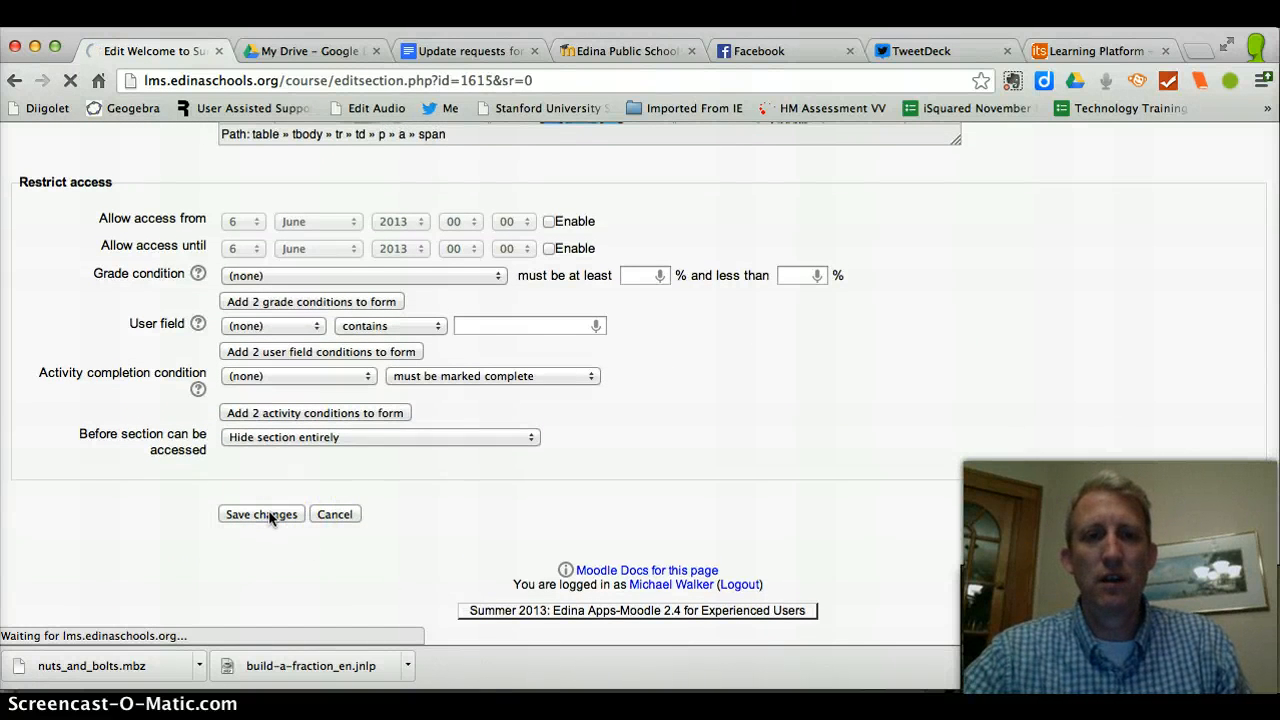
click(260, 512)
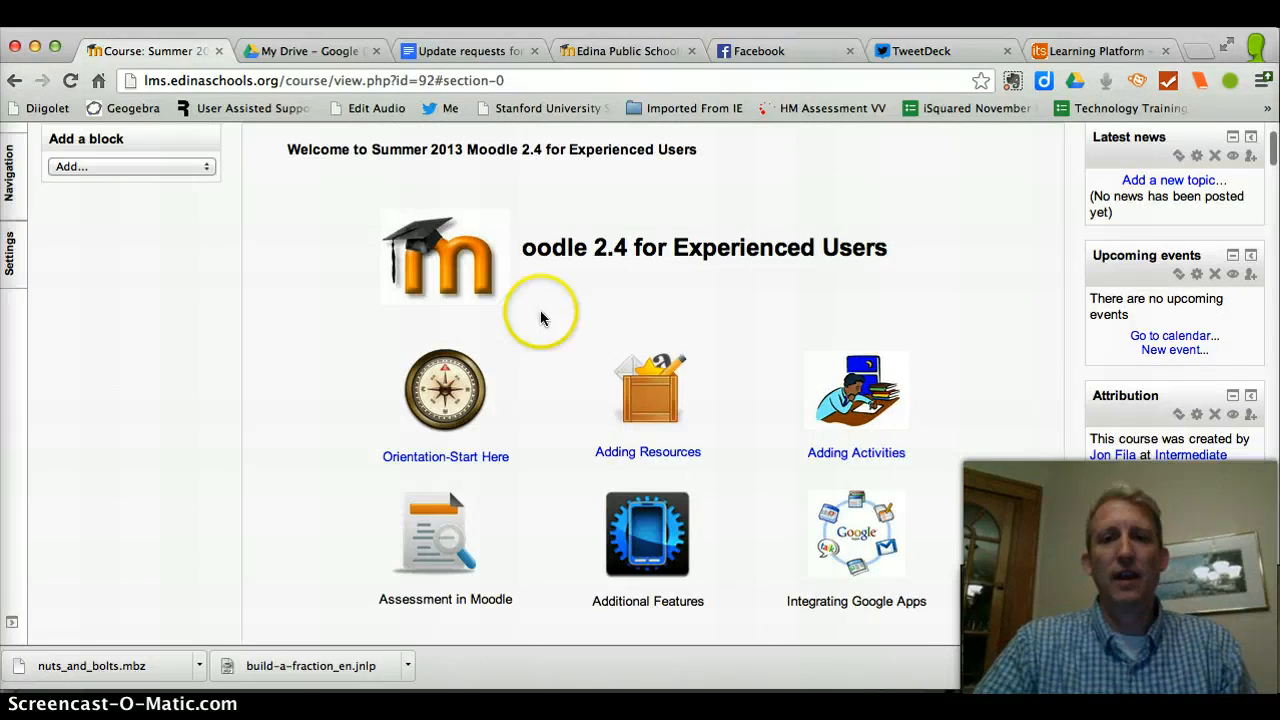
click(856, 390)
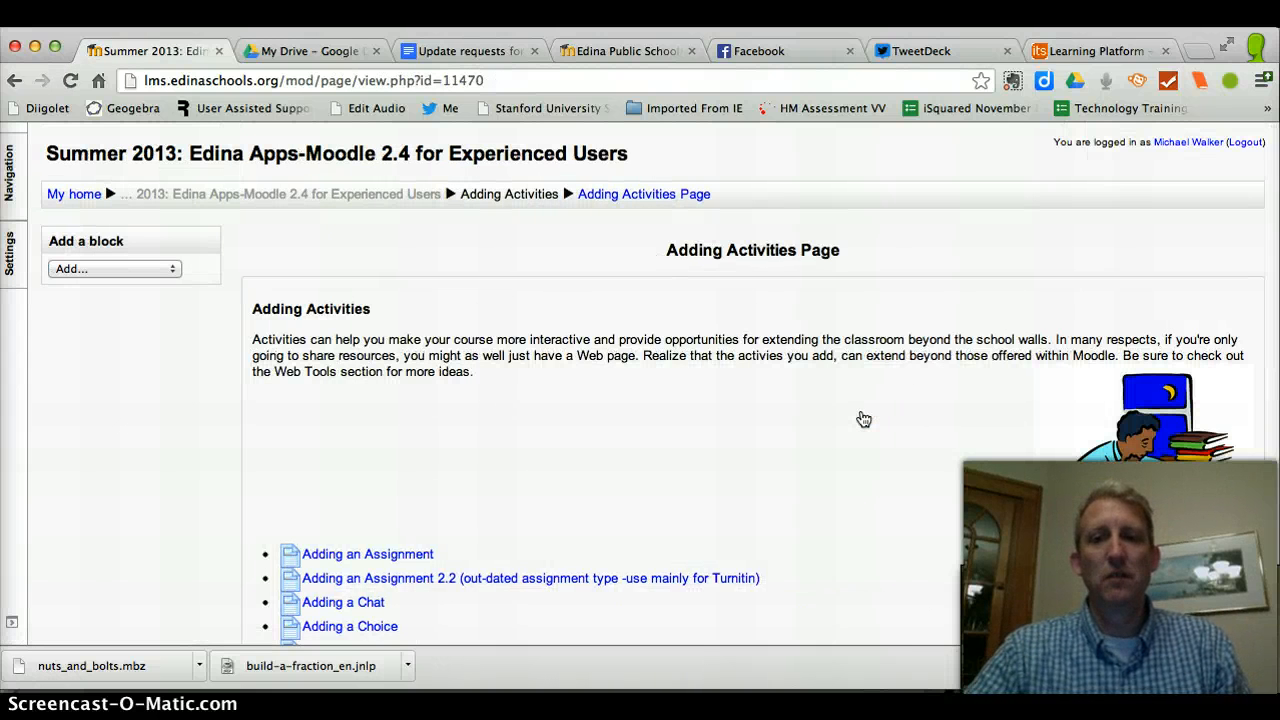
scroll(down, 3)
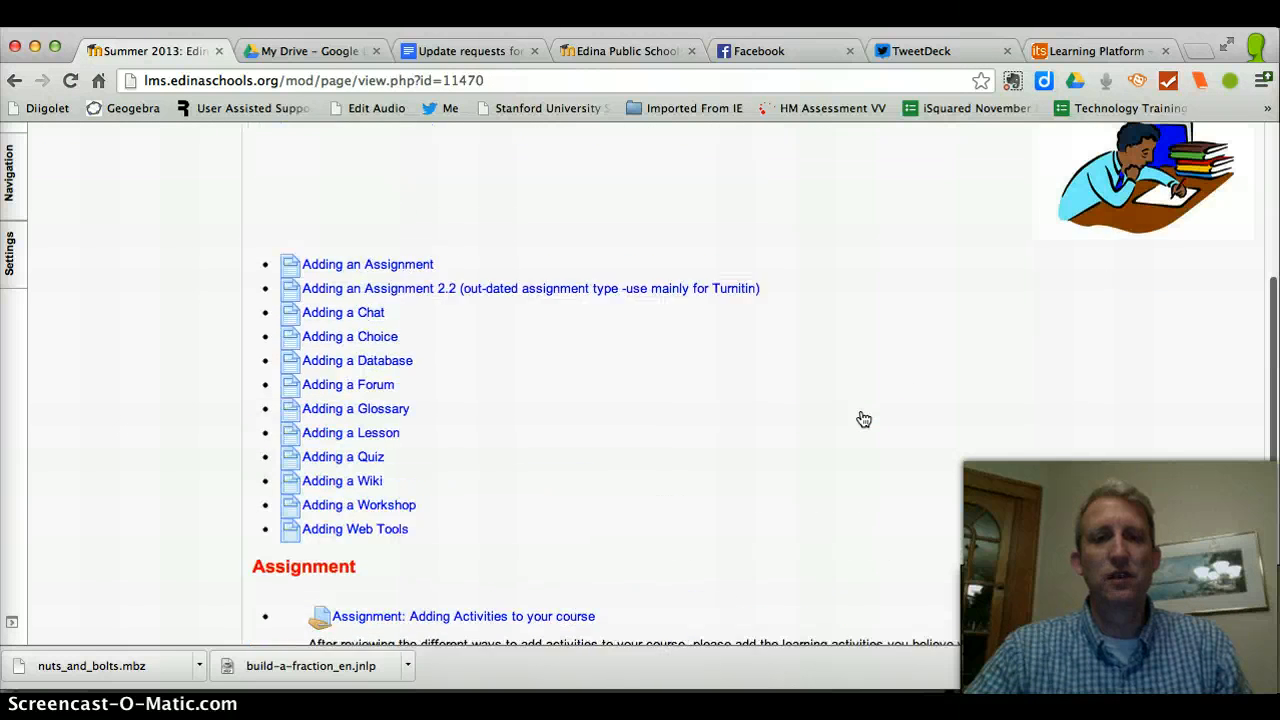
scroll(up, 3)
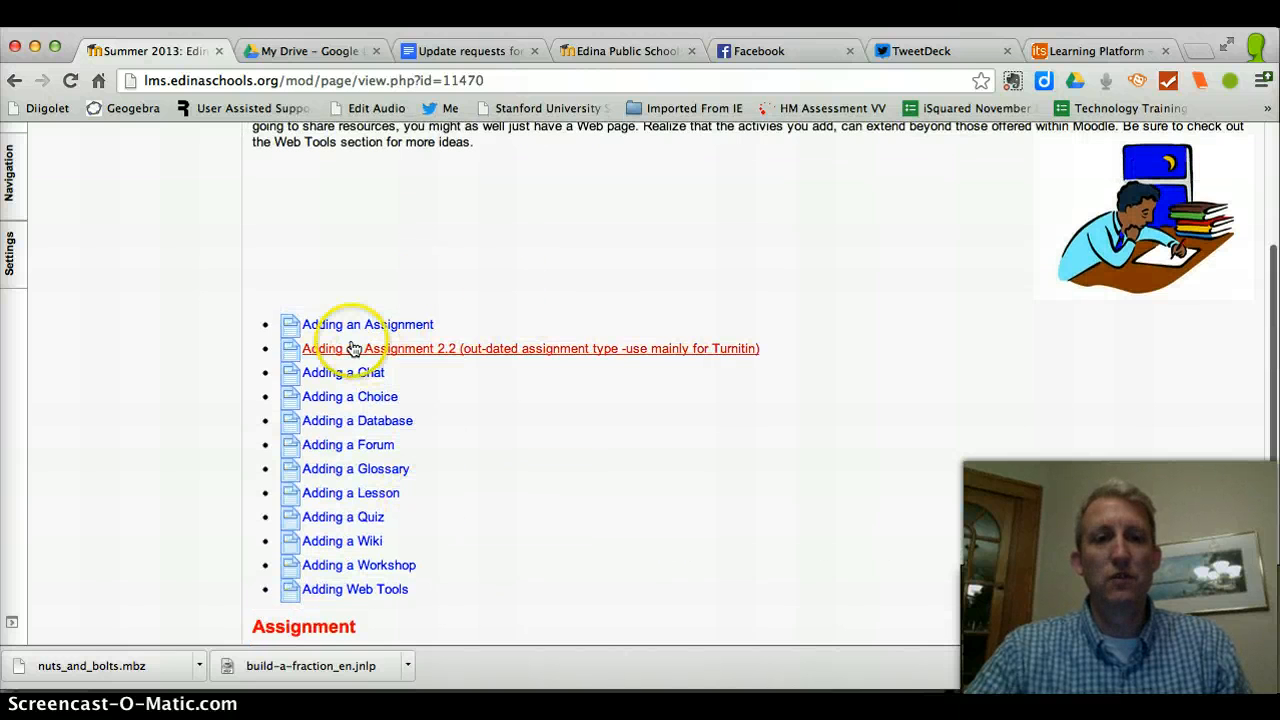
mouse_move(576, 584)
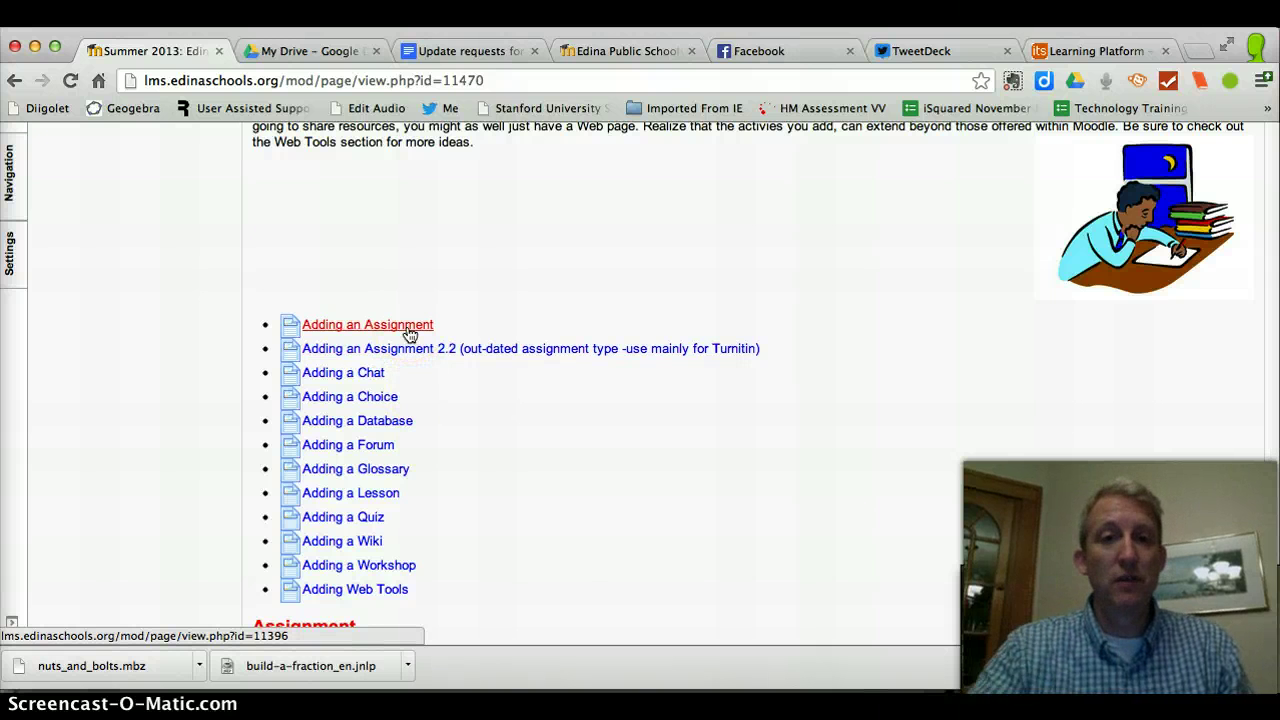
click(368, 324)
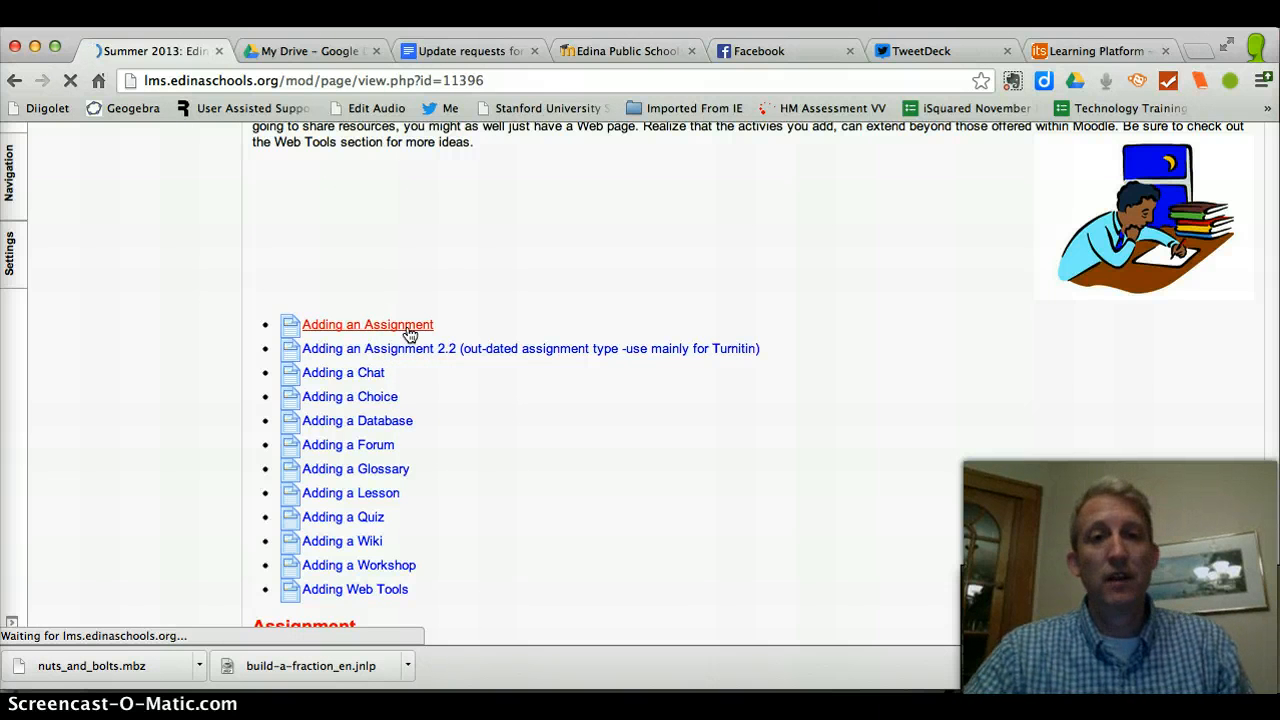
click(368, 324)
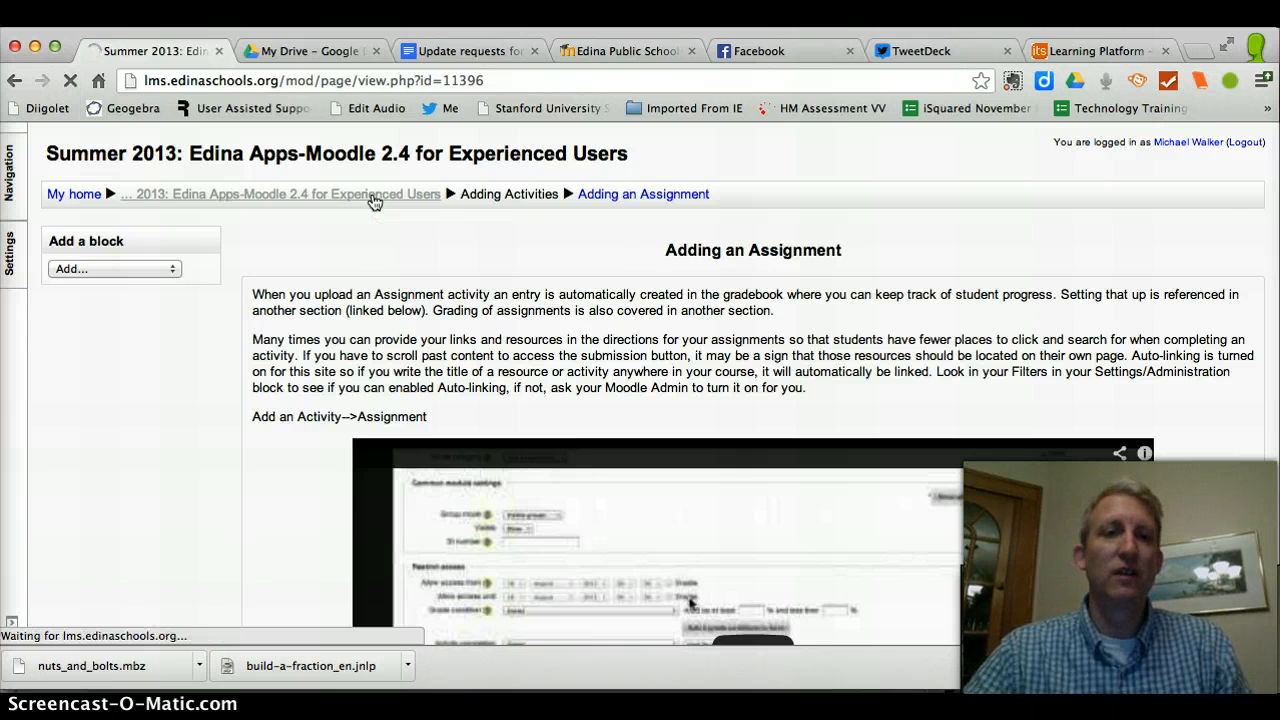
click(280, 194)
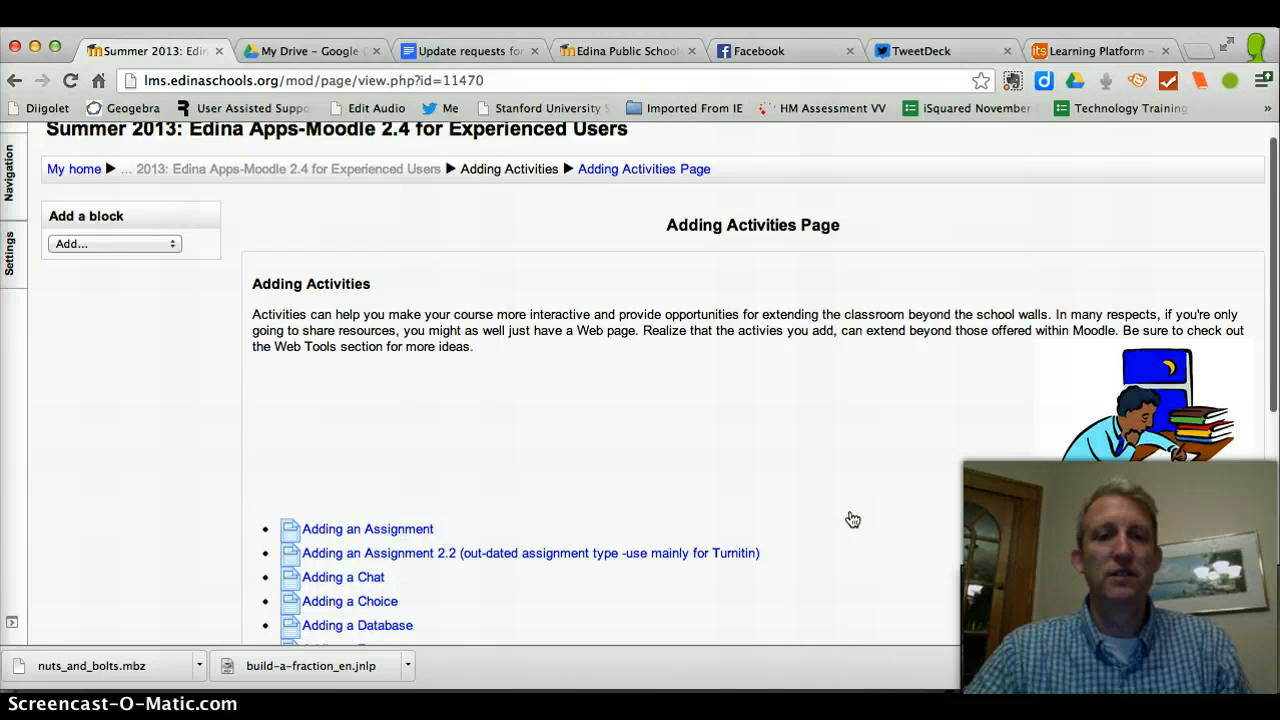
Return to the course front page via the breadcrumb and scroll through its sections and back up.
scroll(up, 3)
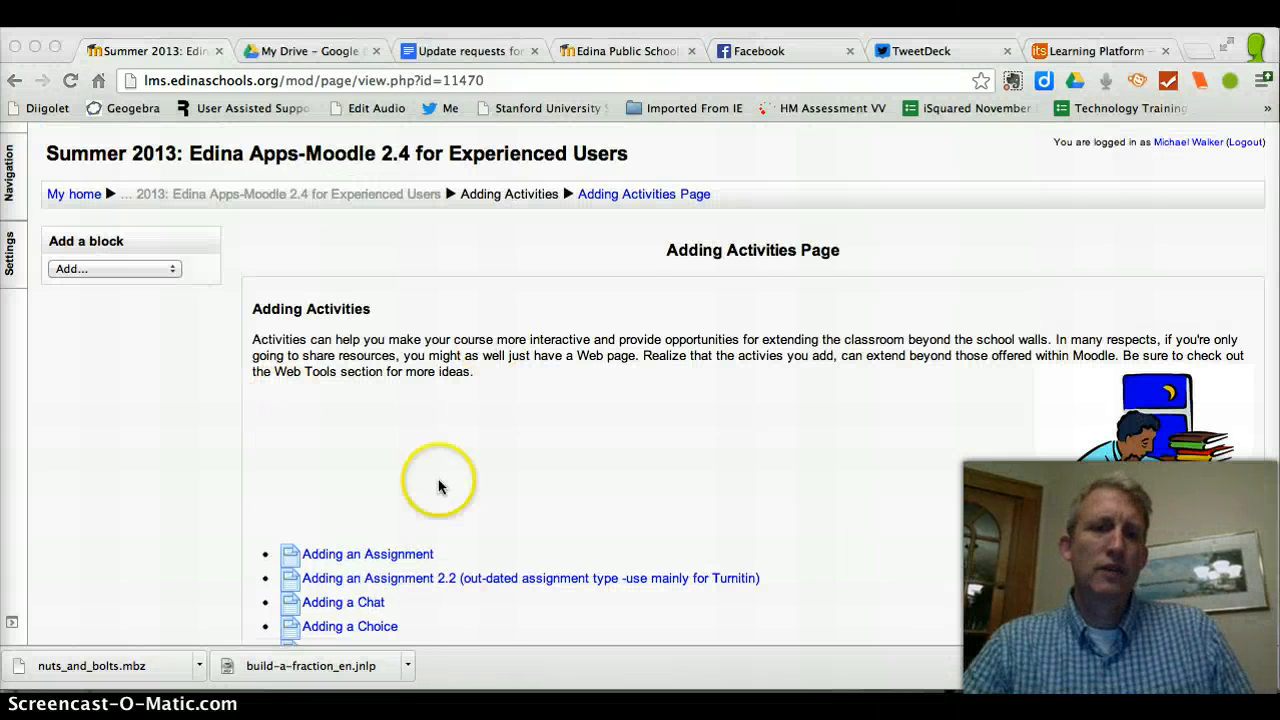
mouse_move(450, 518)
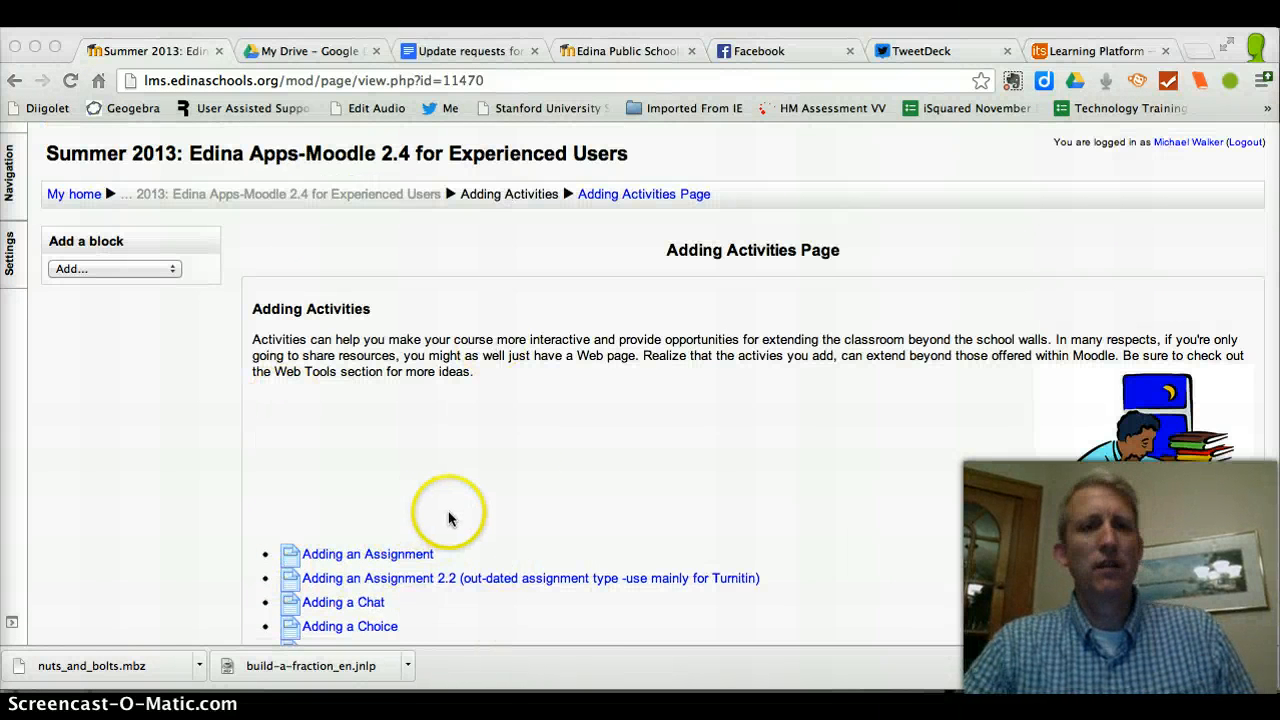
mouse_move(356, 194)
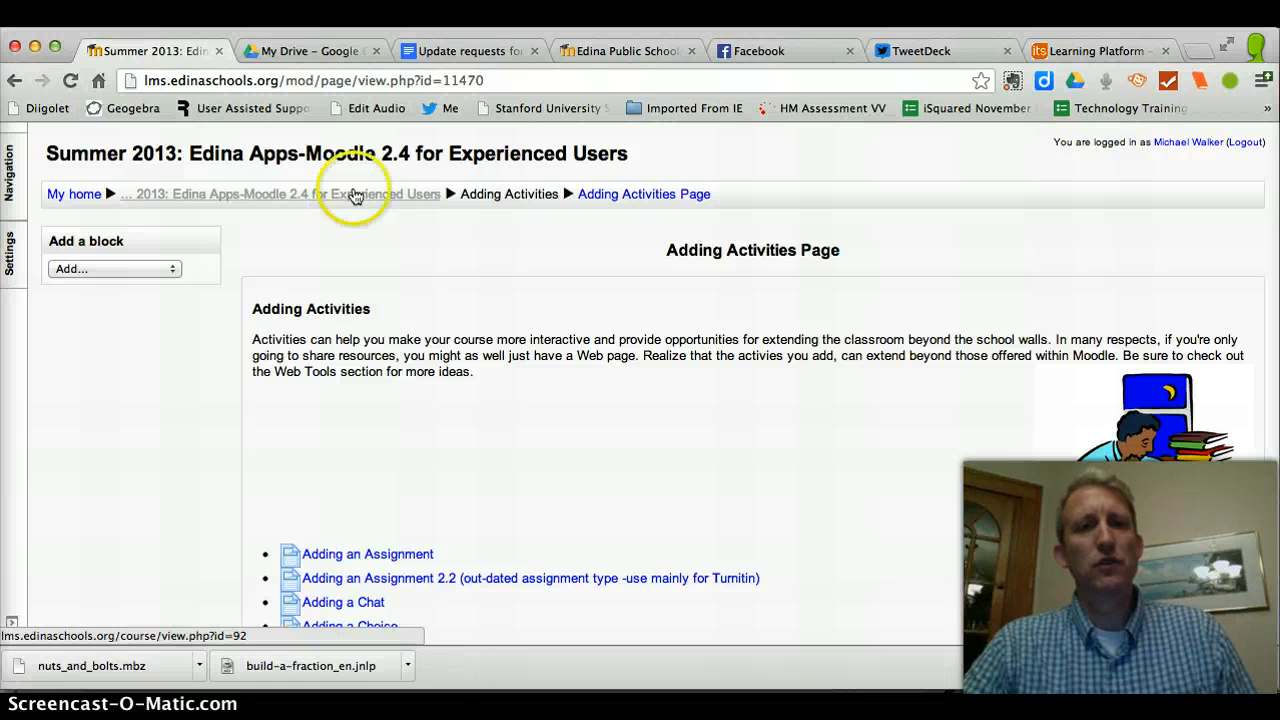
click(280, 192)
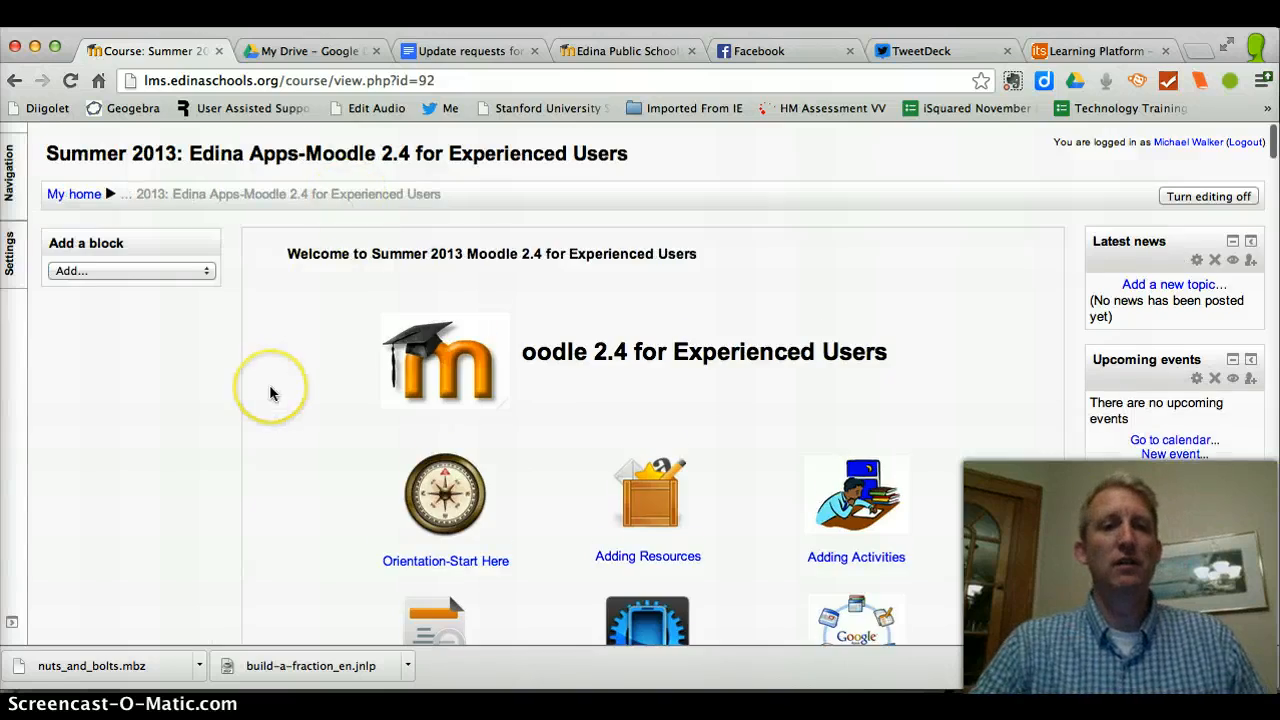
scroll(down, 3)
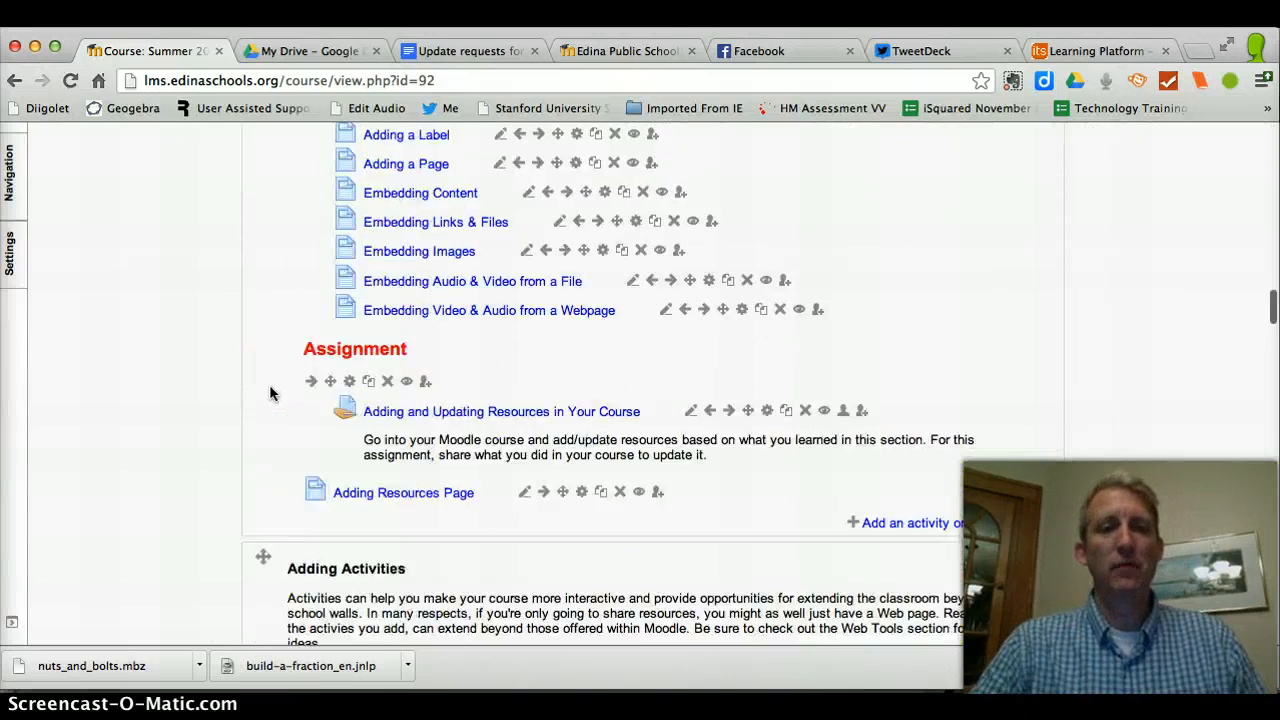
scroll(up, 3)
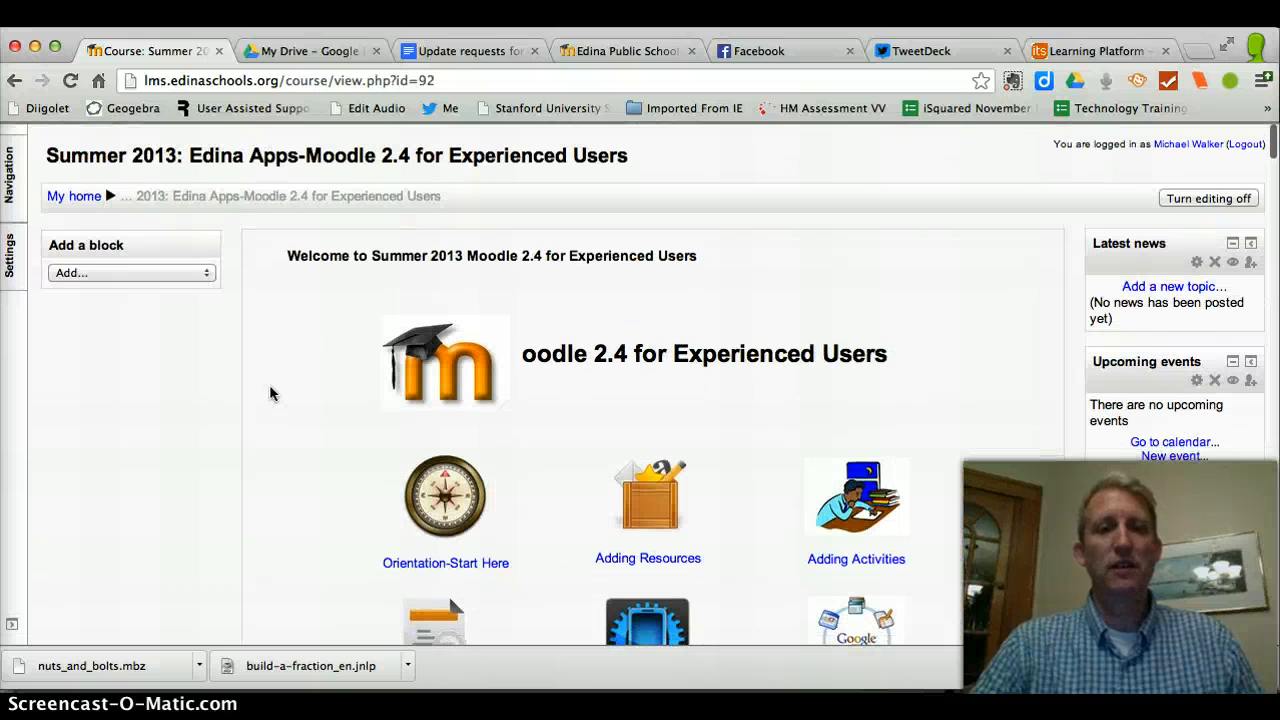
Reach the course's Edit settings form and its Number of sections field.
click(12, 256)
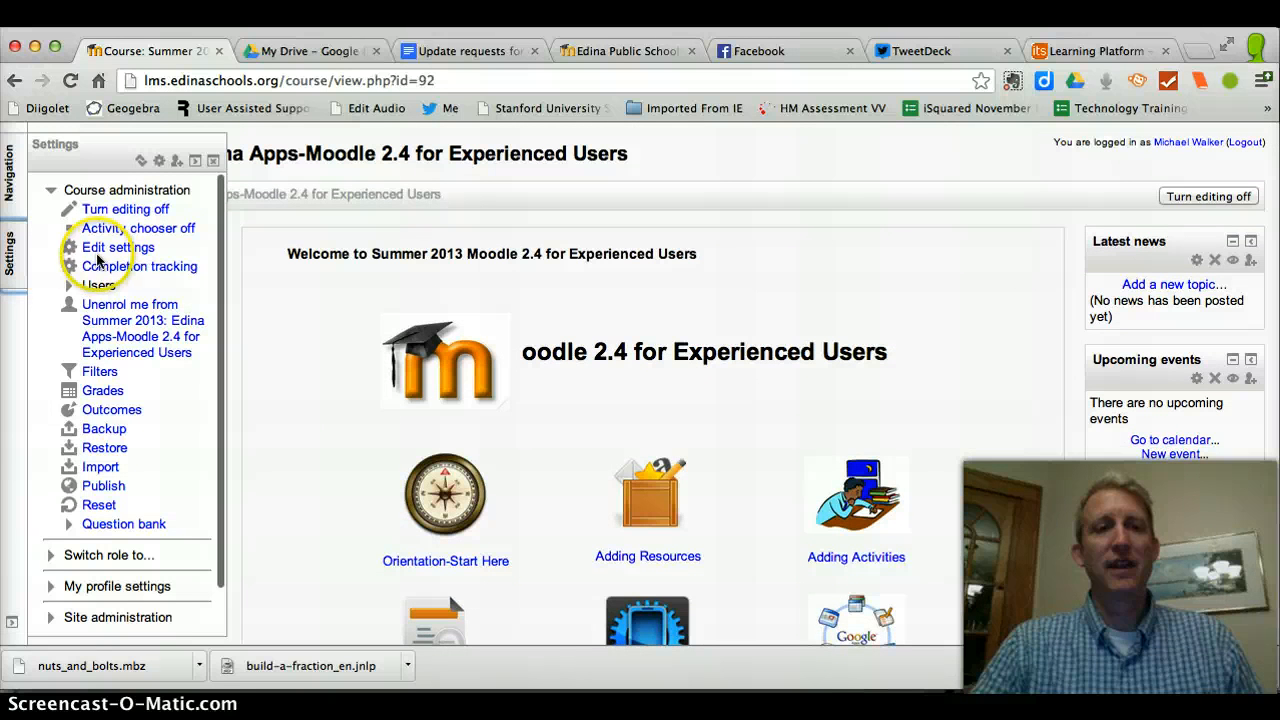
click(118, 248)
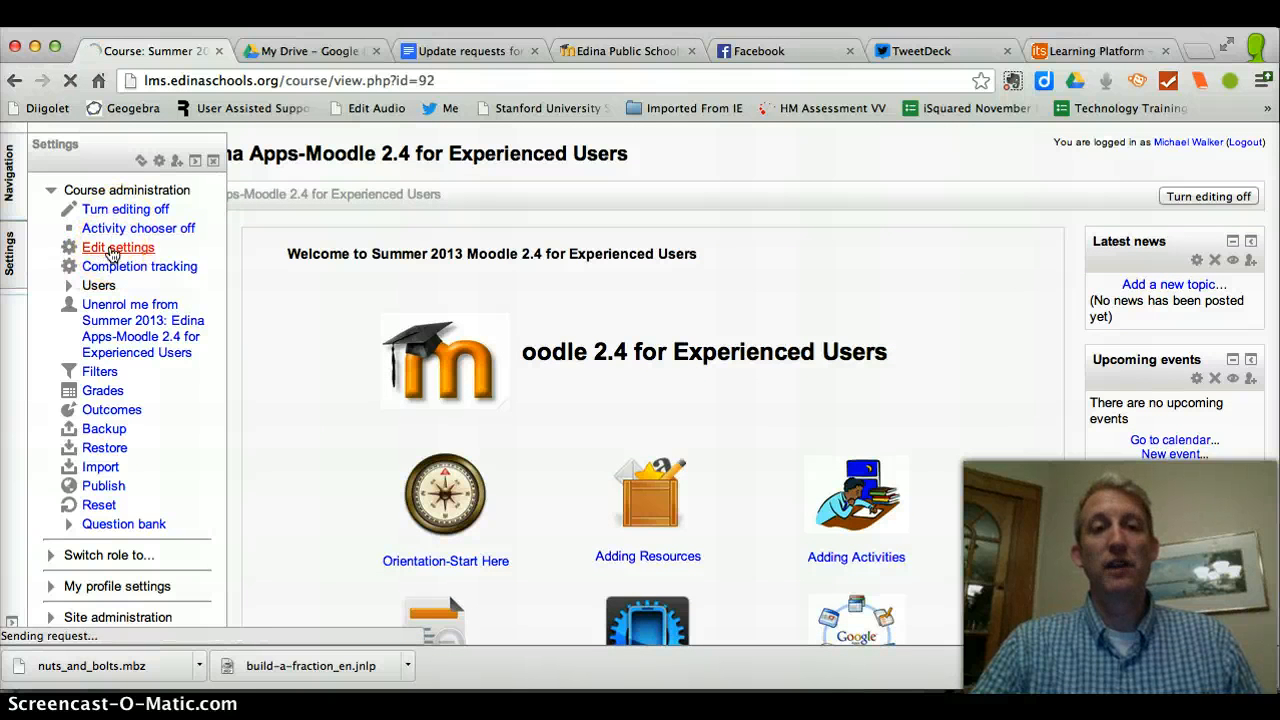
click(118, 248)
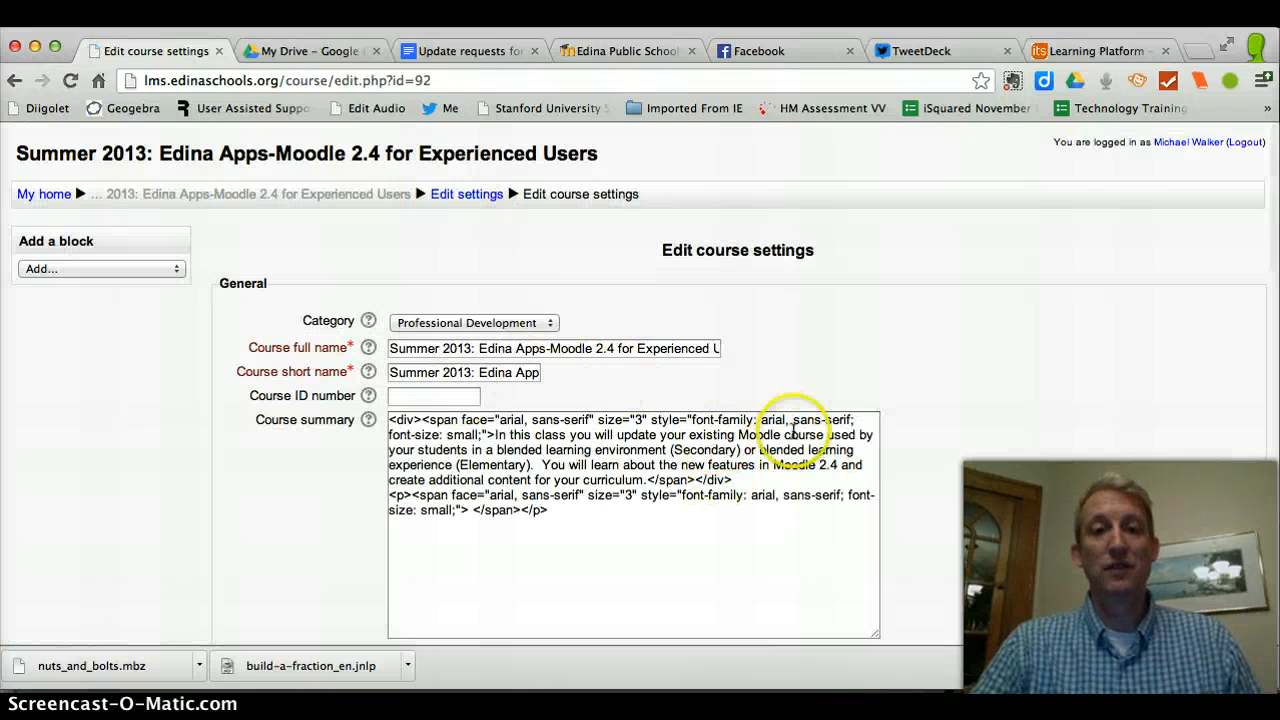
scroll(down, 3)
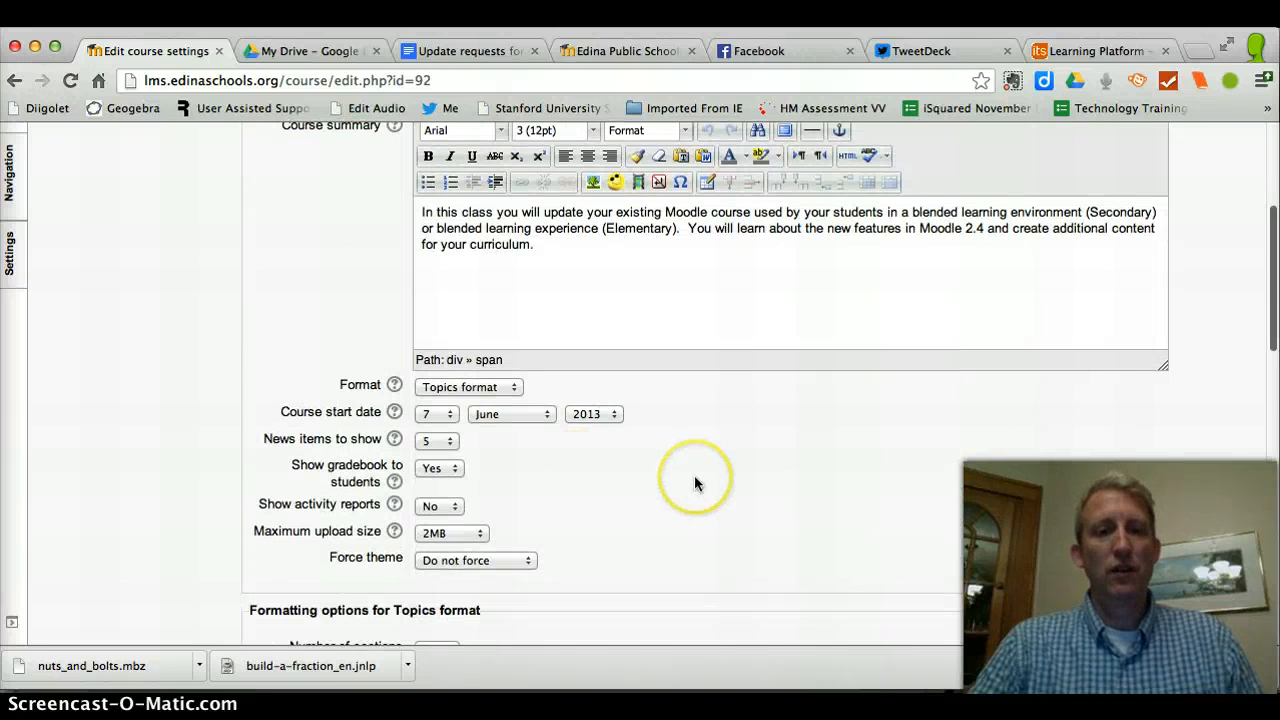
scroll(down, 3)
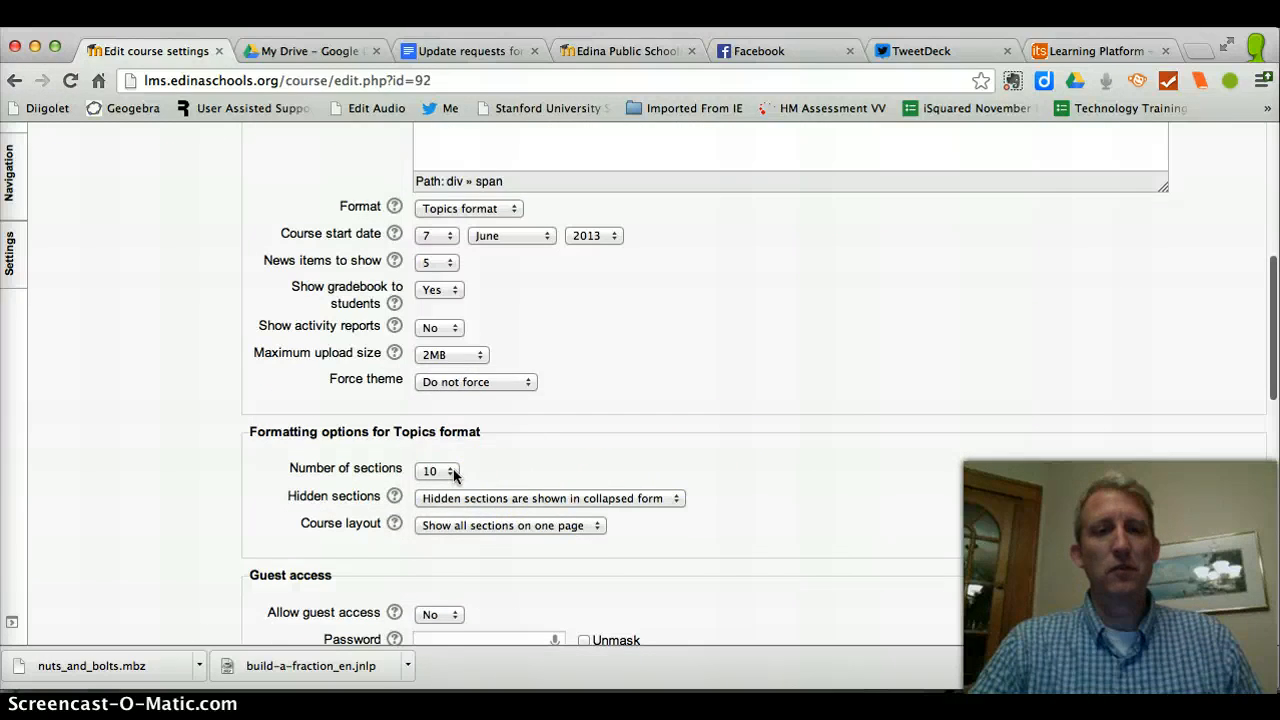
Set Number of sections to 0 and save the course settings.
click(438, 472)
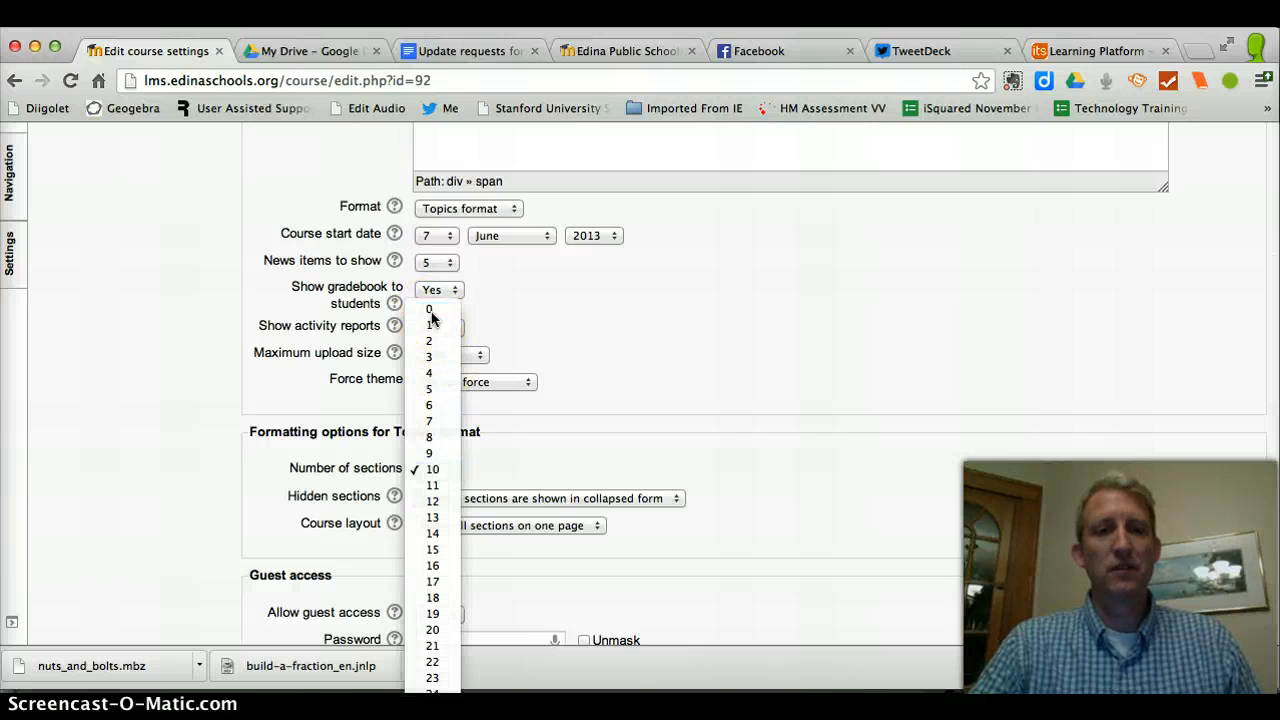
click(428, 308)
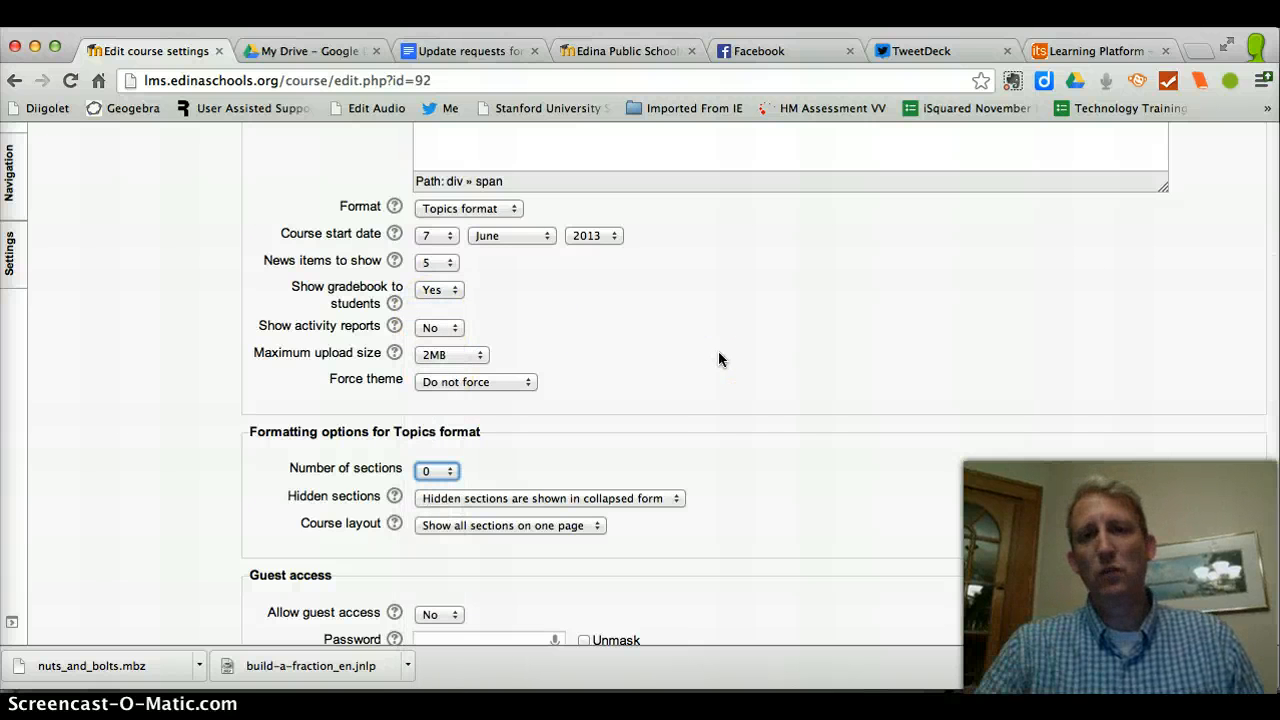
scroll(down, 3)
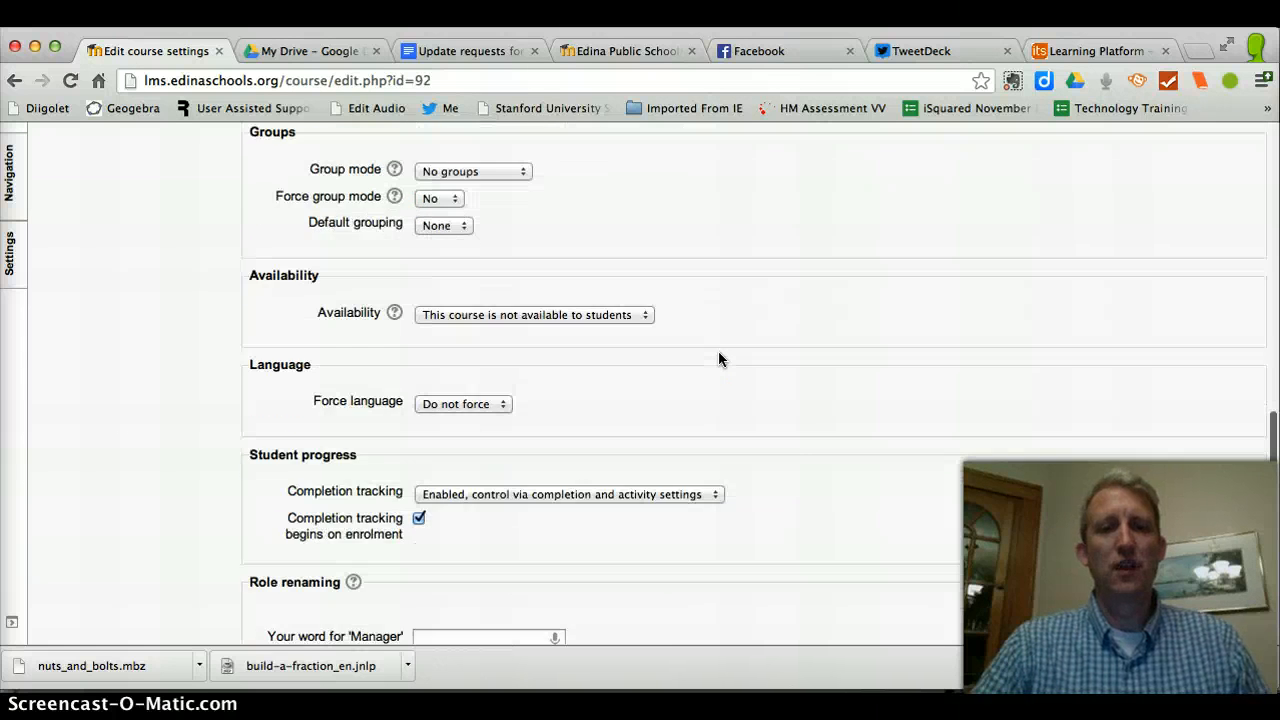
scroll(down, 3)
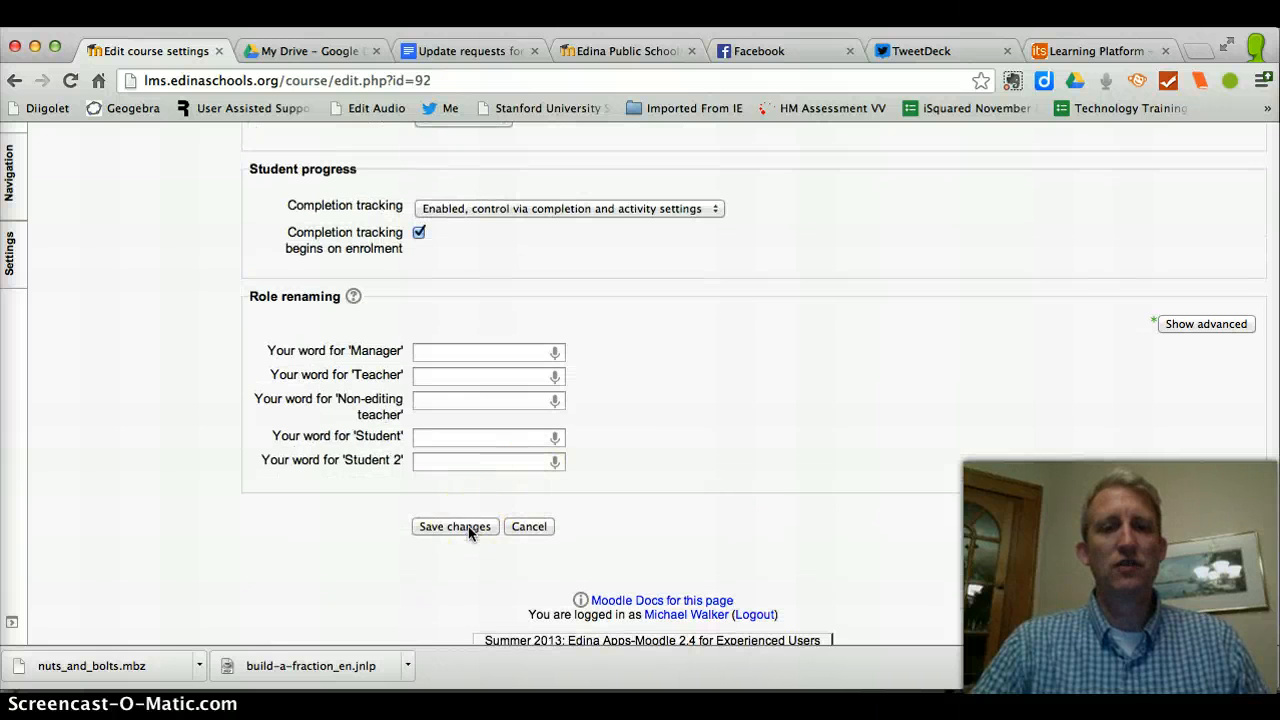
click(454, 526)
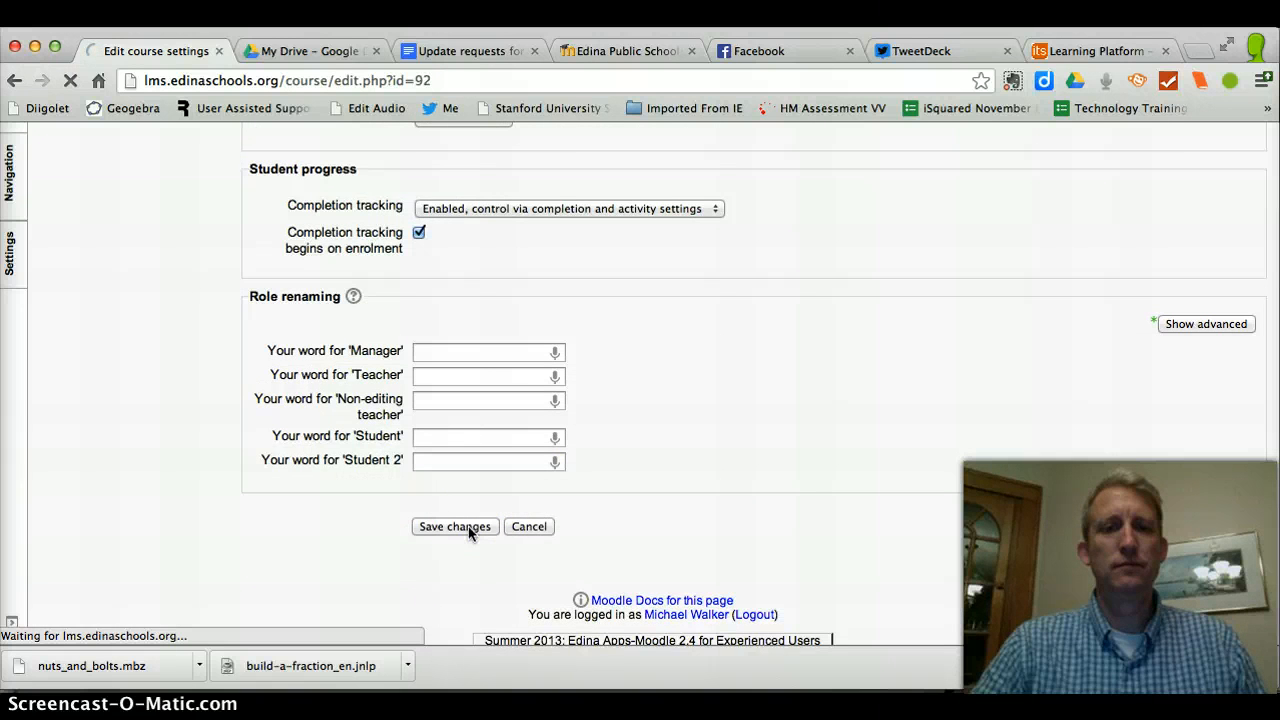
click(454, 526)
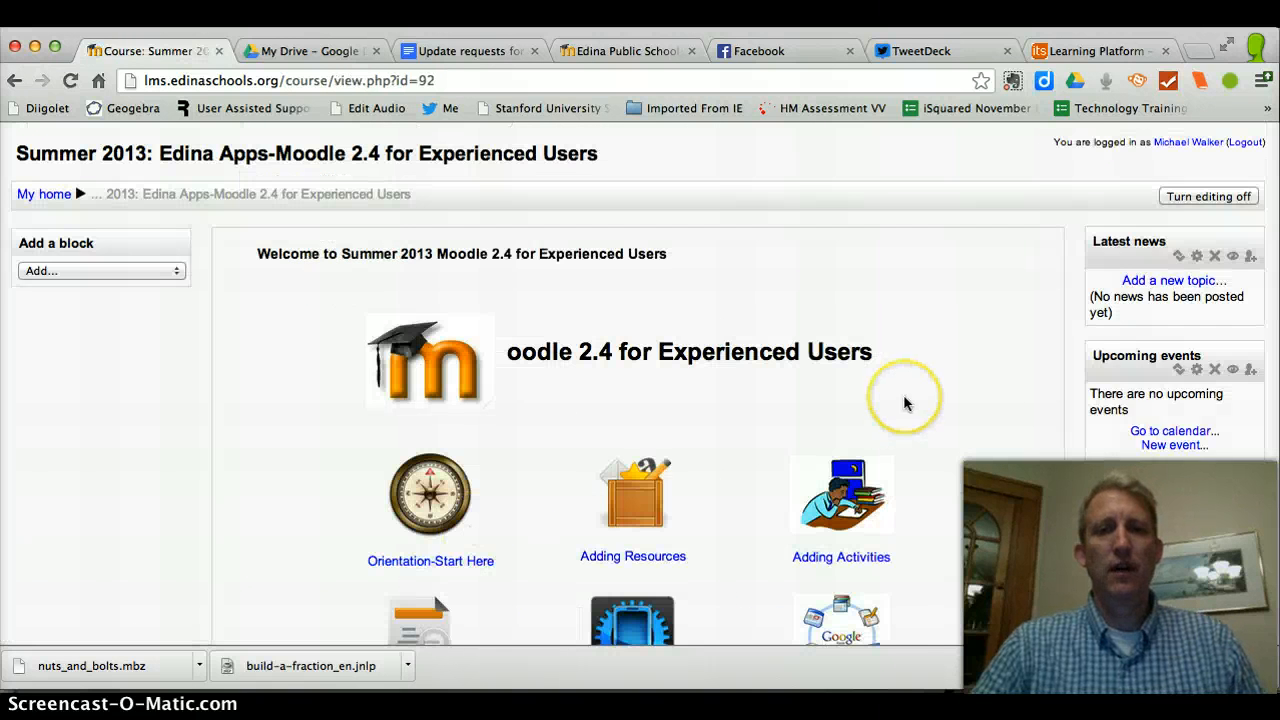
scroll(down, 3)
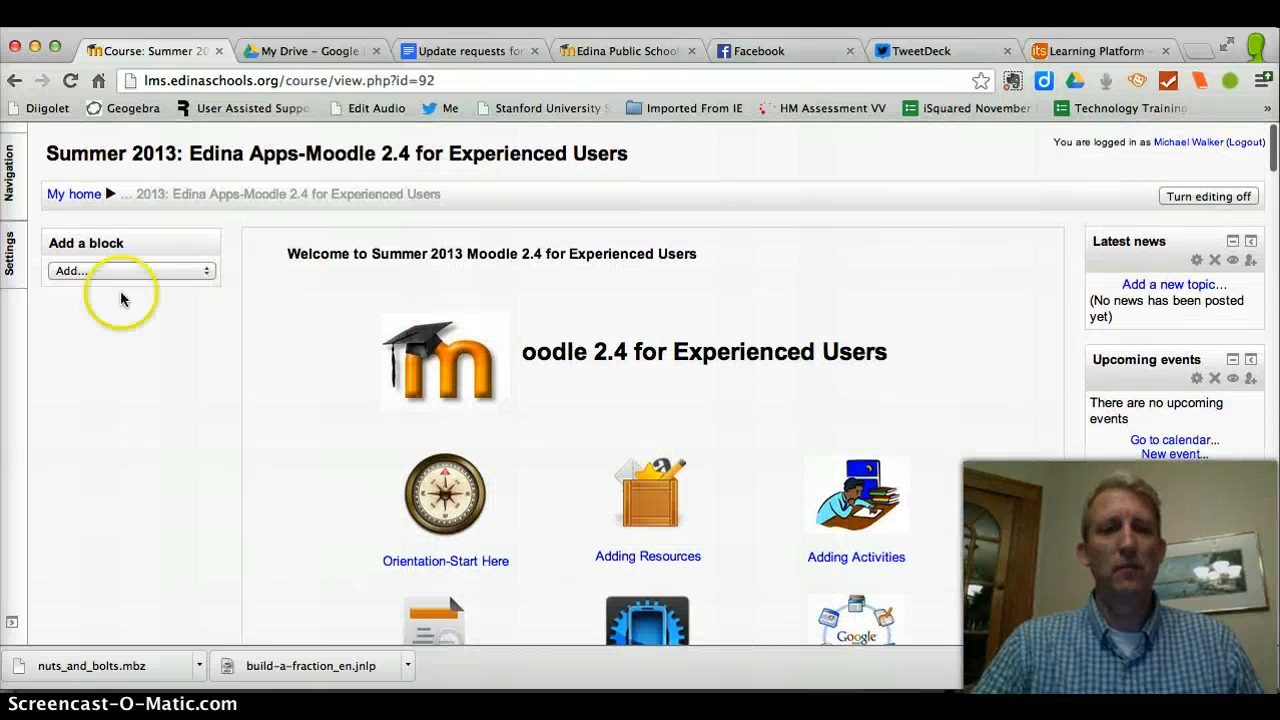
Switch role to Student and review the front page's welcome area.
click(12, 248)
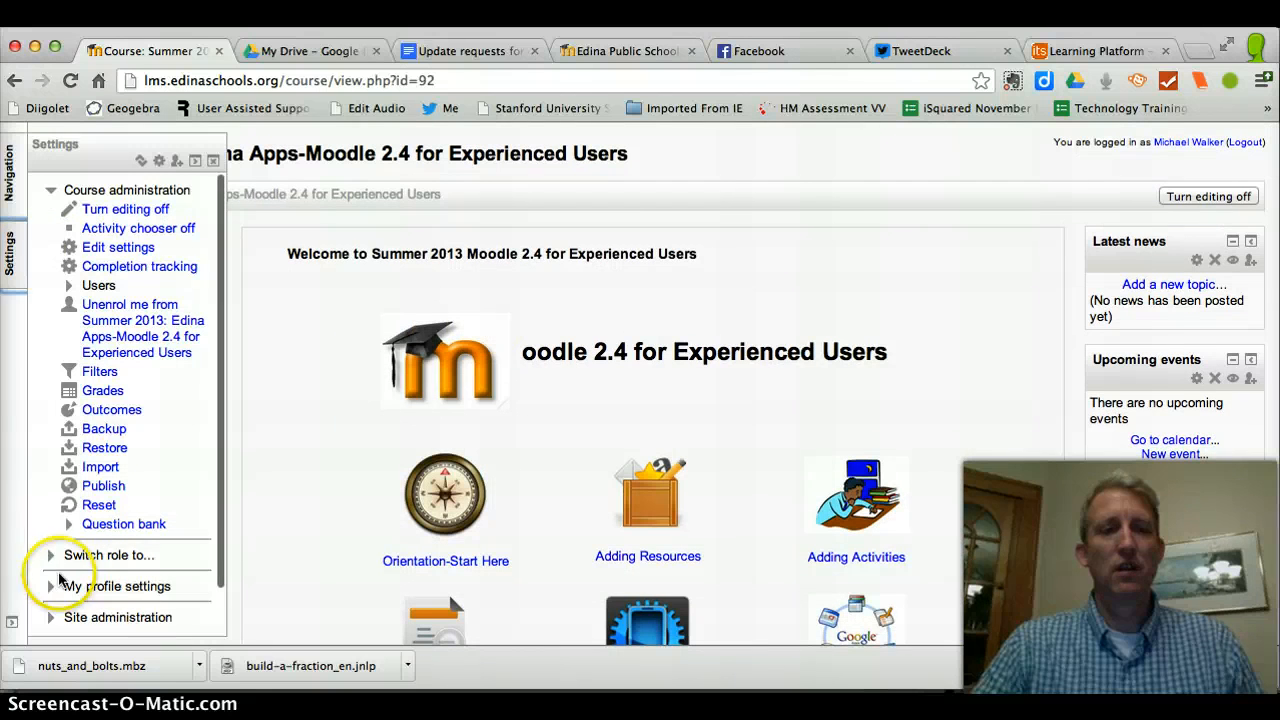
click(108, 556)
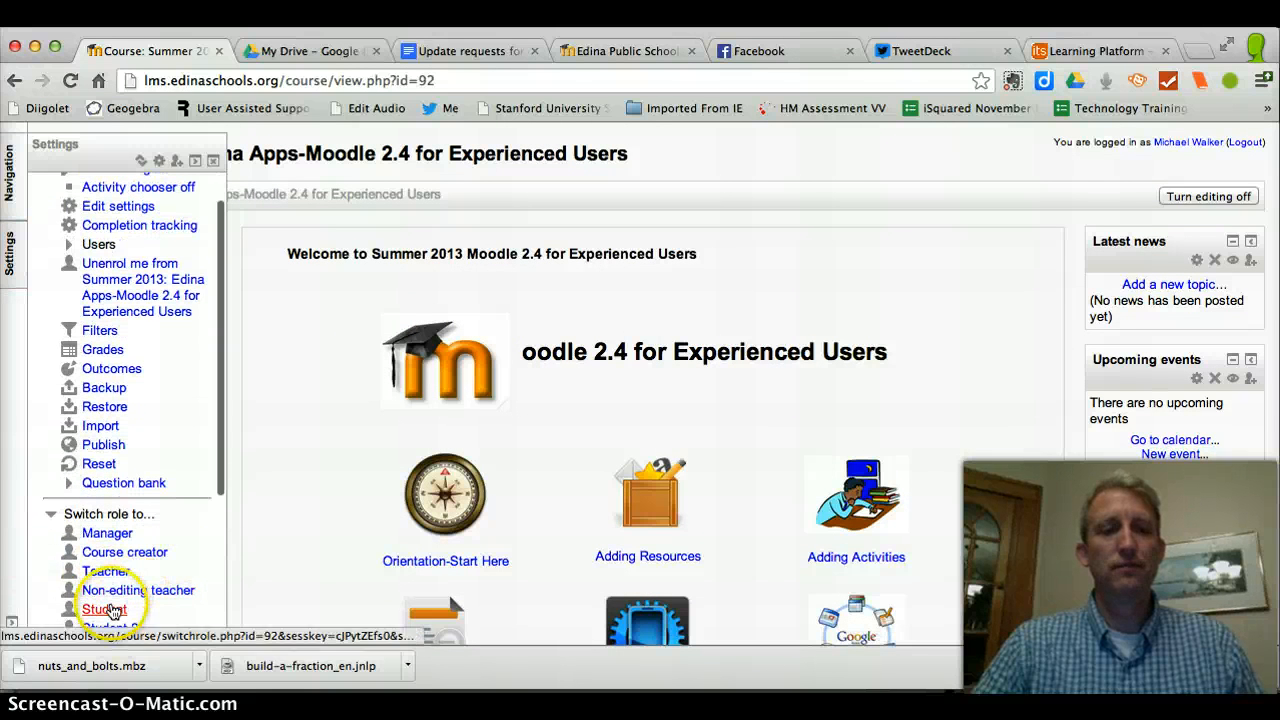
click(104, 608)
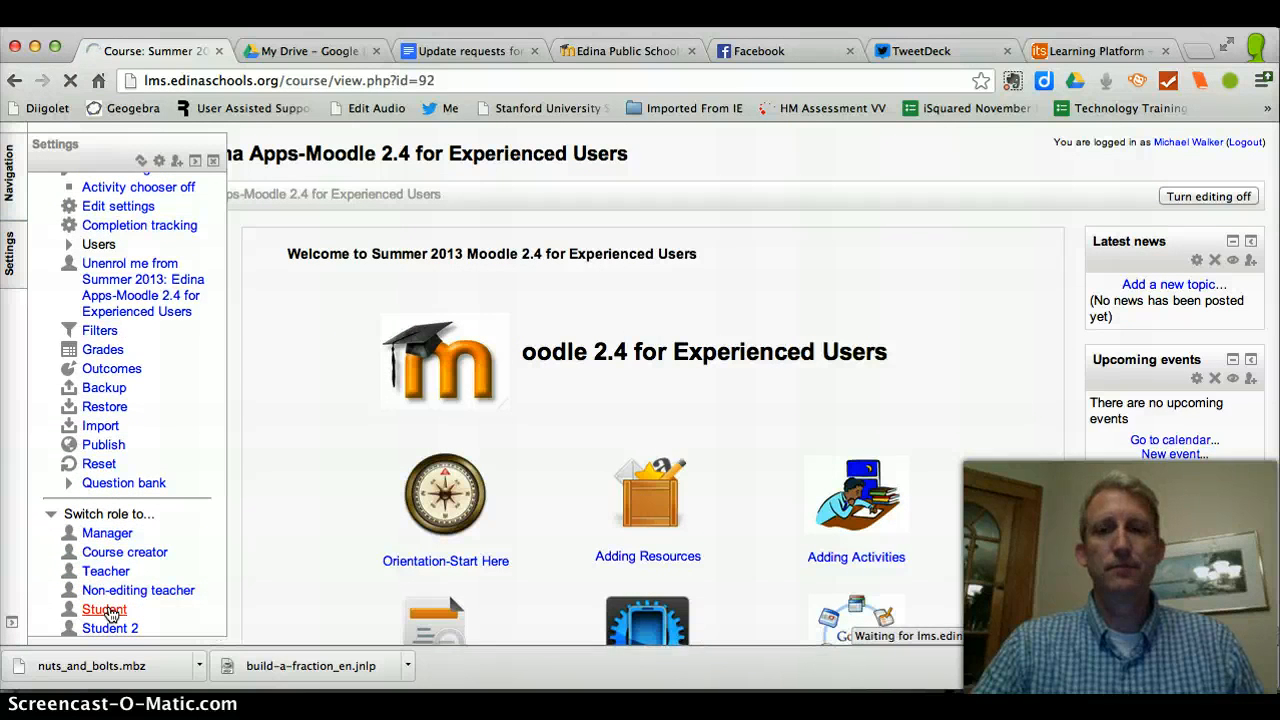
click(104, 608)
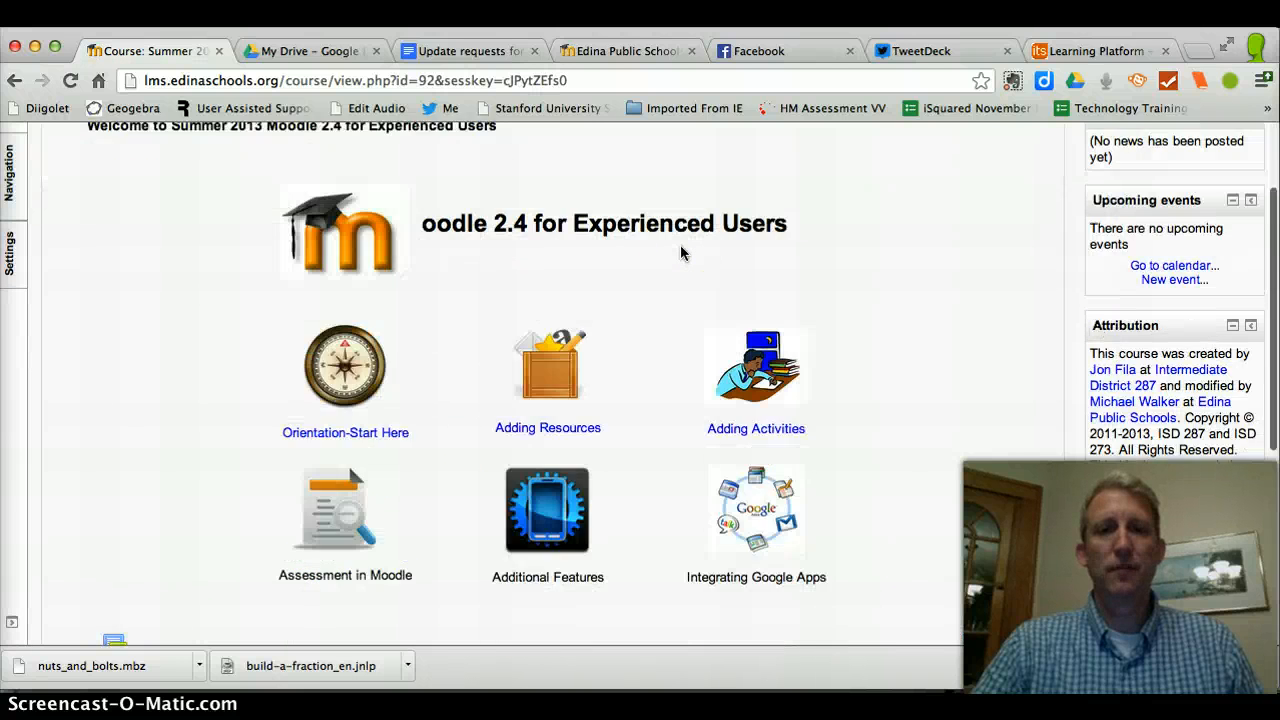
scroll(down, 3)
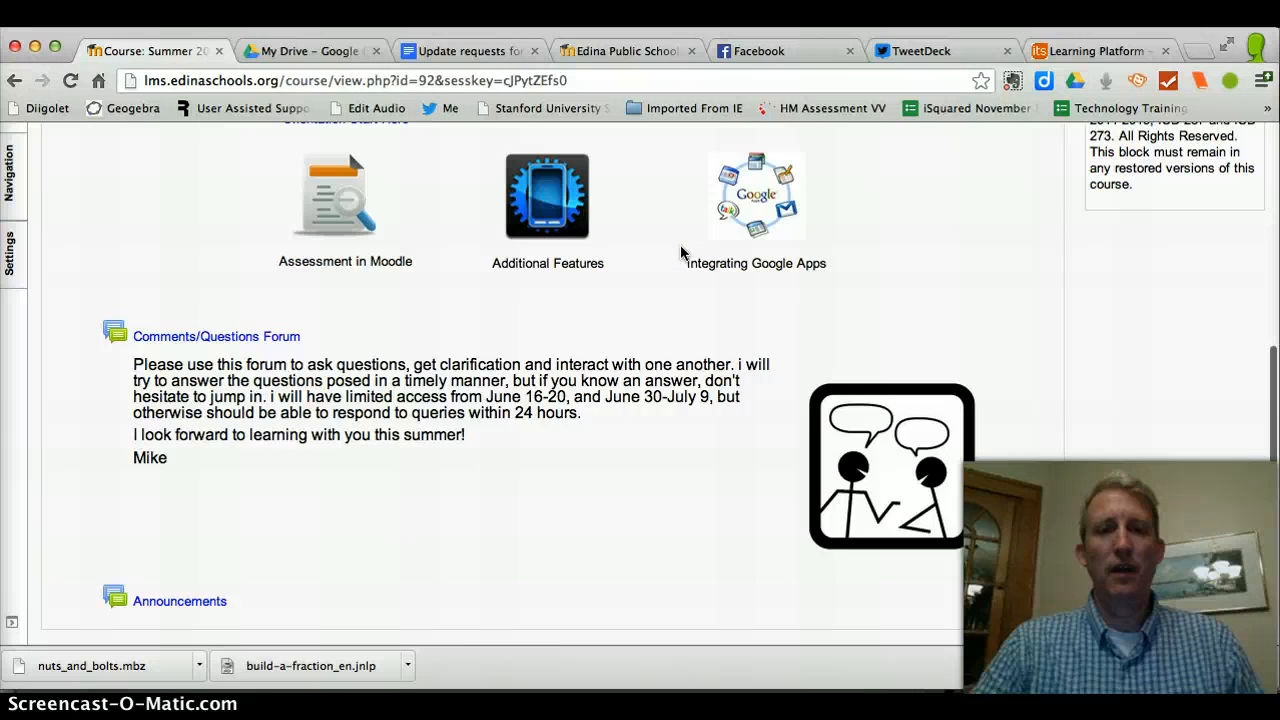
scroll(up, 3)
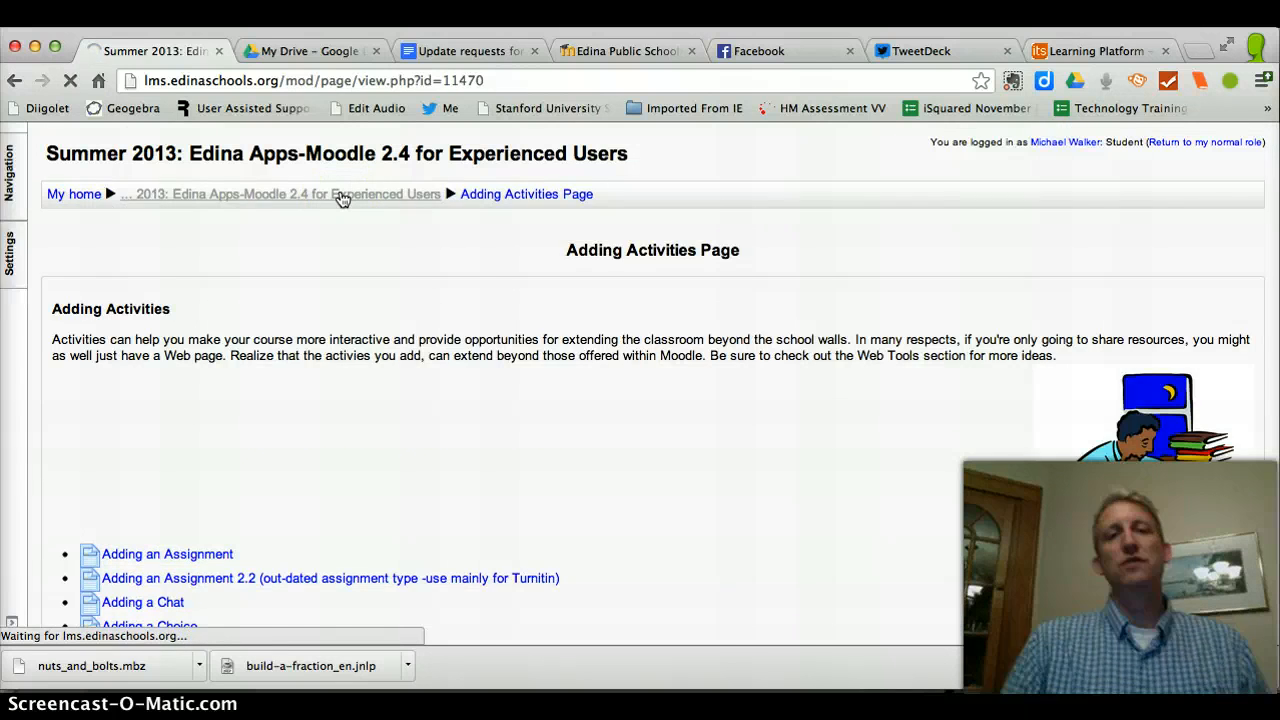
Return to the course front page as a Student and review the six graphic links.
click(278, 192)
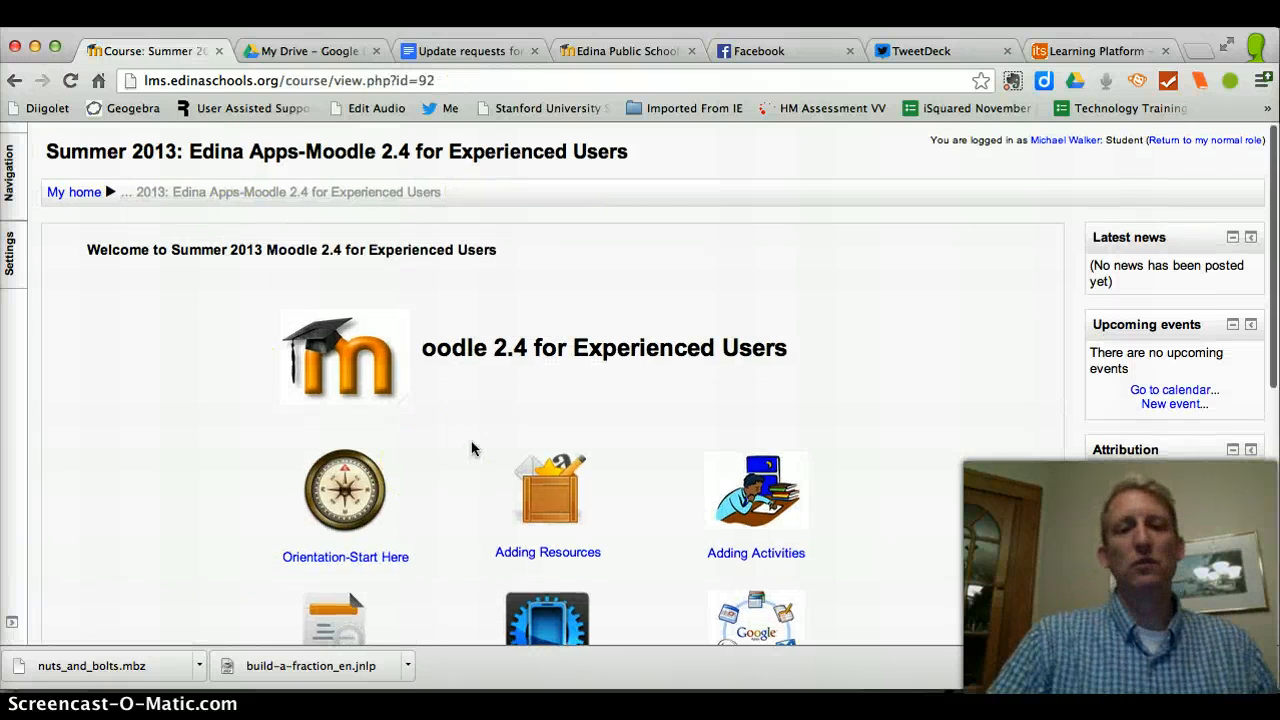
scroll(down, 3)
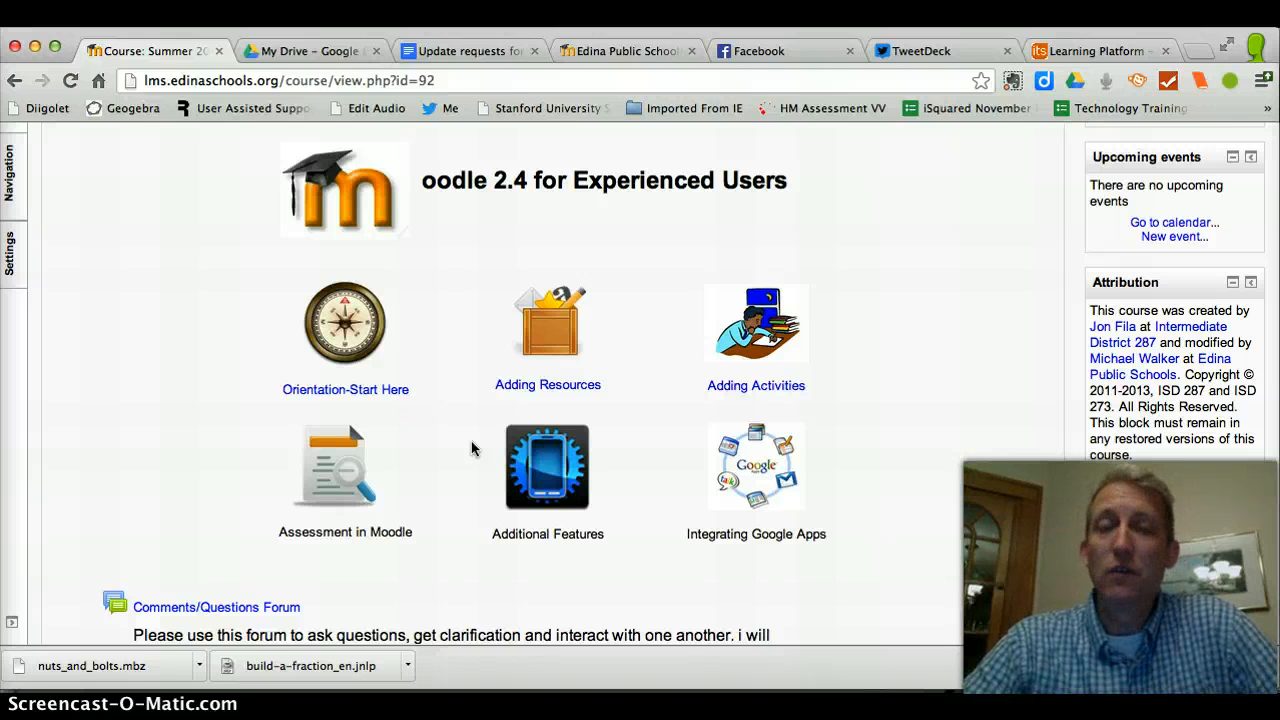
mouse_move(748, 524)
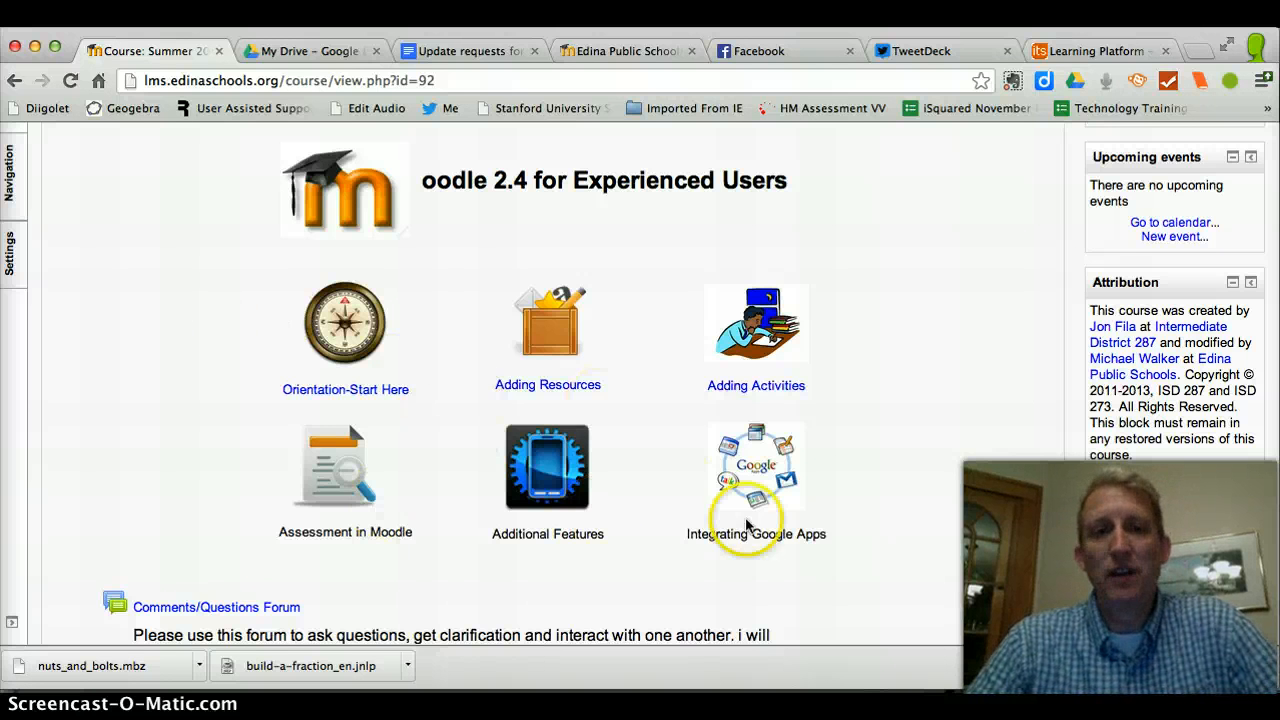